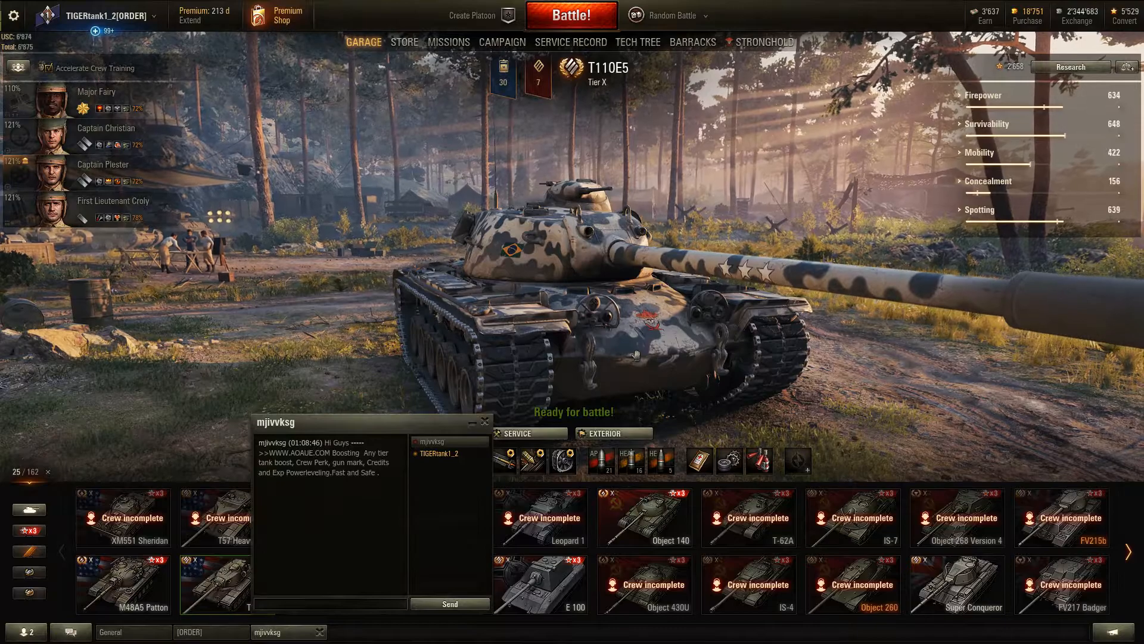
Open the advertising chat sender's service record and check its Statistics and Awards, showing zero battles
right_click(439, 453)
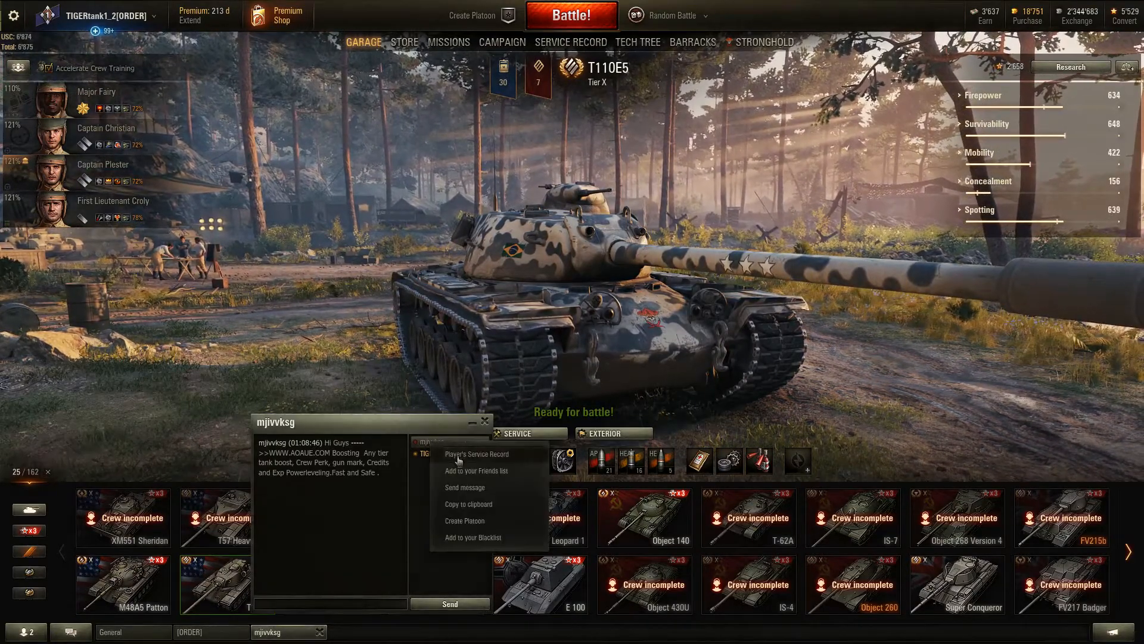
click(476, 453)
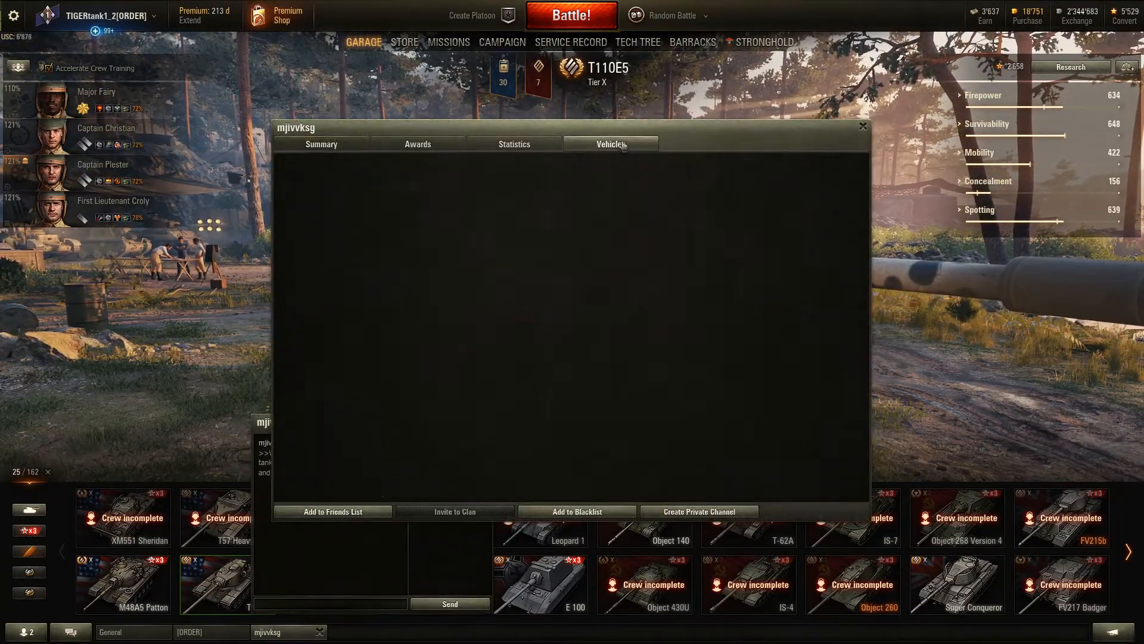
click(514, 145)
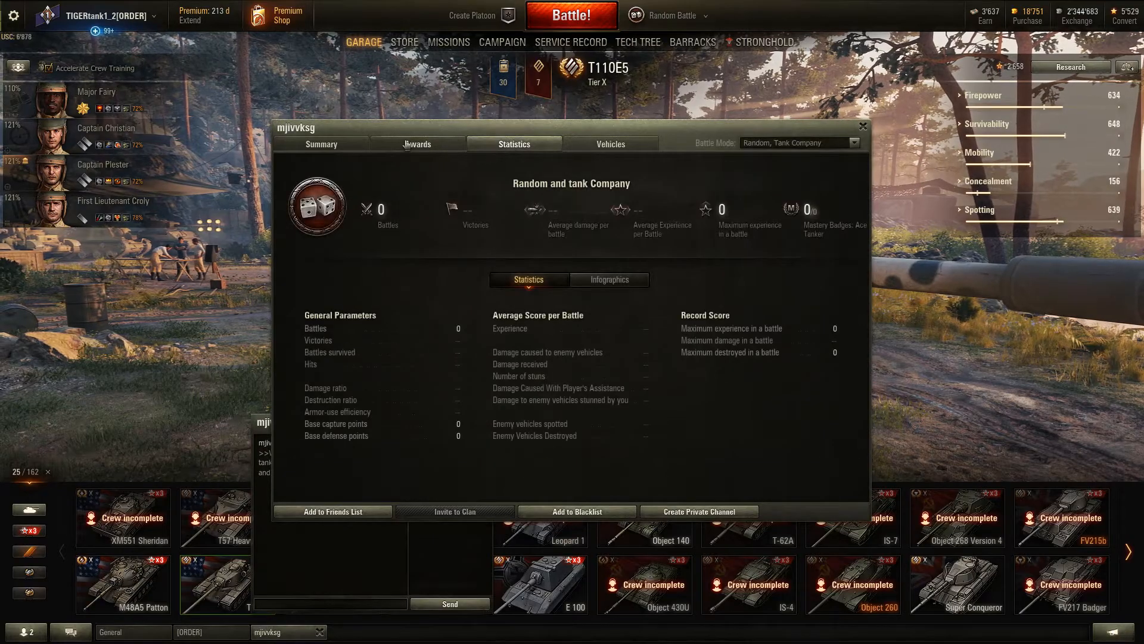
click(417, 143)
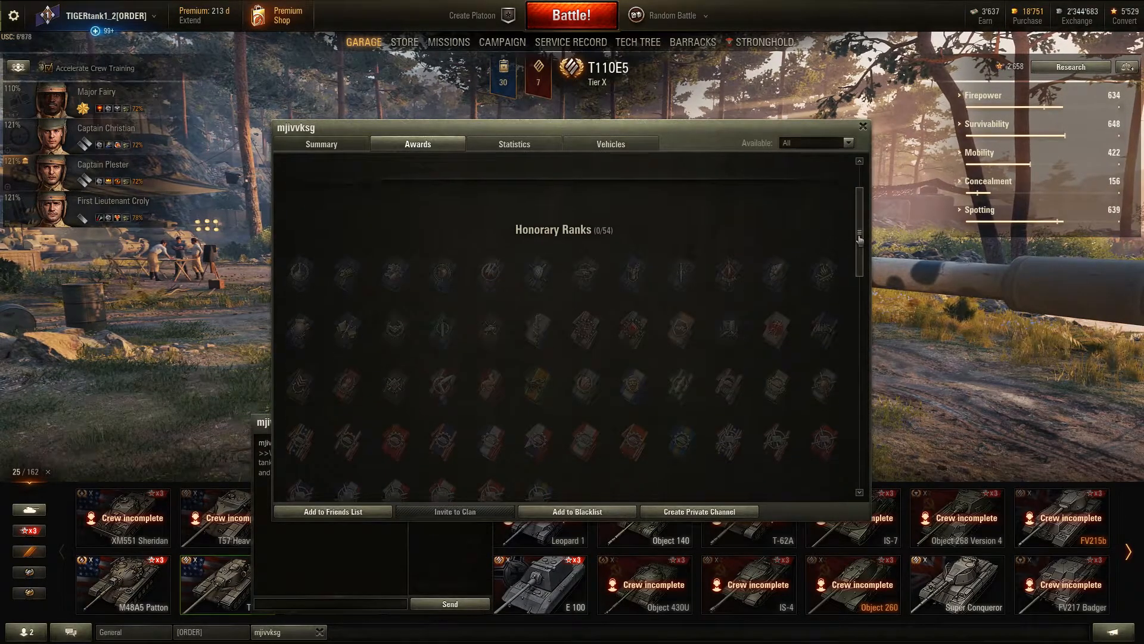
scroll(up, 3)
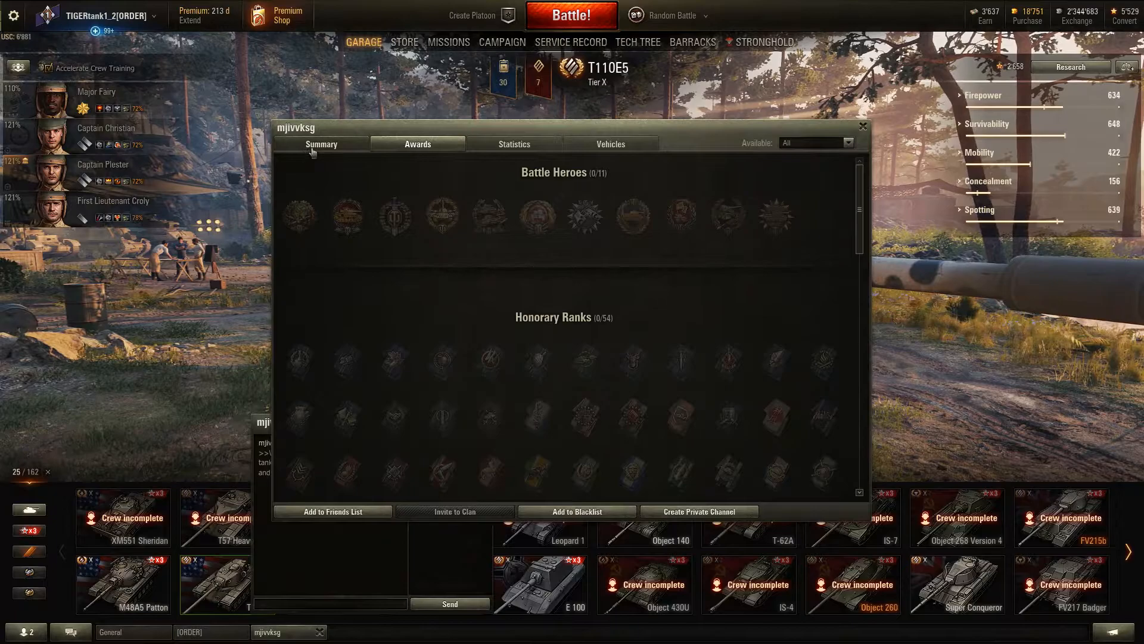
Close the service record, glance at the sender's options again and dismiss the profile
click(863, 127)
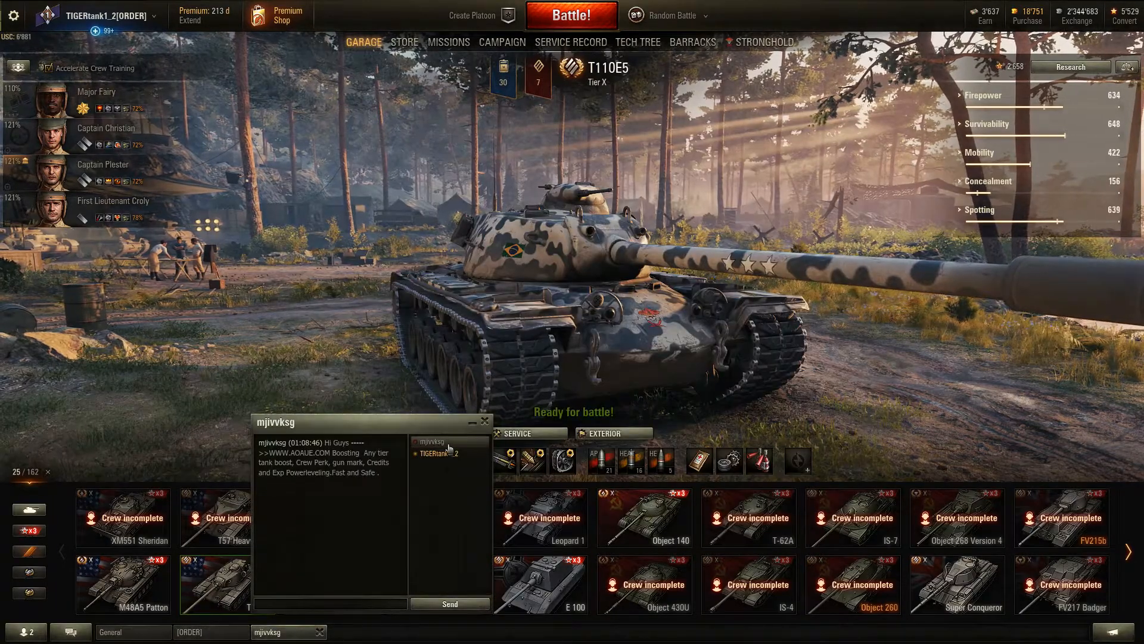
right_click(438, 441)
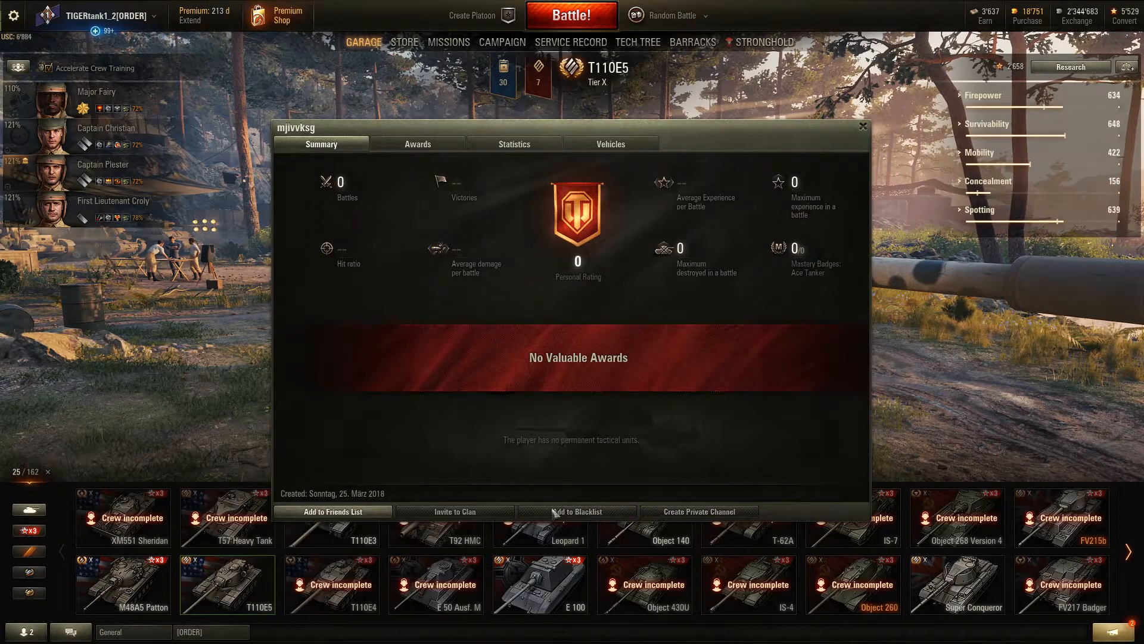
click(861, 128)
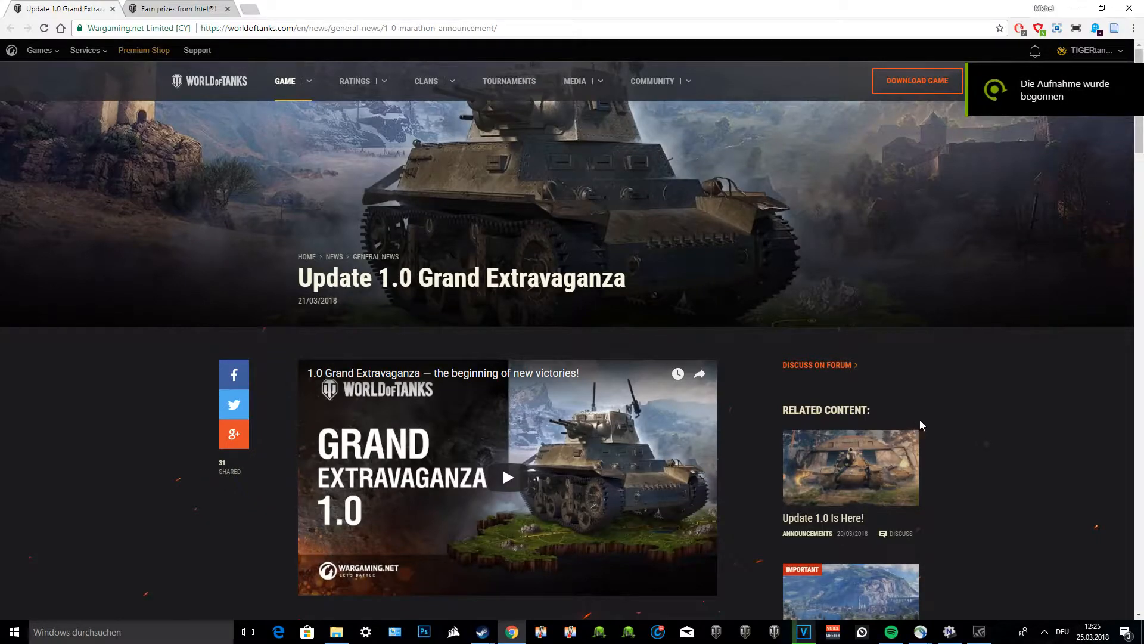
mouse_move(961, 394)
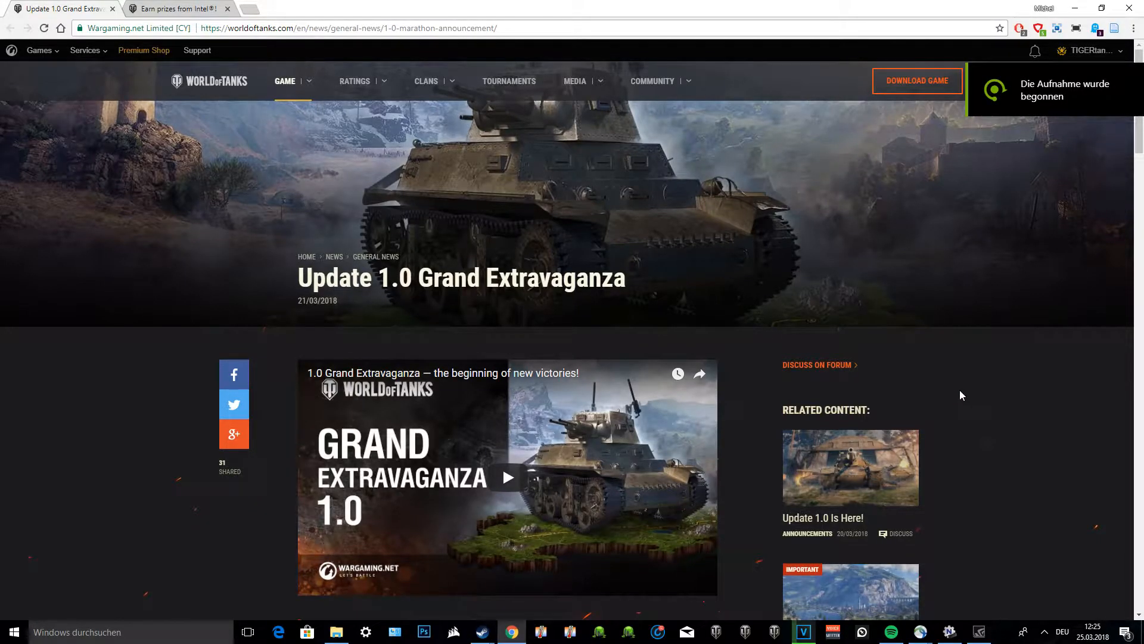
mouse_move(955, 386)
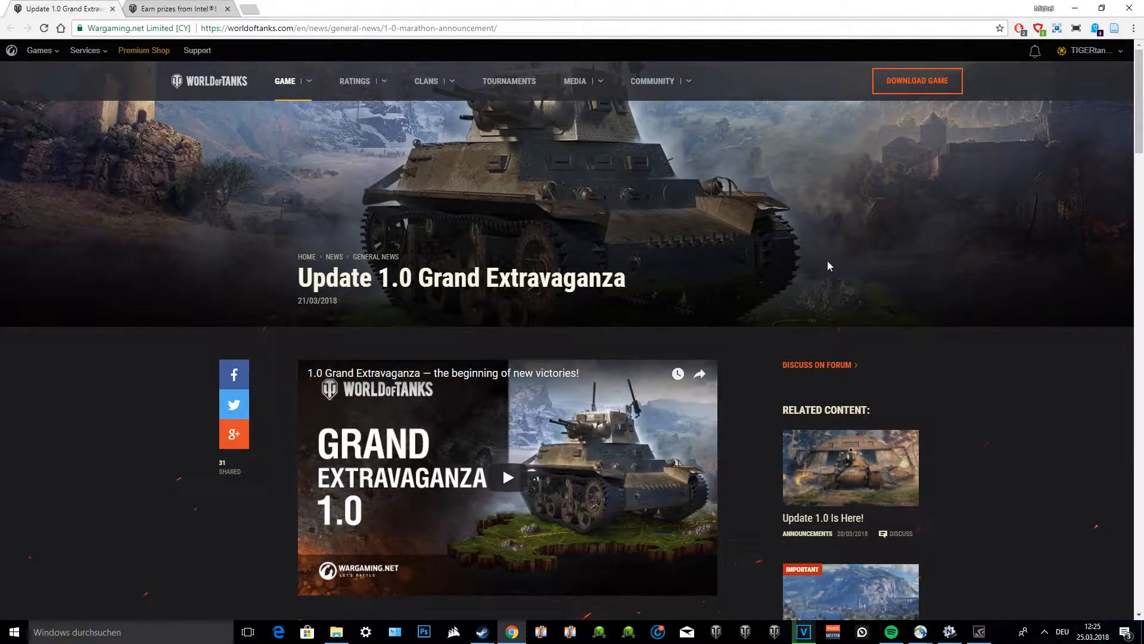
mouse_move(573, 220)
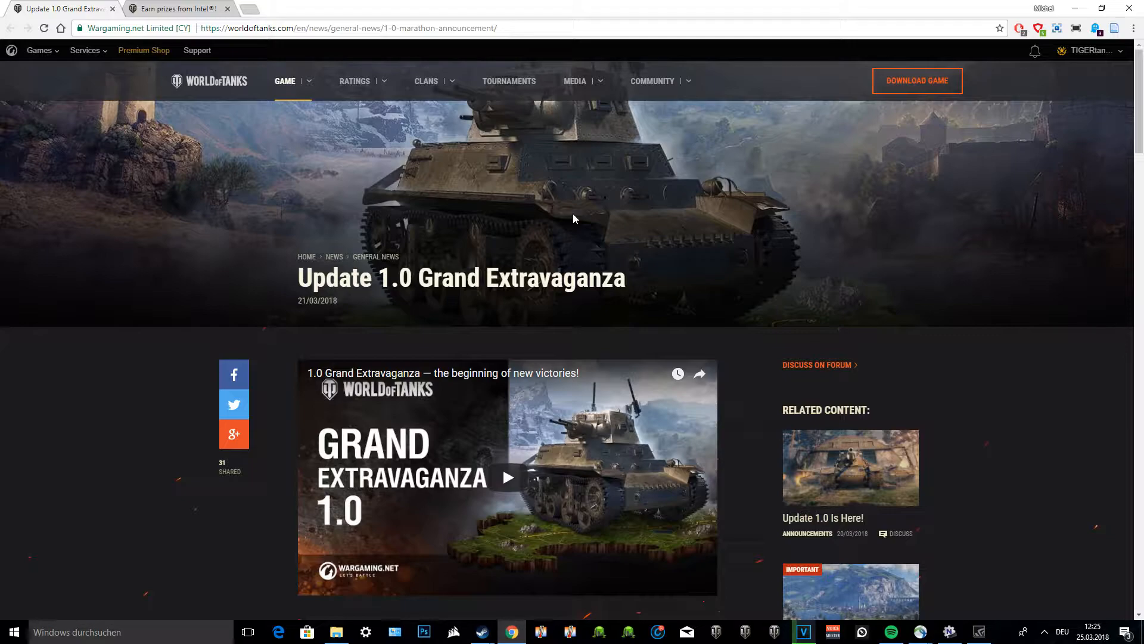
mouse_move(545, 252)
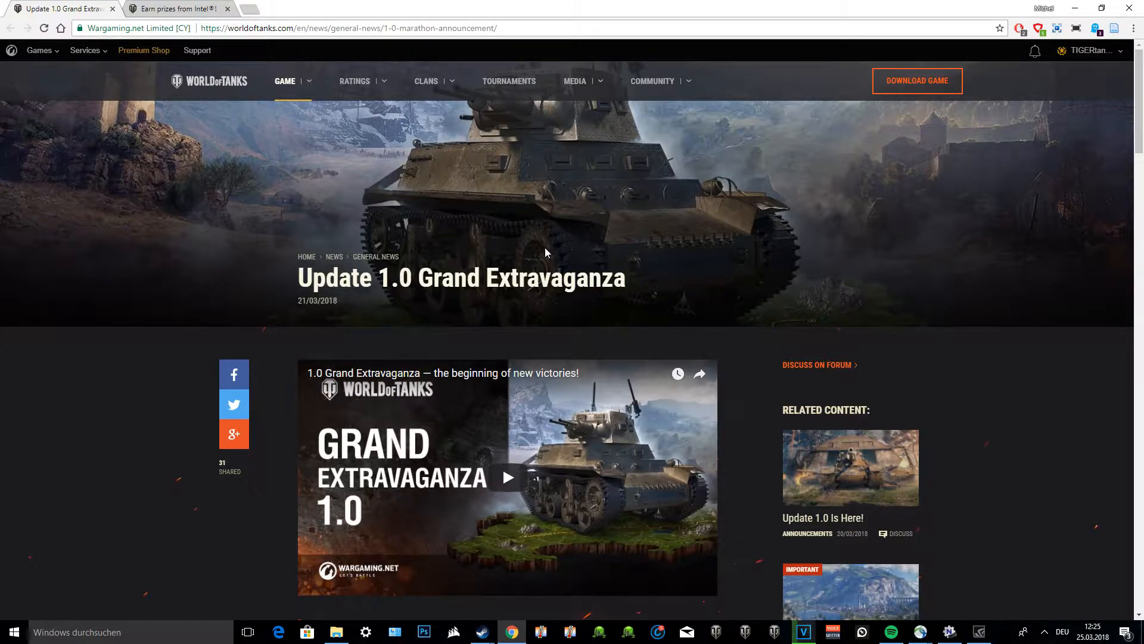
mouse_move(603, 217)
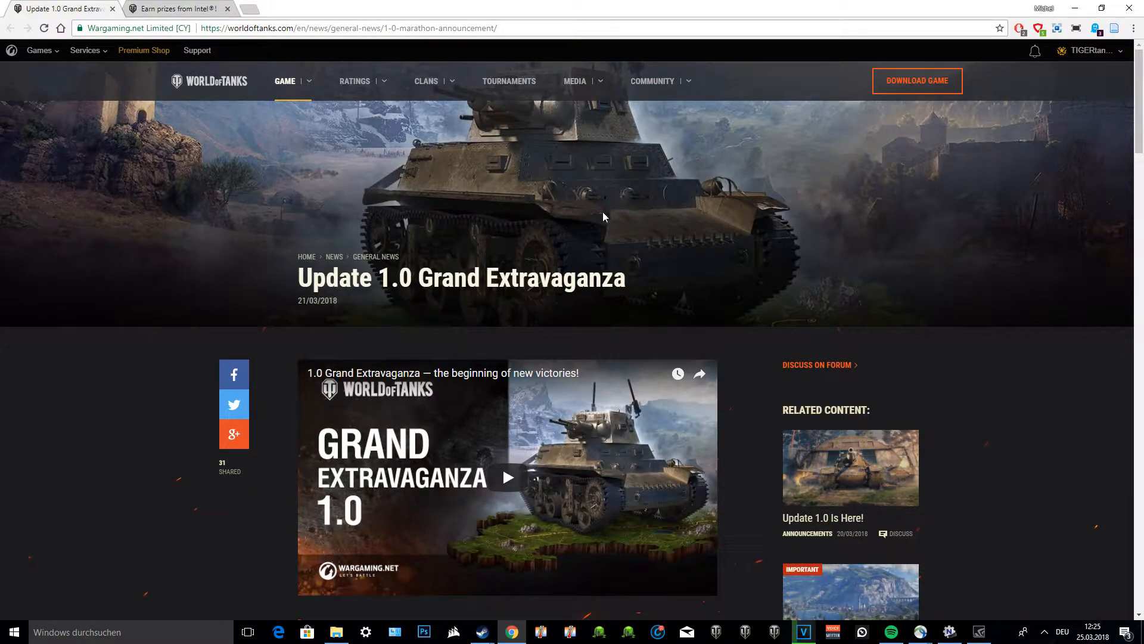
Scroll through the Grand Extravaganza article's introduction
scroll(down, 3)
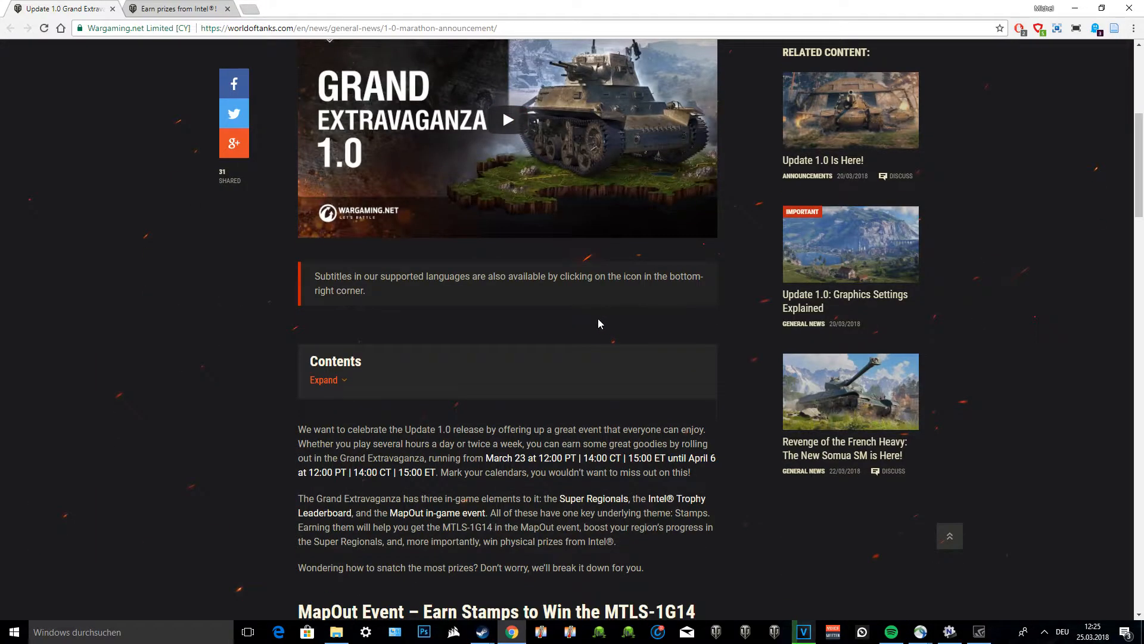
mouse_move(579, 326)
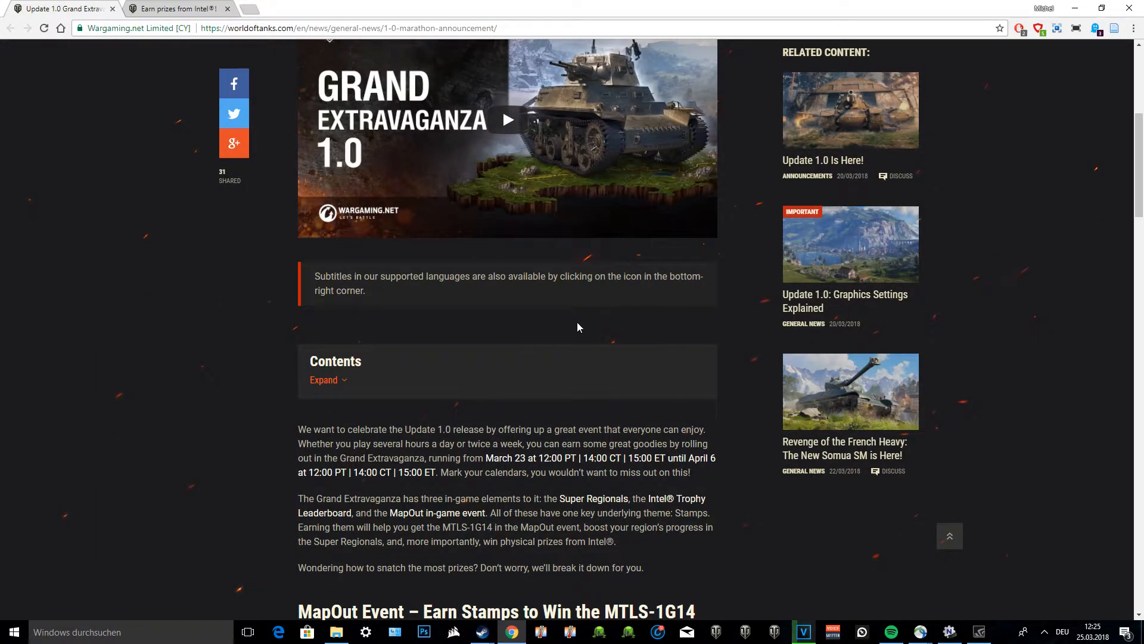
scroll(down, 3)
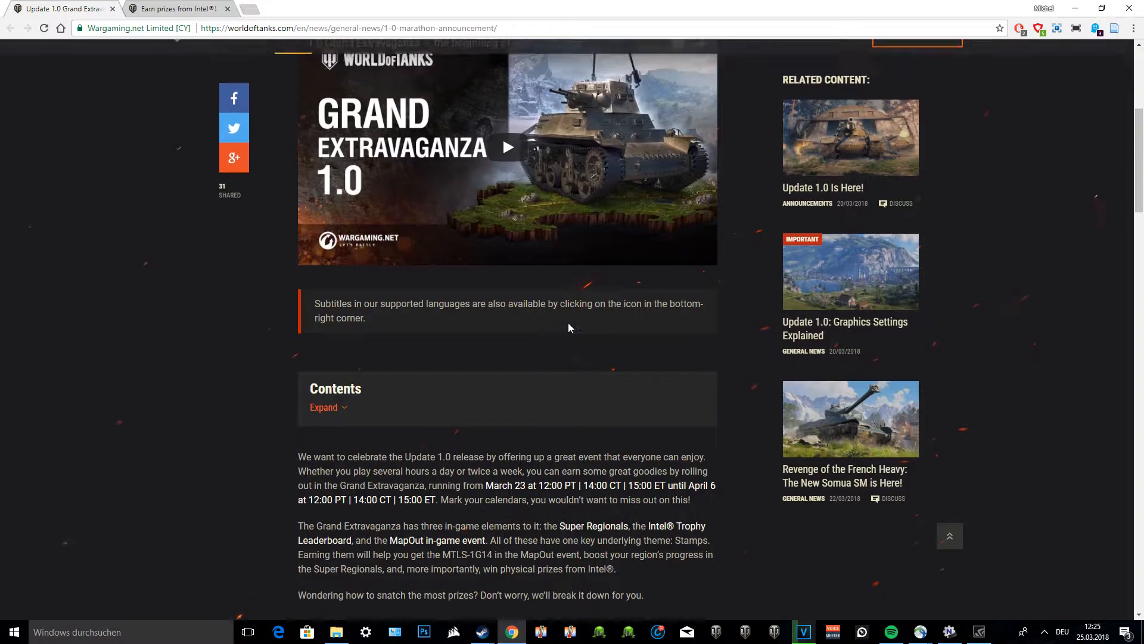
scroll(up, 3)
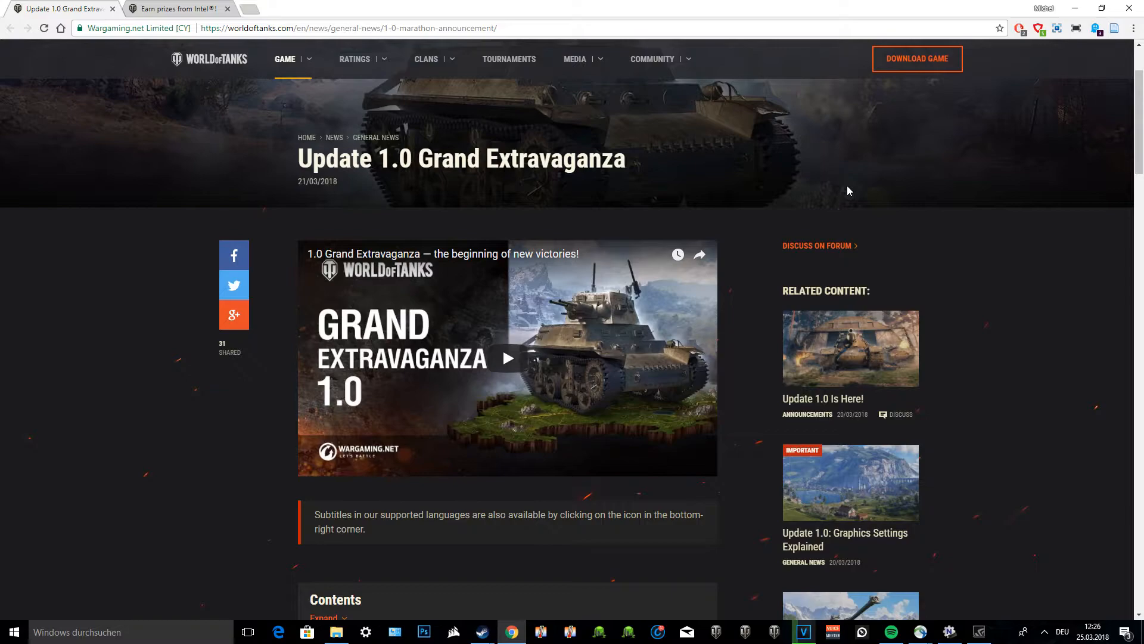
scroll(down, 3)
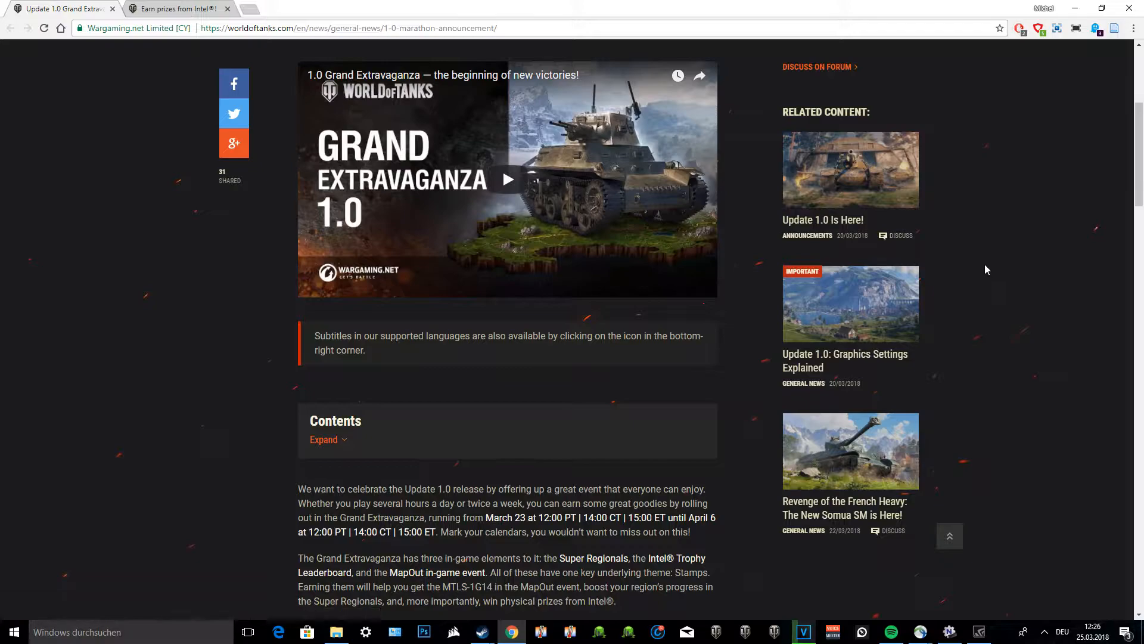
mouse_move(944, 261)
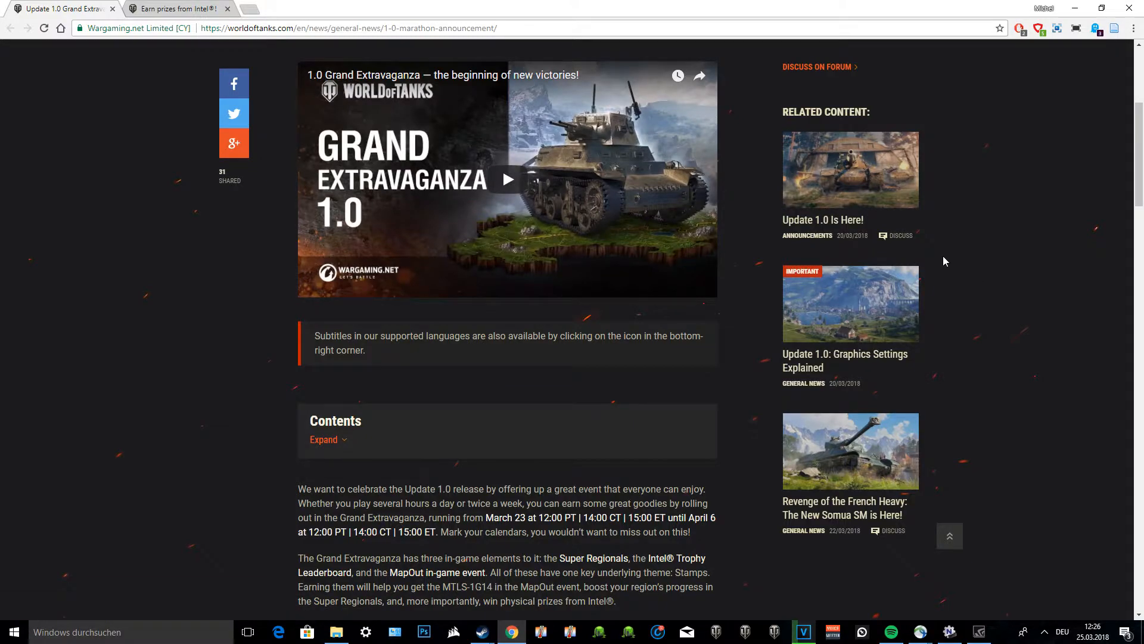
Read down to the MapOut Event section with the MTLS-1G14 for 100 Stamps, then scroll back slightly
scroll(down, 3)
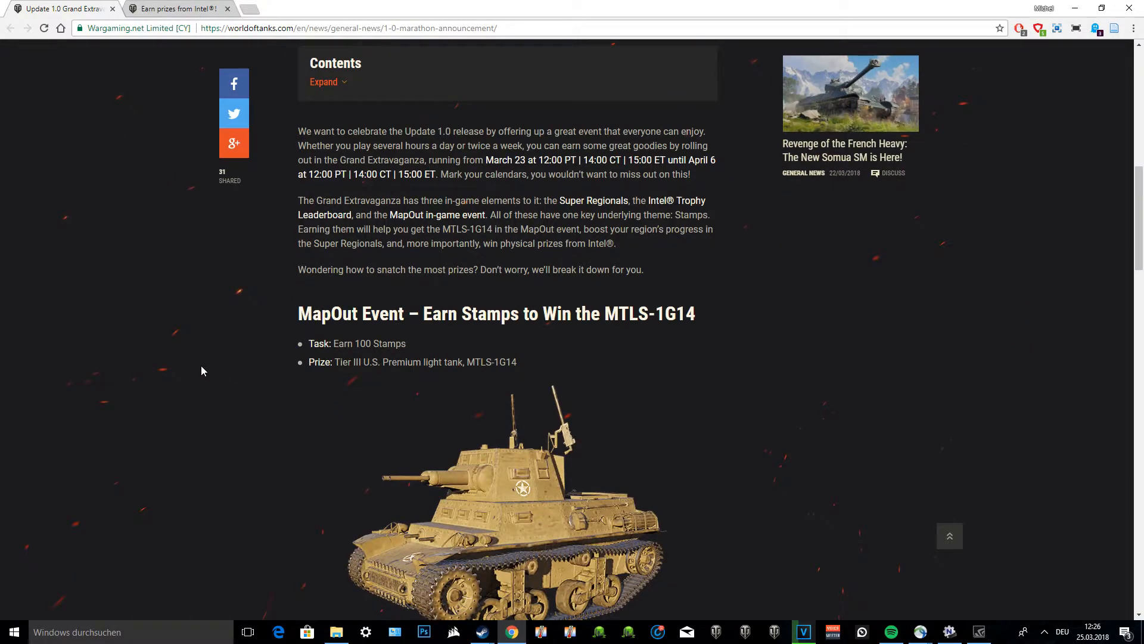
scroll(down, 3)
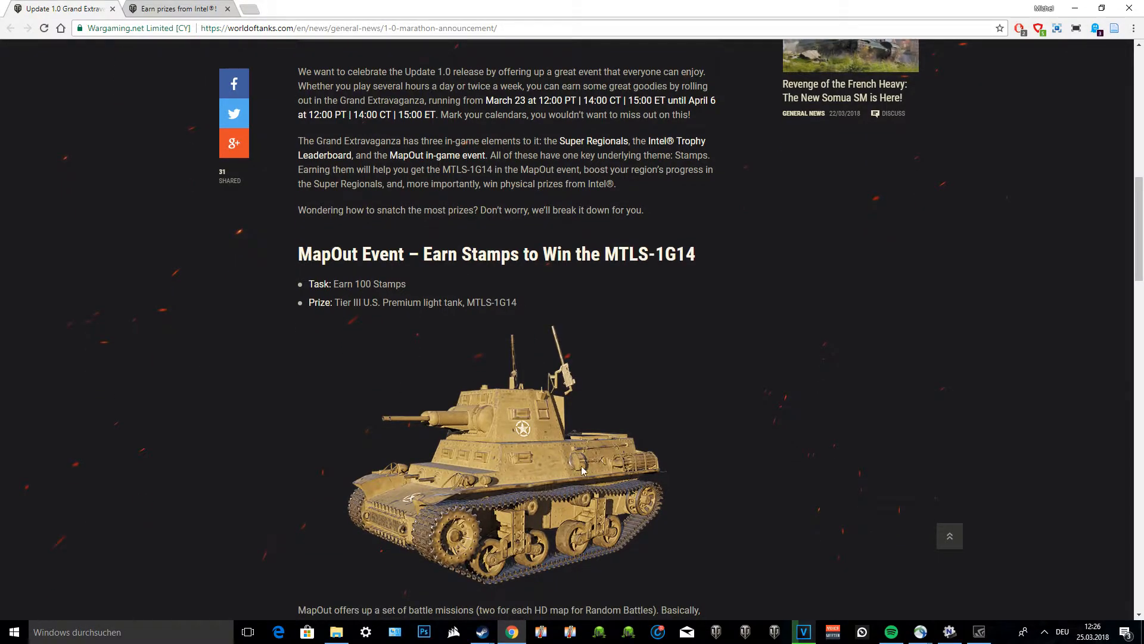
scroll(up, 3)
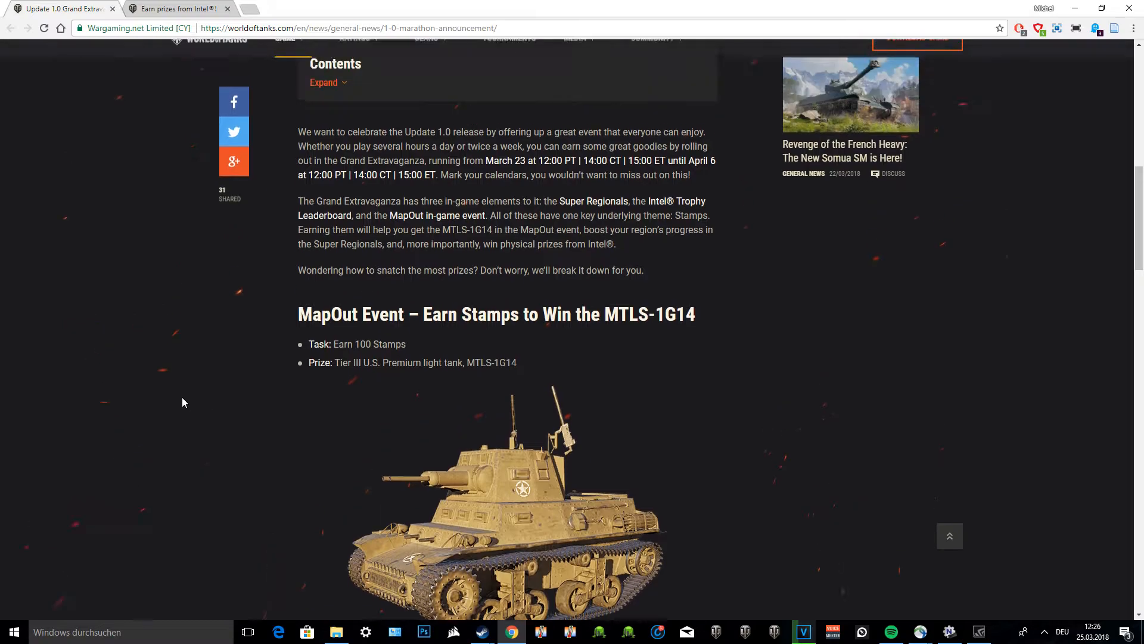
scroll(up, 3)
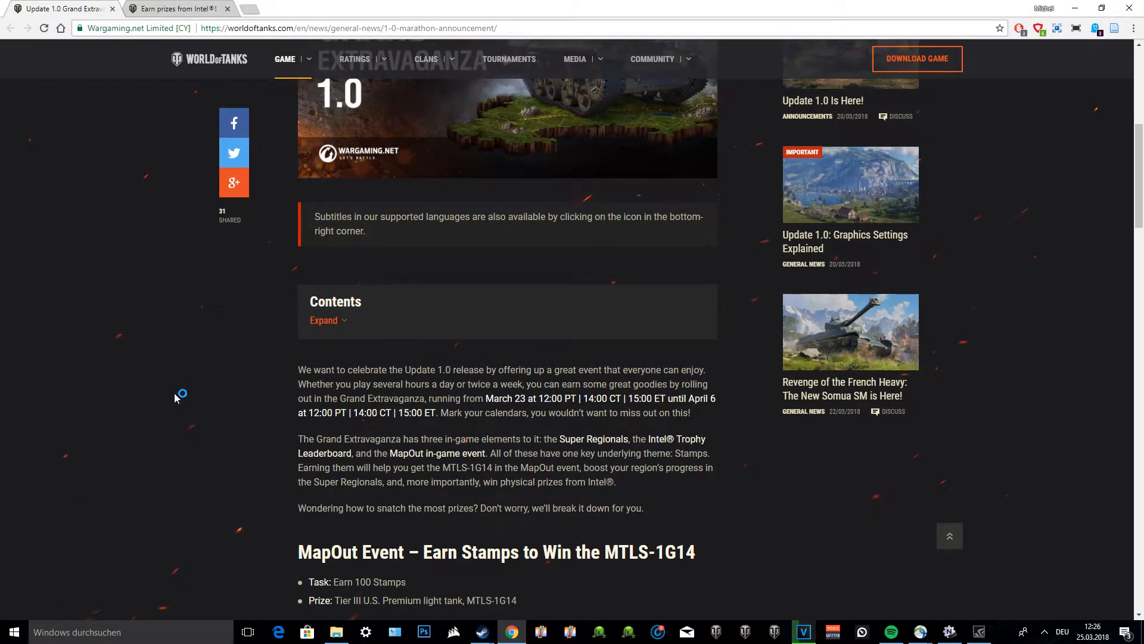
Read the two MapOut mission types worth 2 and 1 Stamps, down to the Super Regionals section
scroll(down, 3)
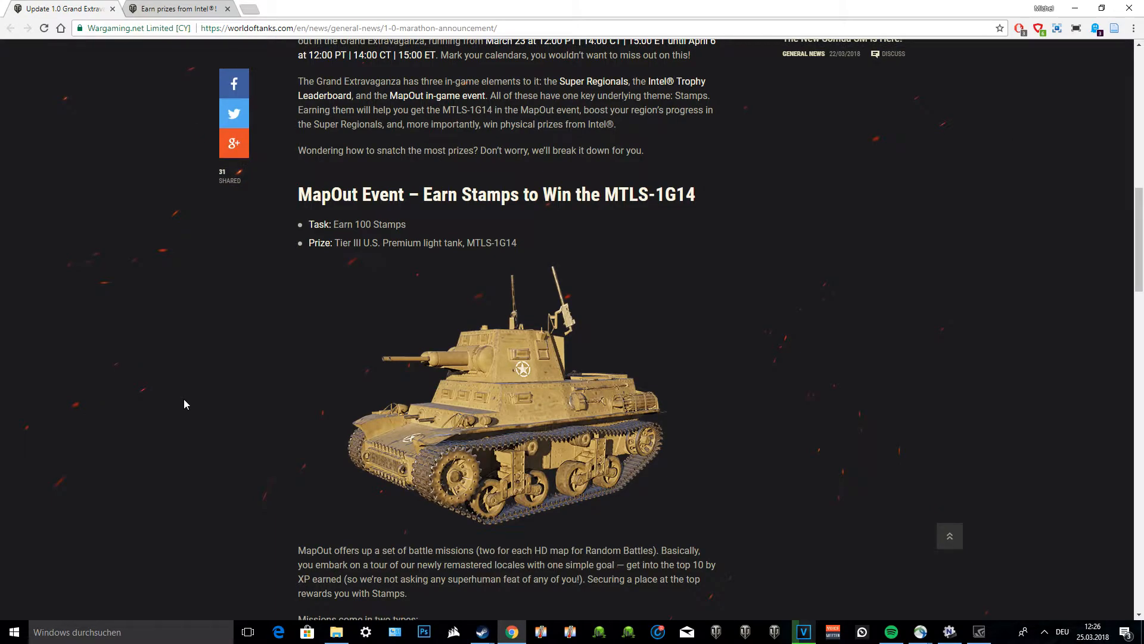
scroll(down, 3)
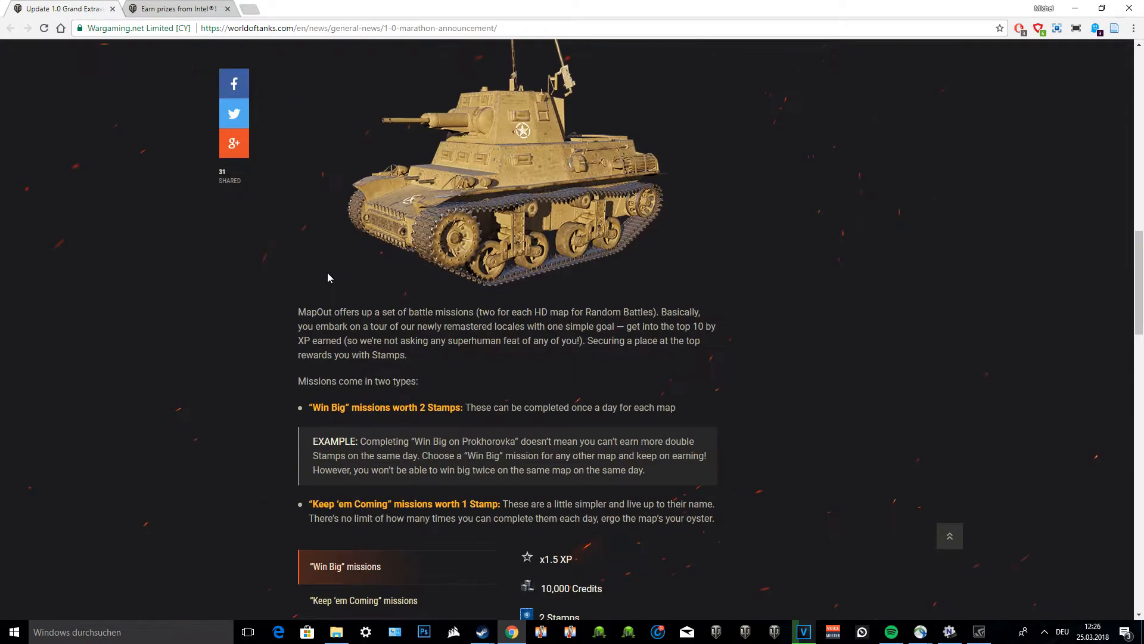
scroll(down, 3)
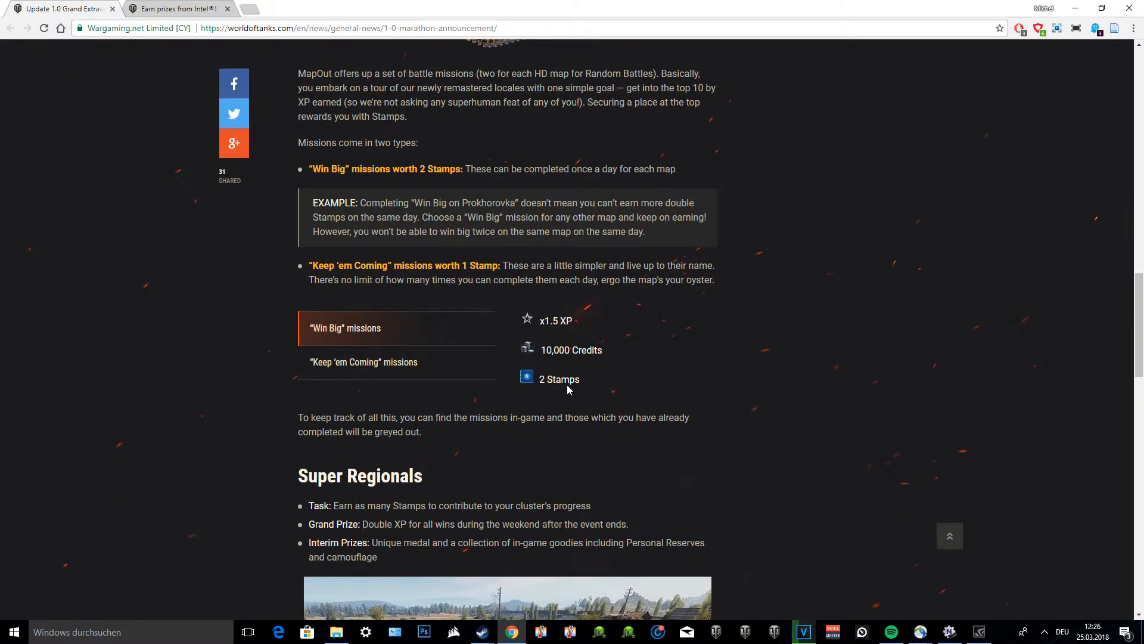
mouse_move(636, 356)
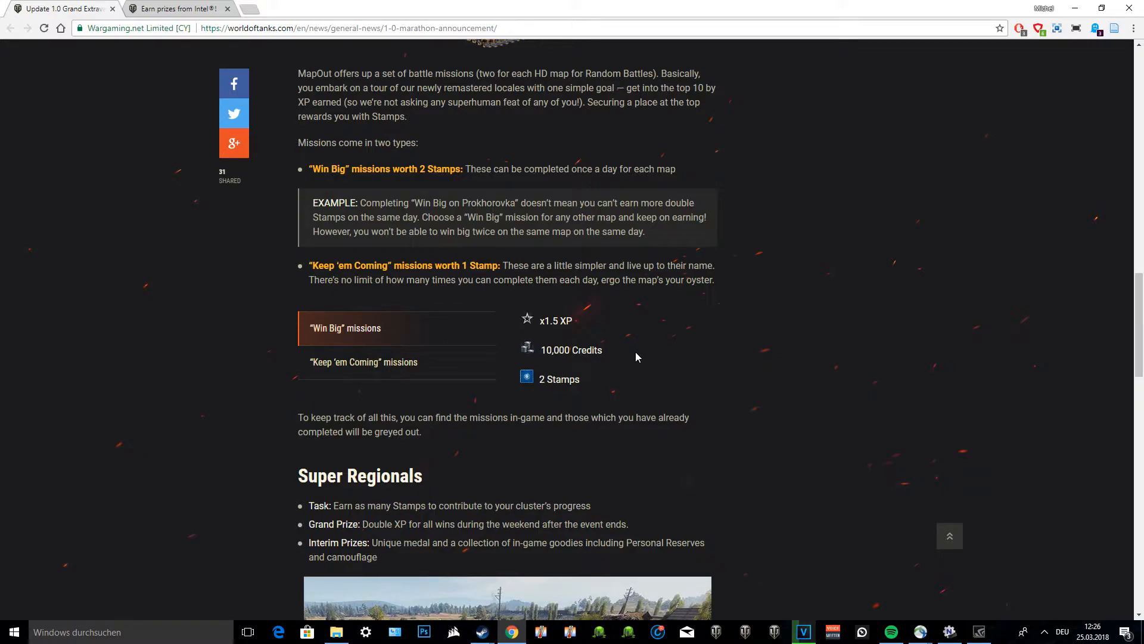
mouse_move(380, 258)
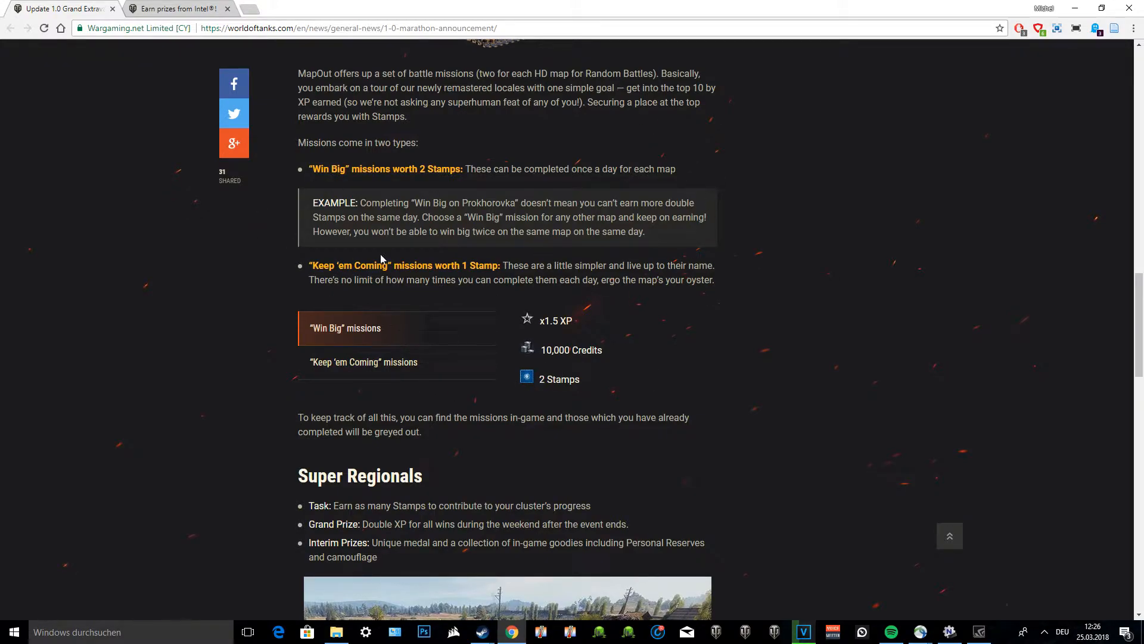
mouse_move(462, 312)
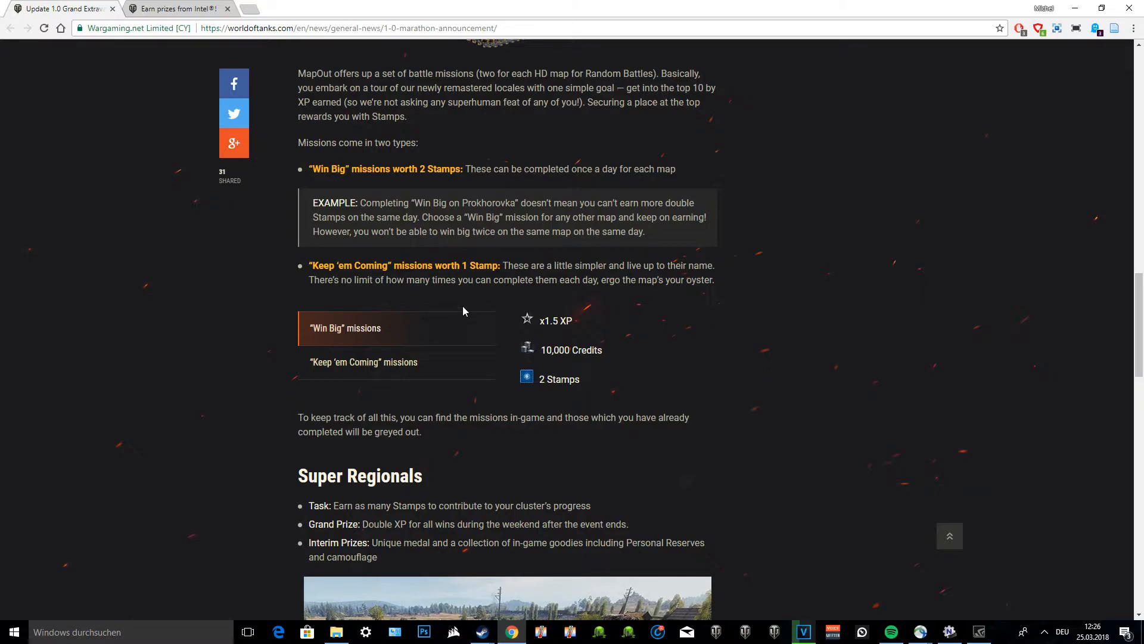
mouse_move(452, 311)
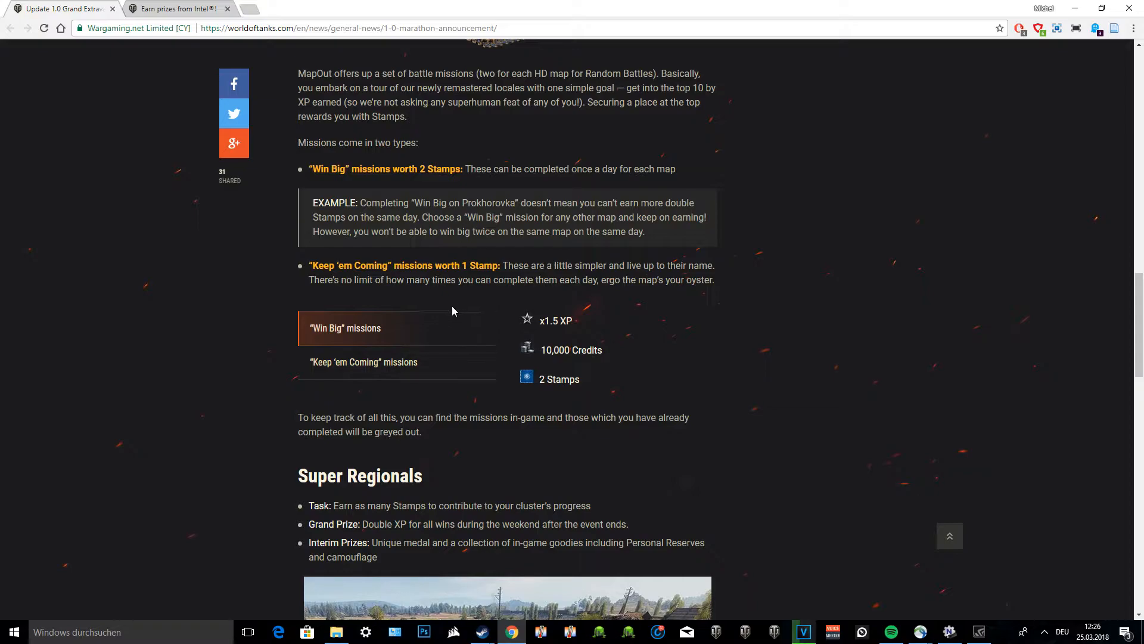
mouse_move(237, 324)
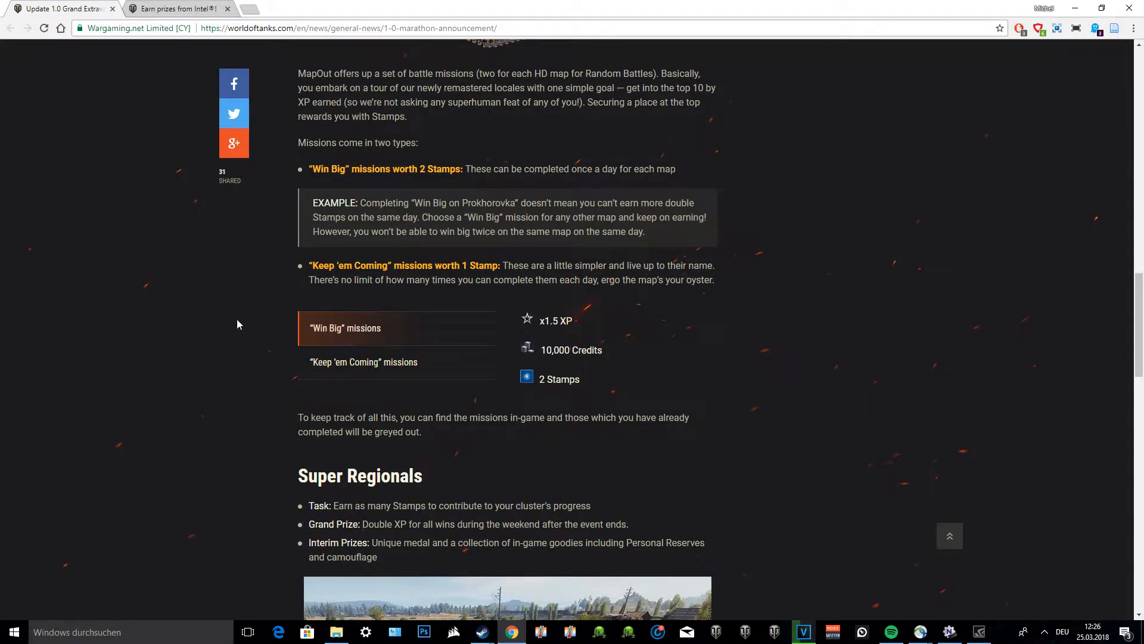
mouse_move(417, 362)
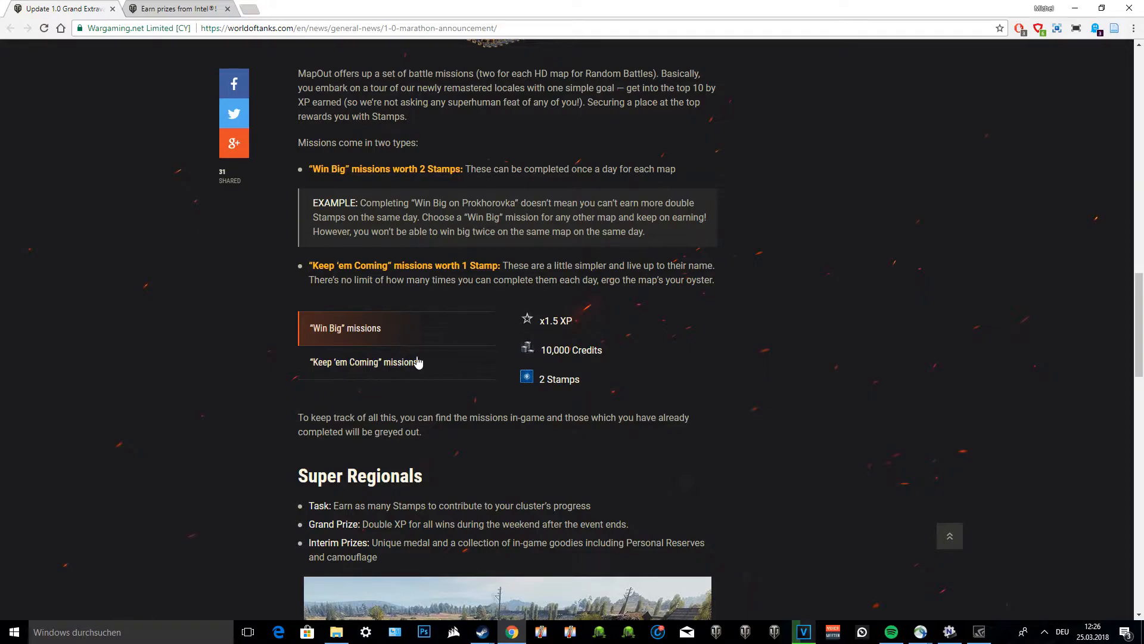
Scroll back up to the article's header and intro video
scroll(up, 3)
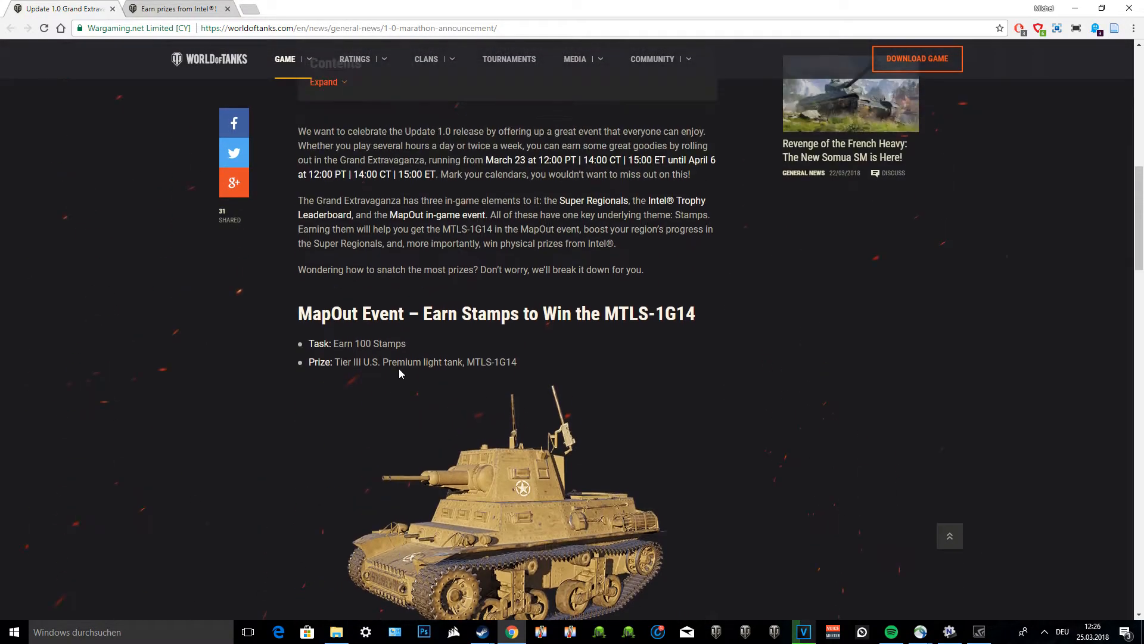
mouse_move(358, 383)
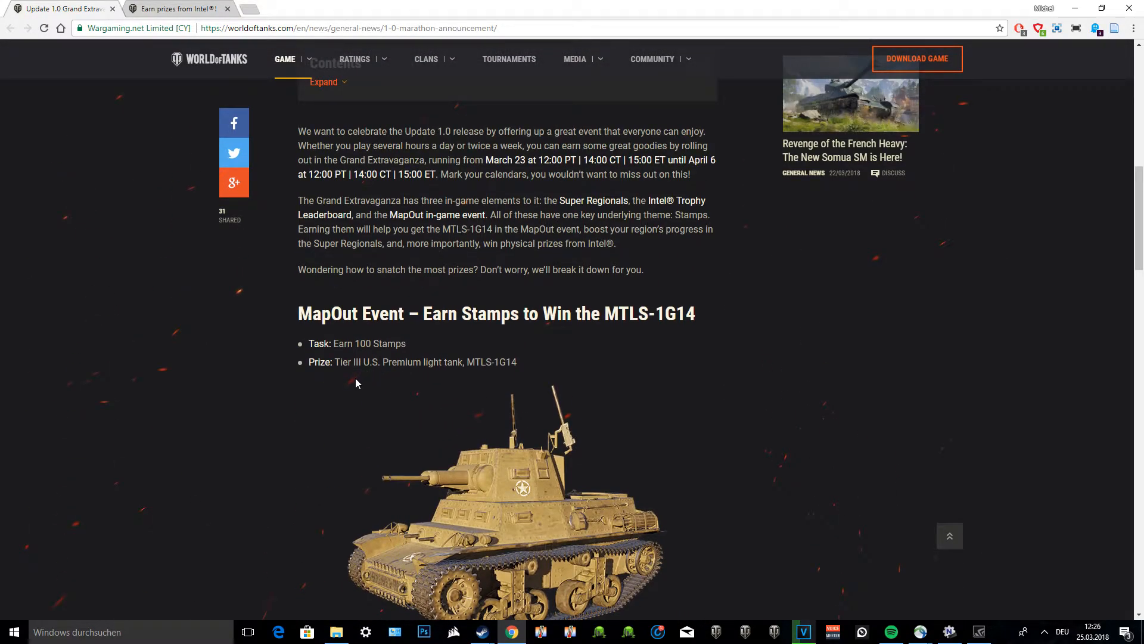
mouse_move(437, 415)
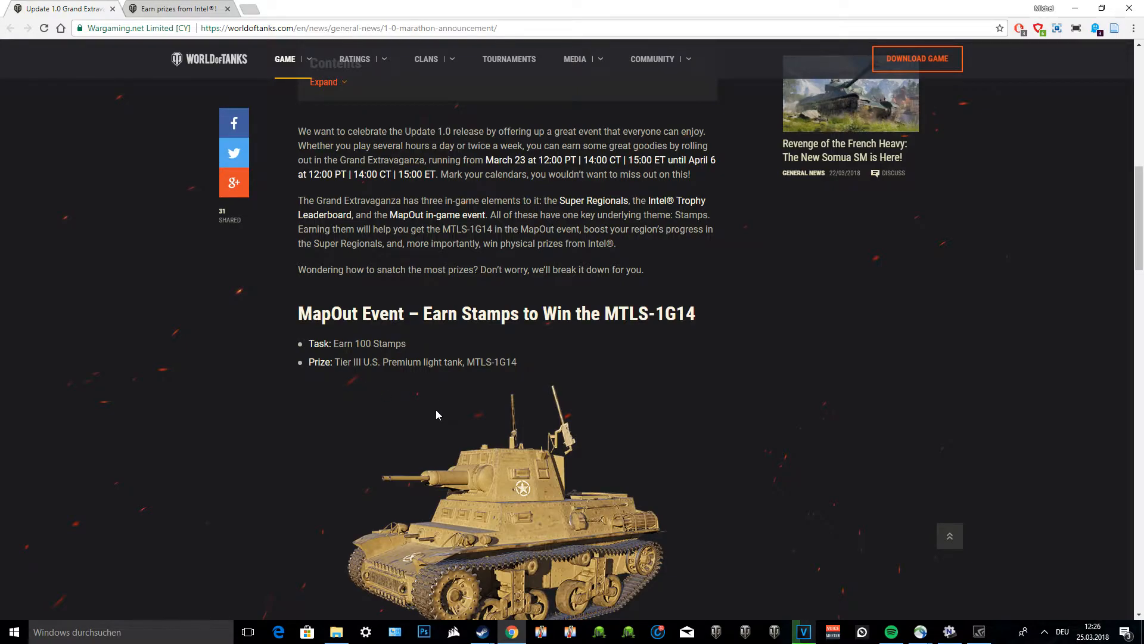
scroll(down, 3)
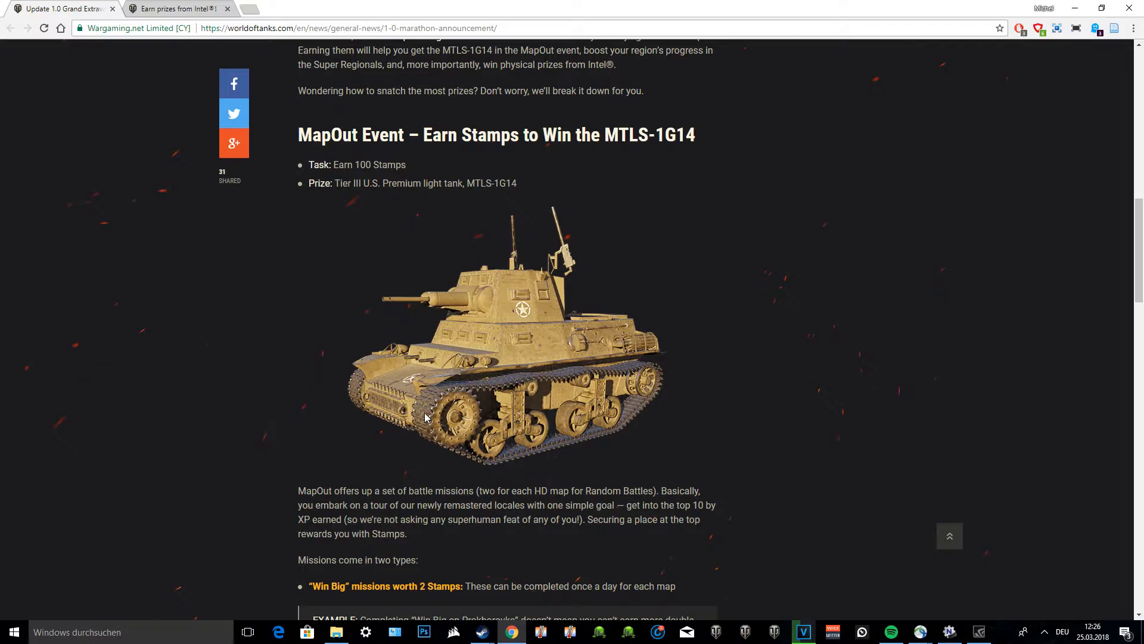
scroll(up, 3)
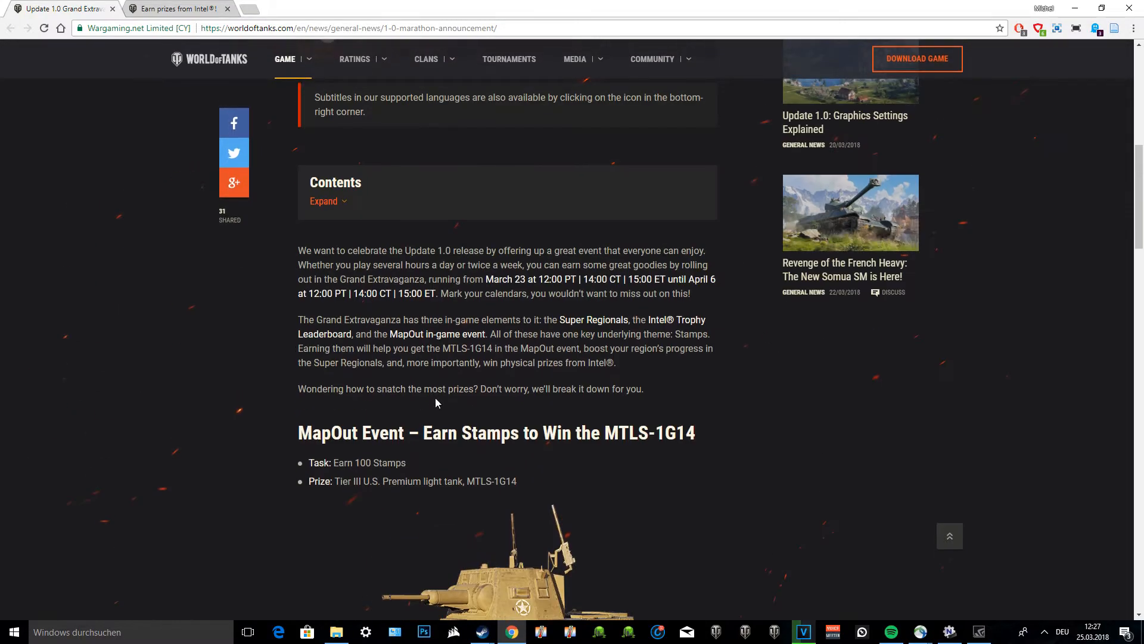
scroll(up, 3)
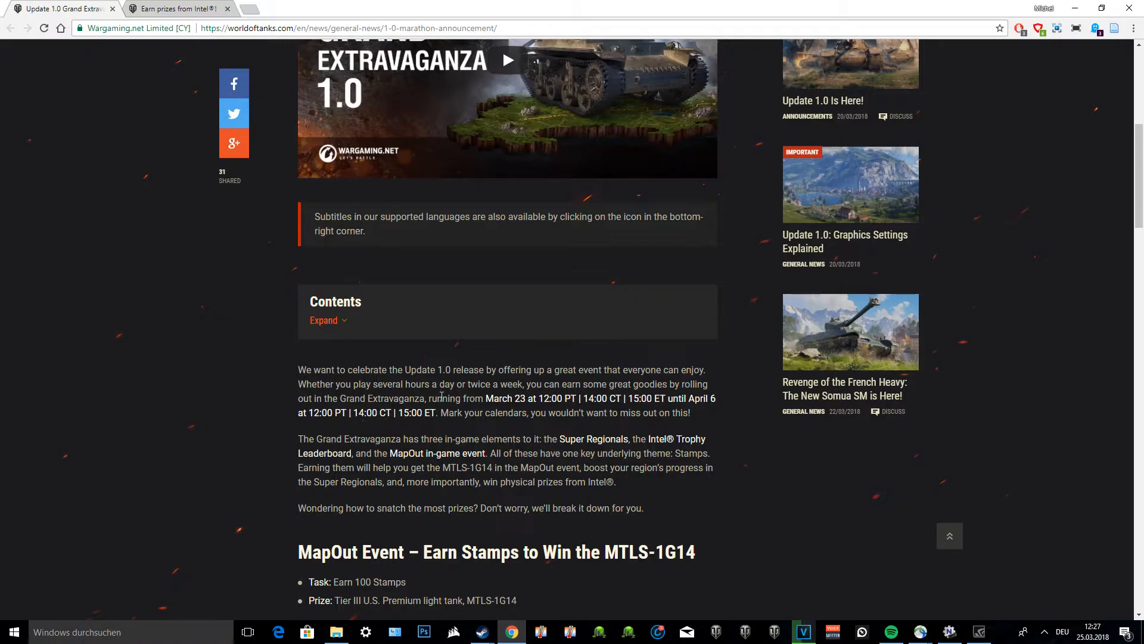
scroll(down, 3)
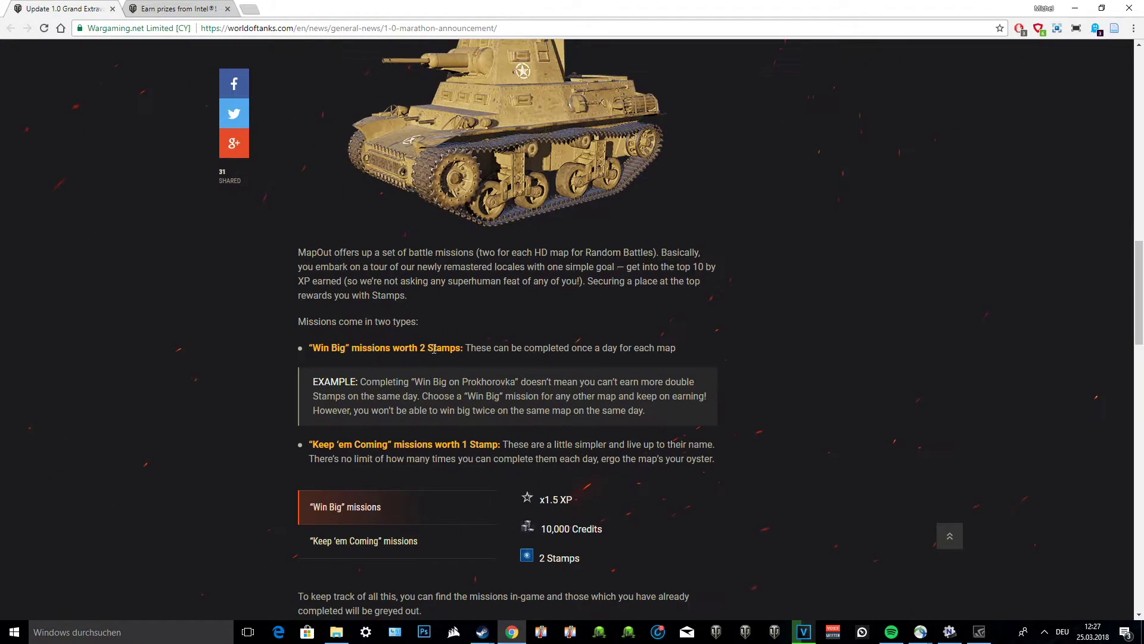
scroll(up, 3)
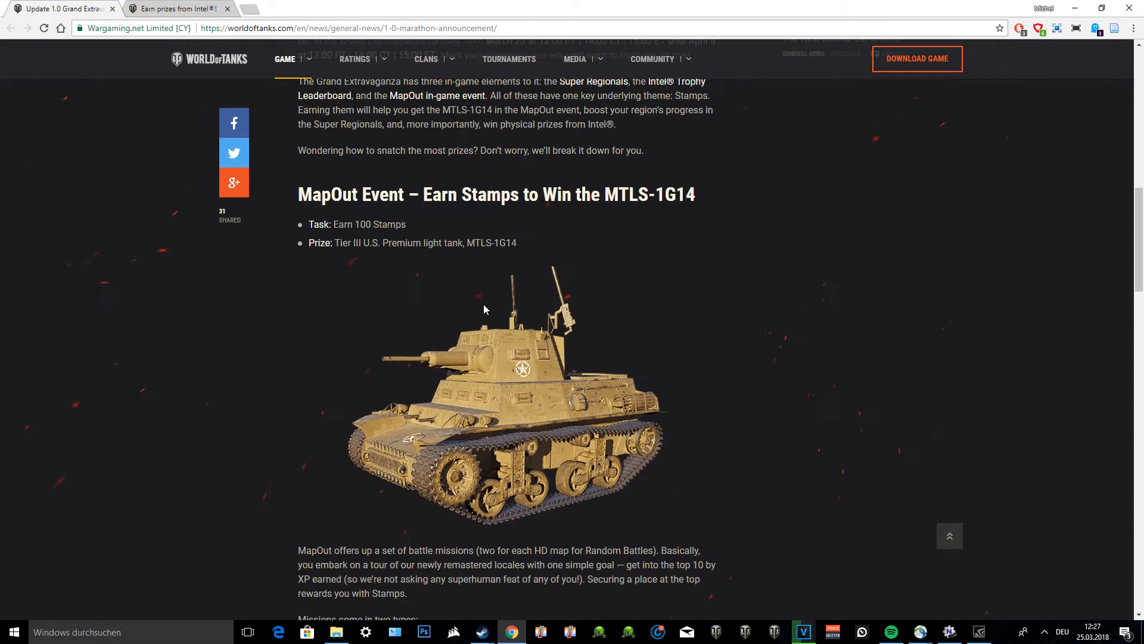
mouse_move(473, 329)
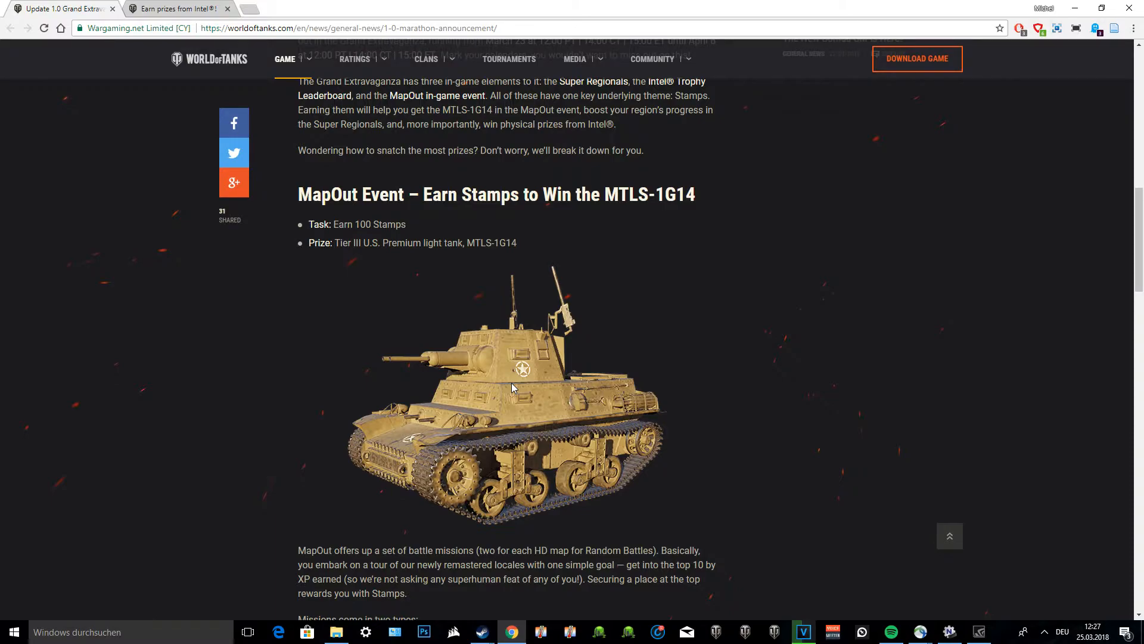
scroll(up, 3)
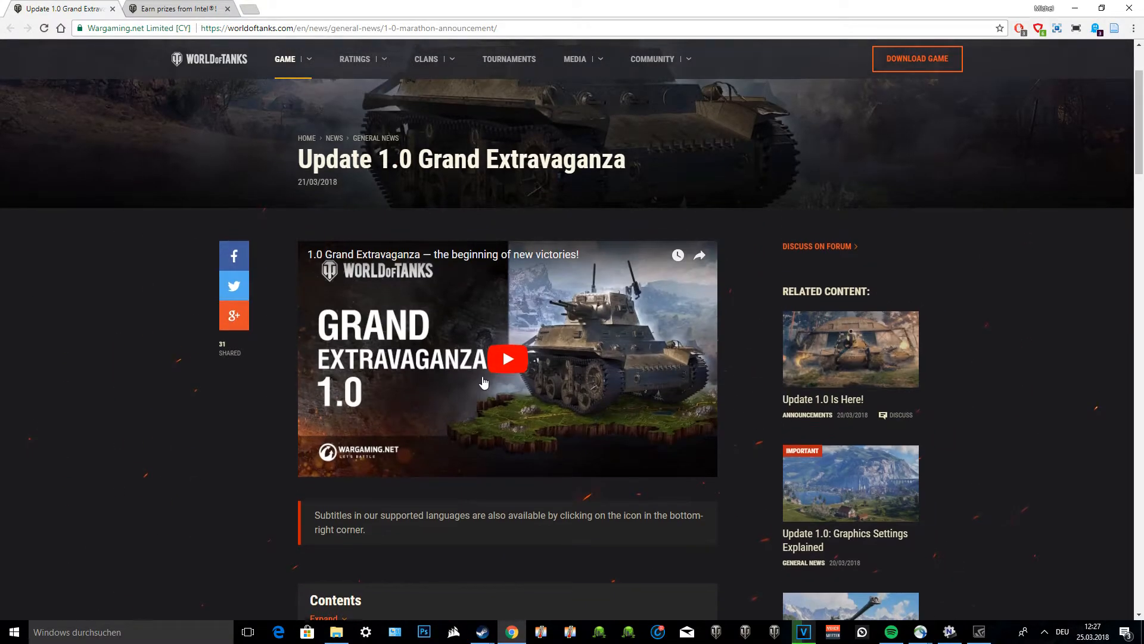
scroll(up, 3)
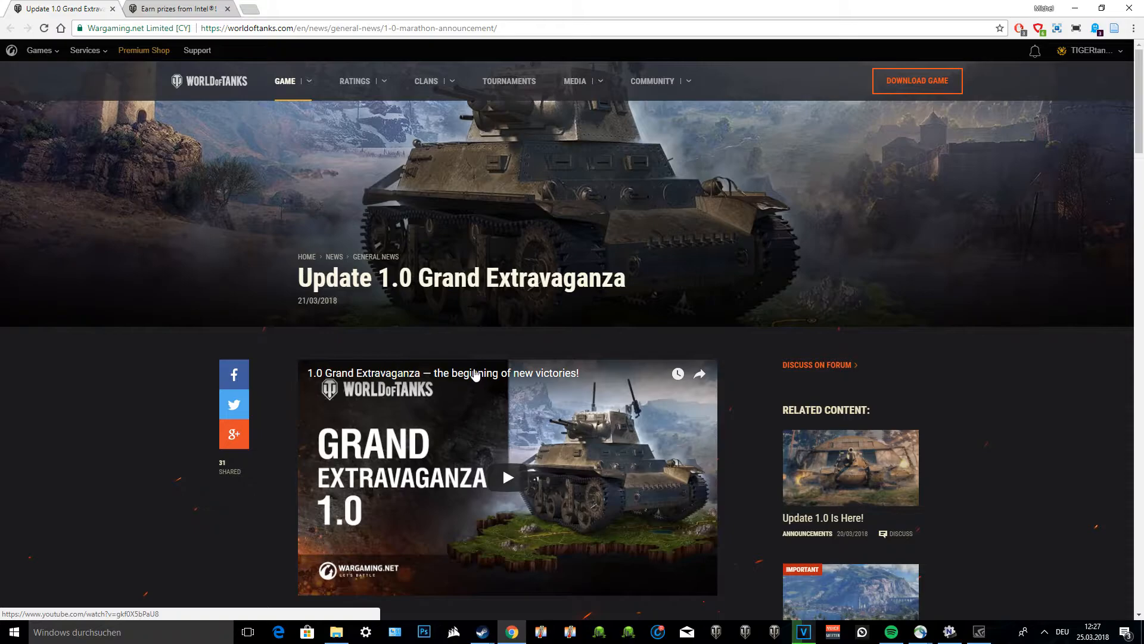
Scroll down past MapOut to the Super Regionals section with its Stamps and weekend Double XP prizes
scroll(down, 3)
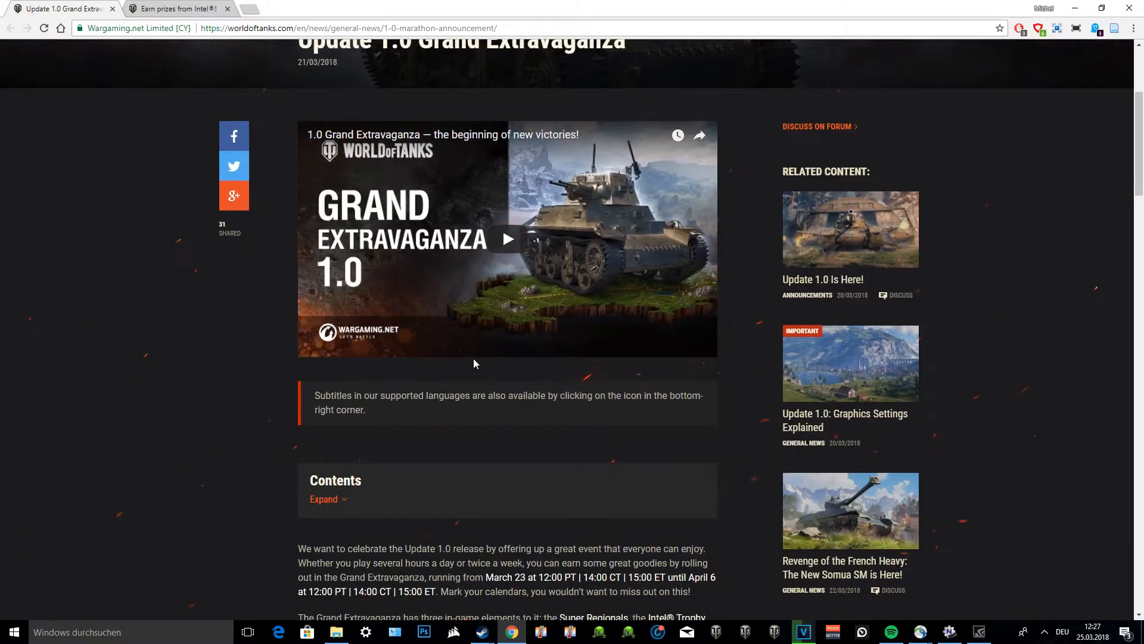
scroll(down, 3)
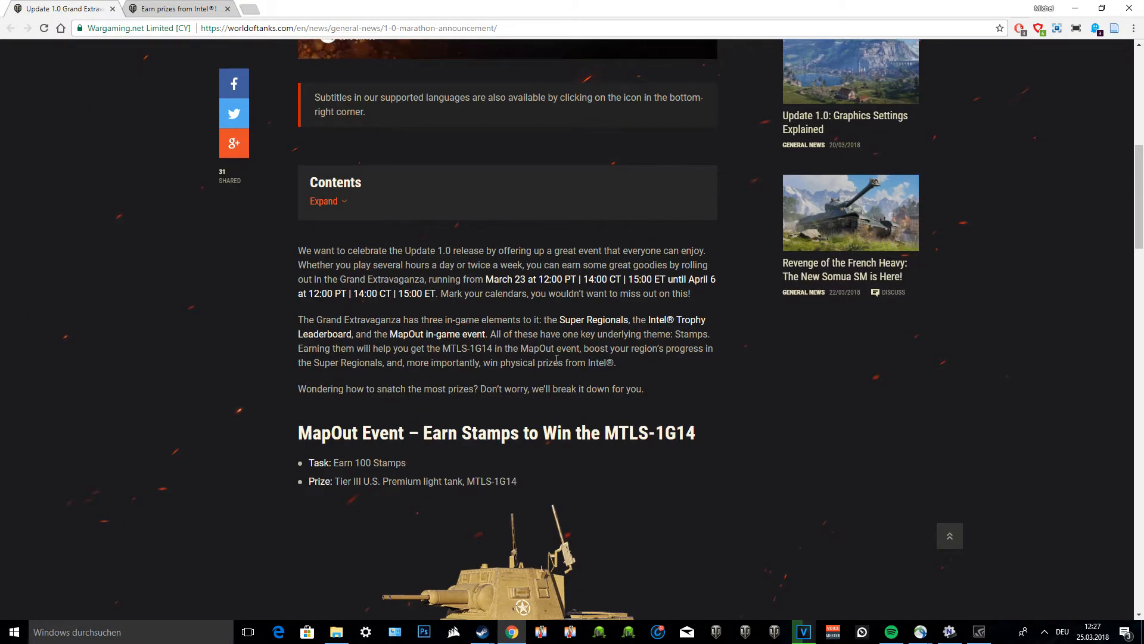
scroll(down, 3)
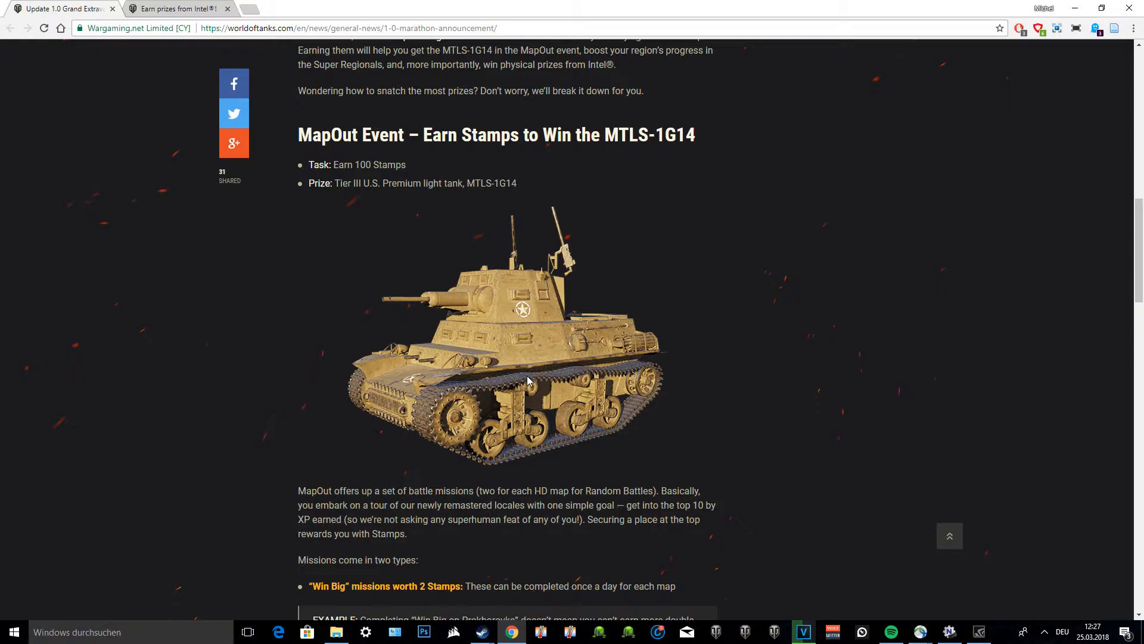
scroll(down, 3)
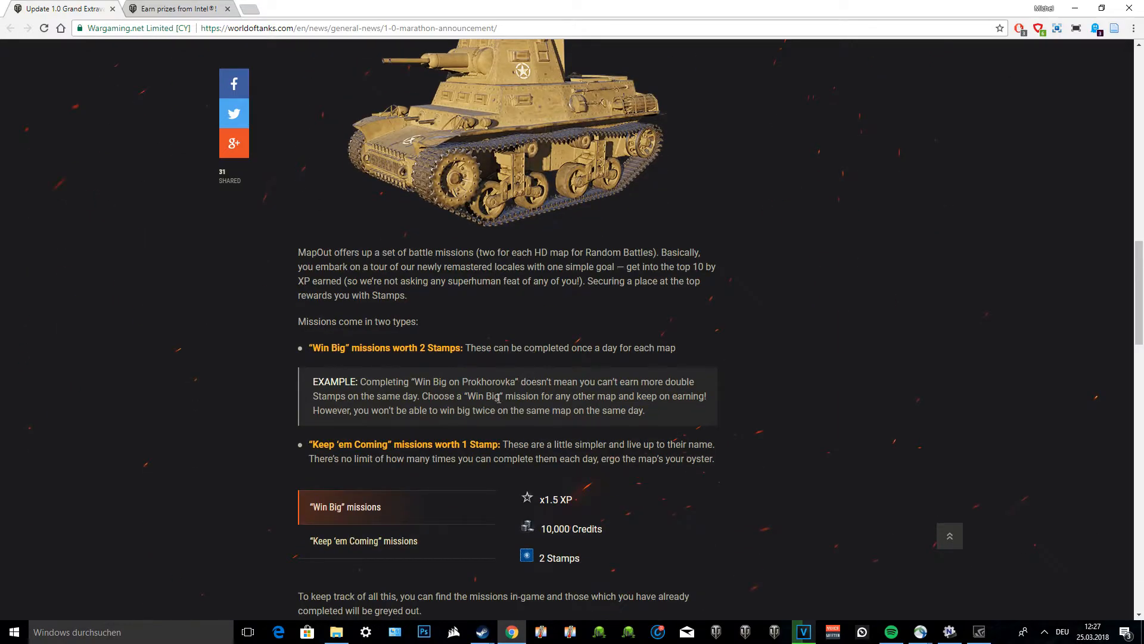
mouse_move(402, 437)
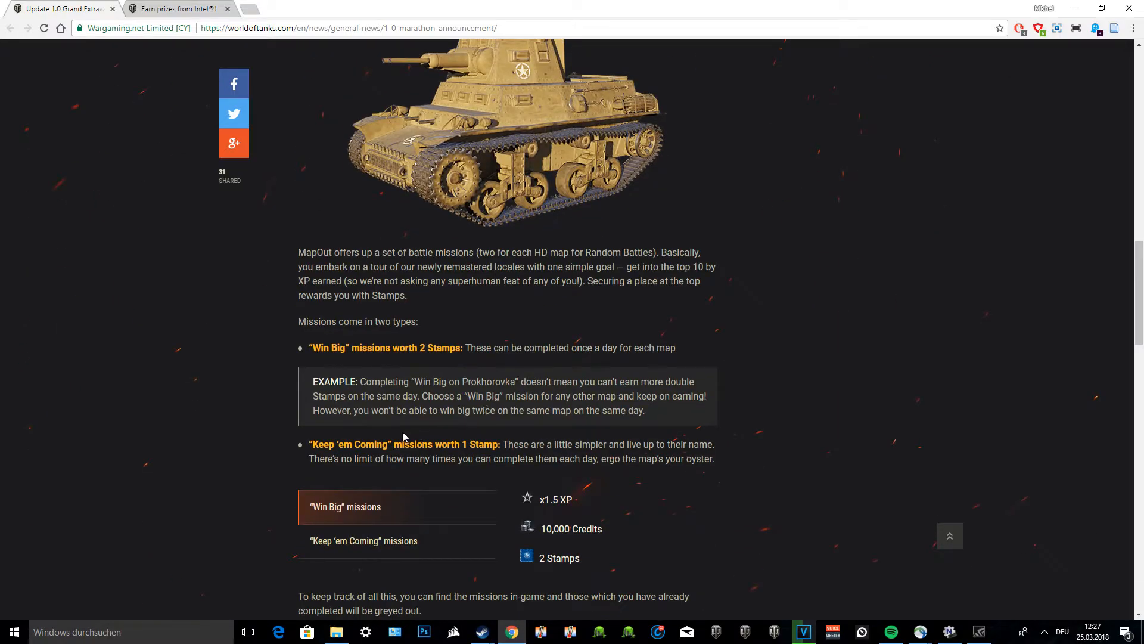
scroll(down, 3)
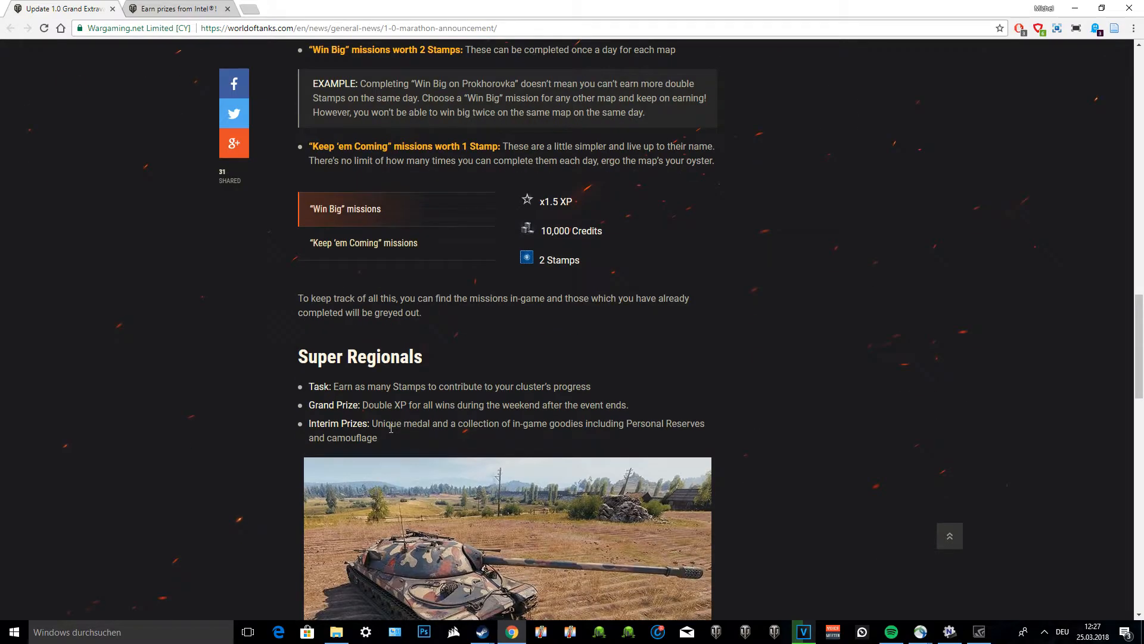
scroll(down, 3)
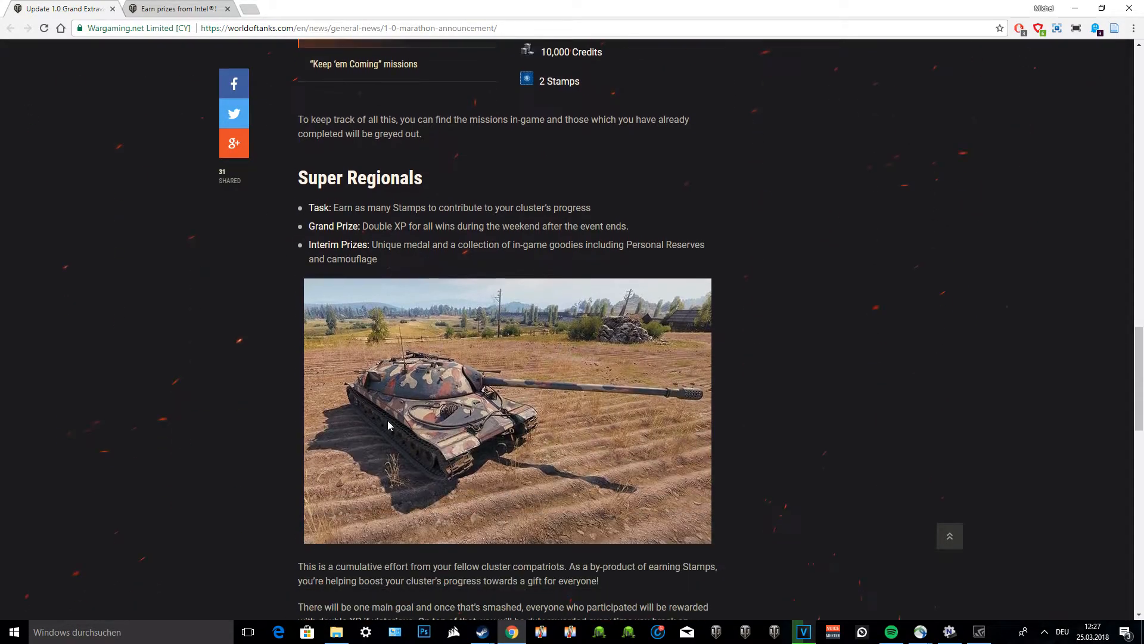
mouse_move(381, 251)
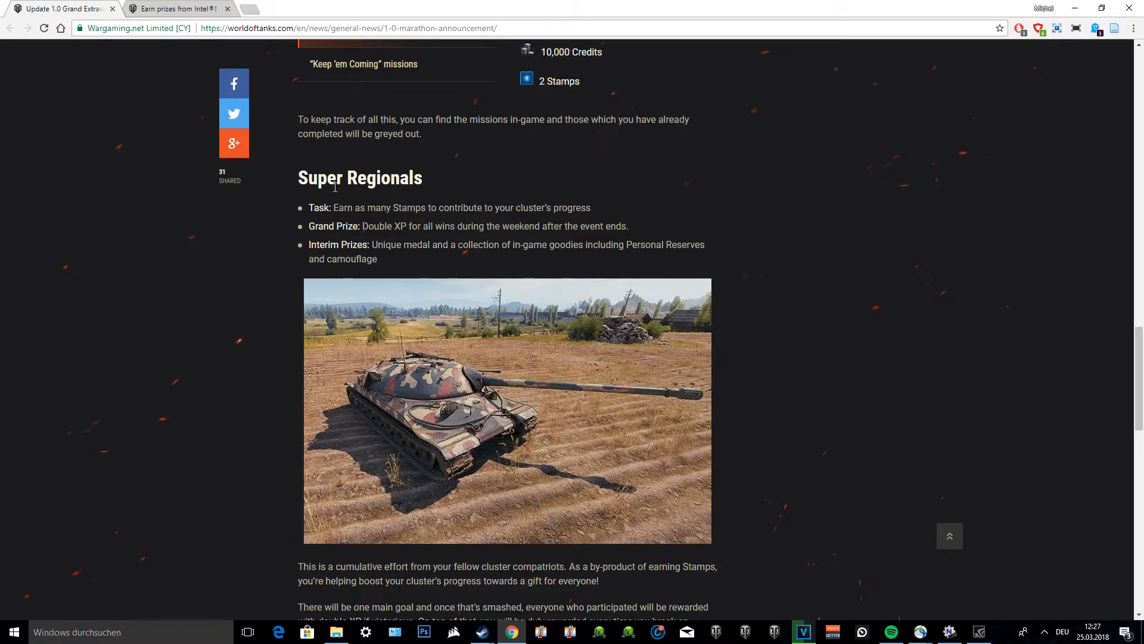
mouse_move(345, 202)
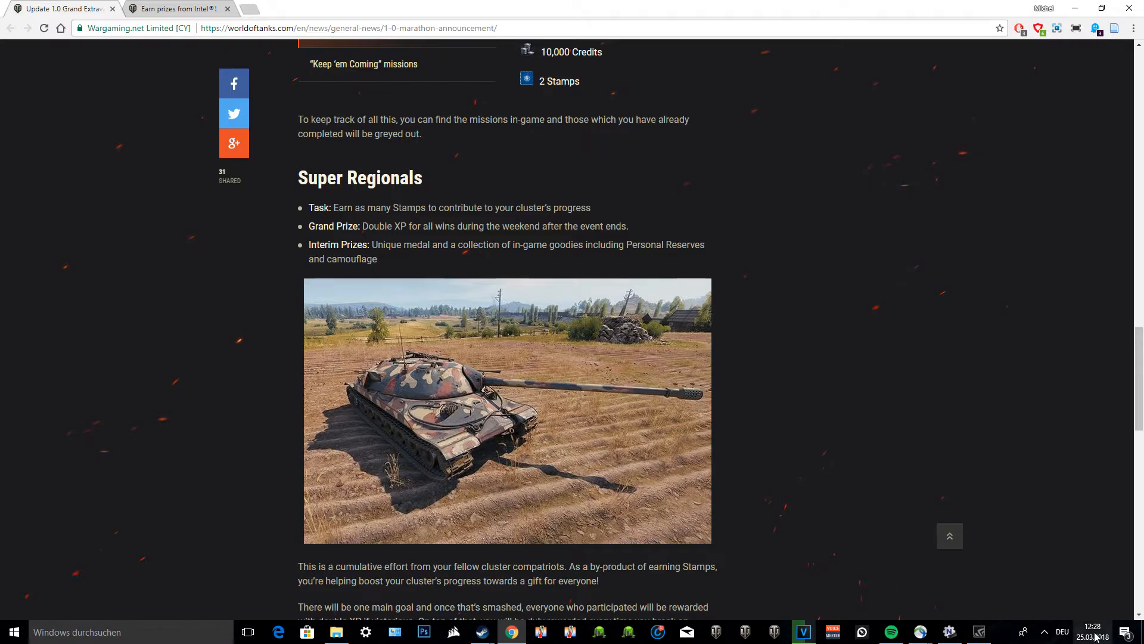
click(1092, 632)
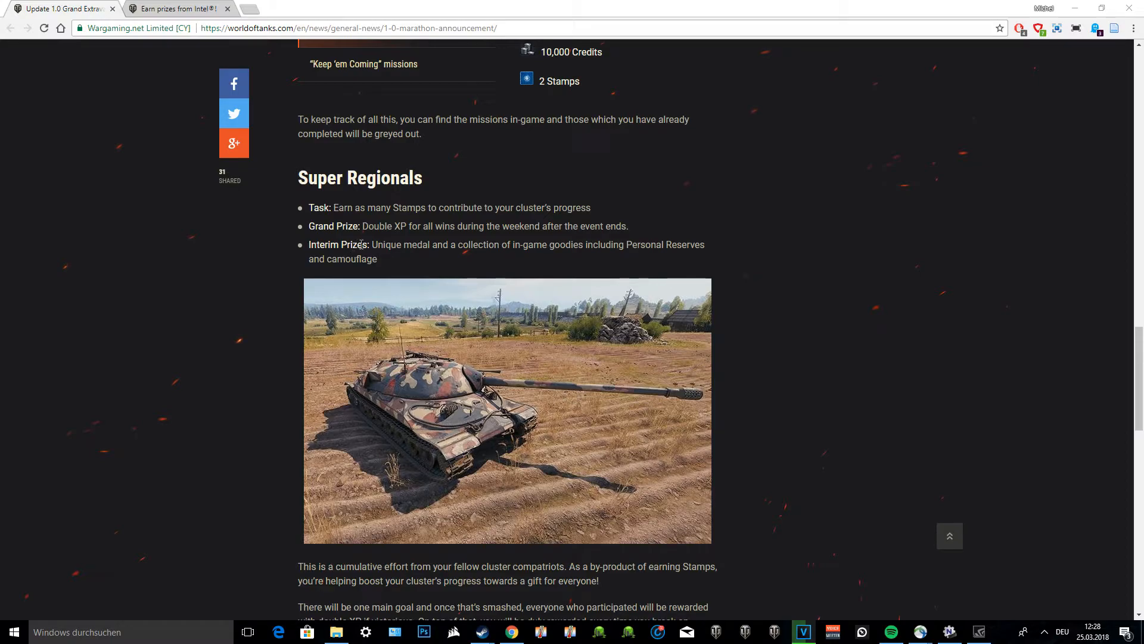
mouse_move(531, 240)
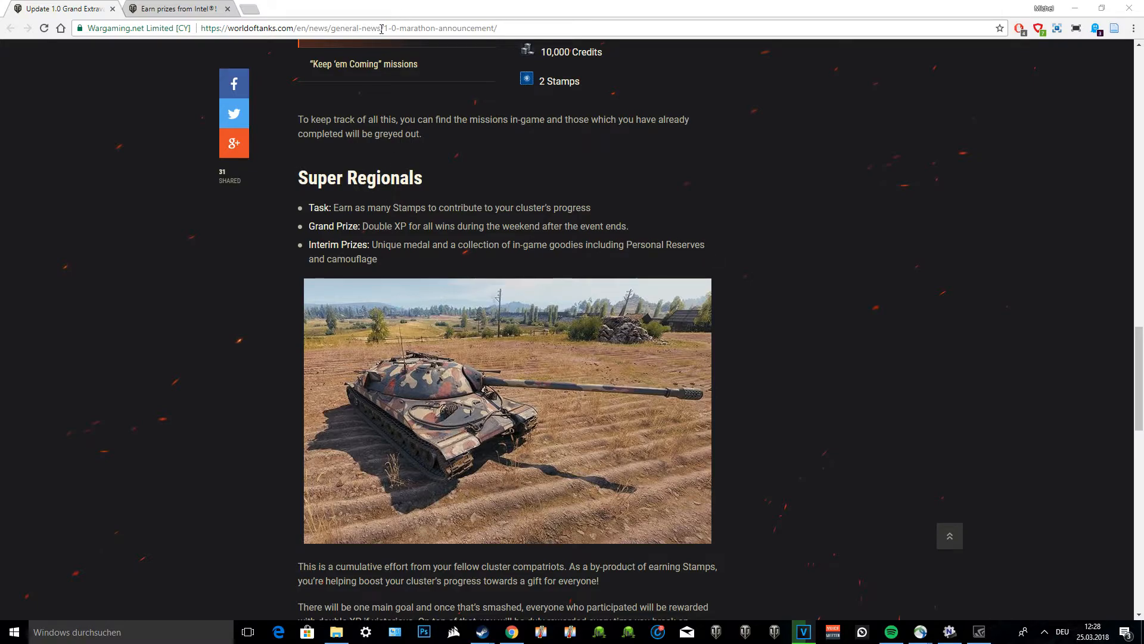
scroll(down, 3)
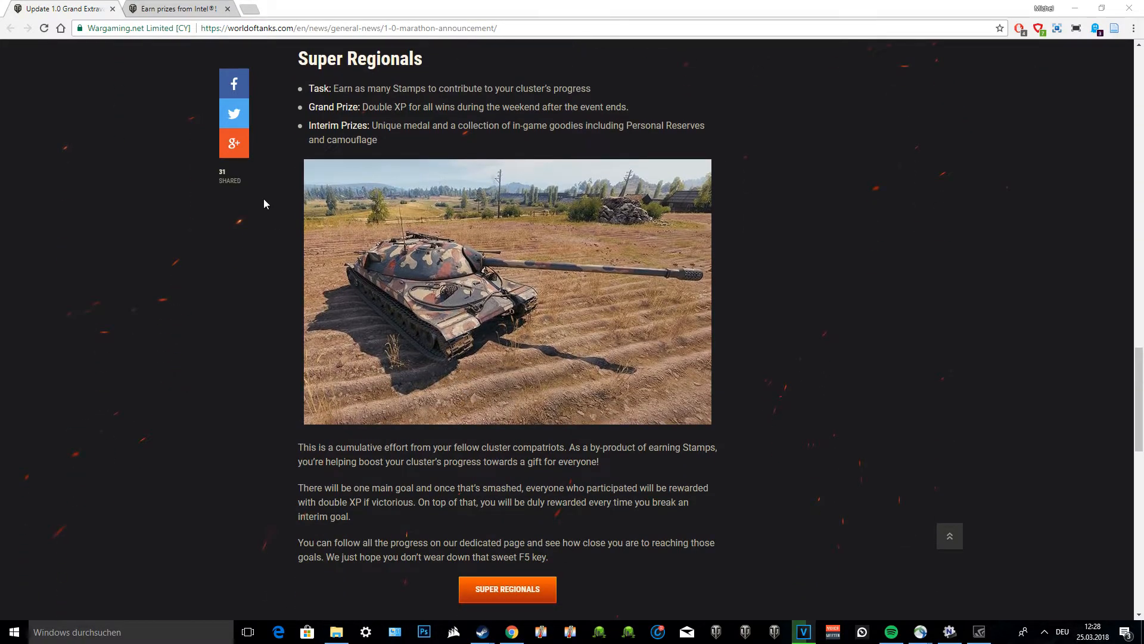
mouse_move(272, 182)
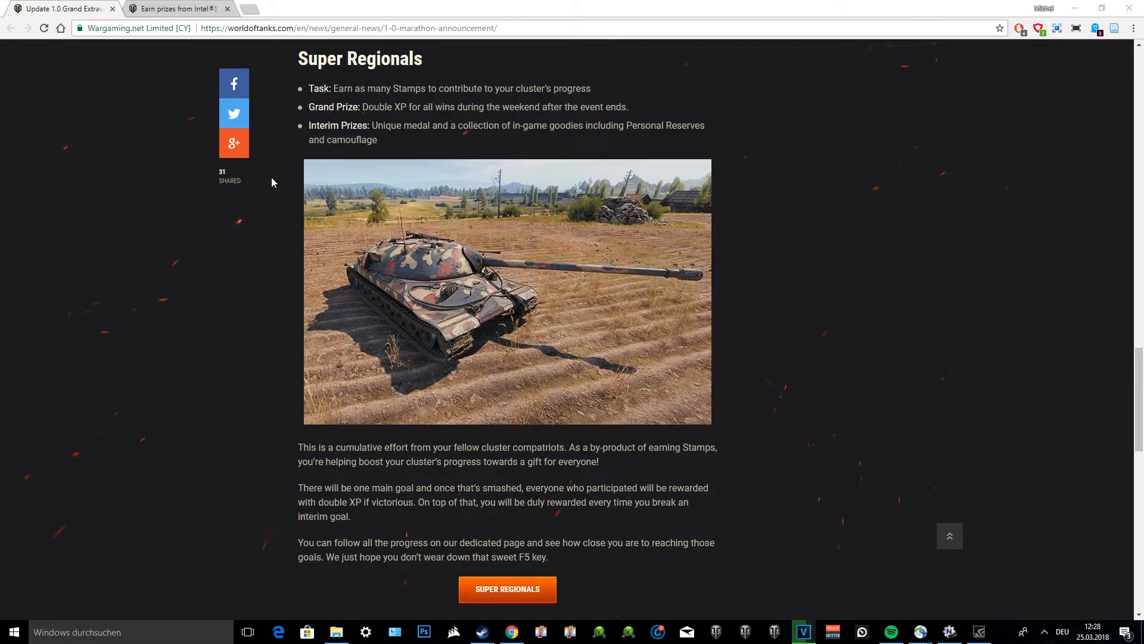
mouse_move(269, 177)
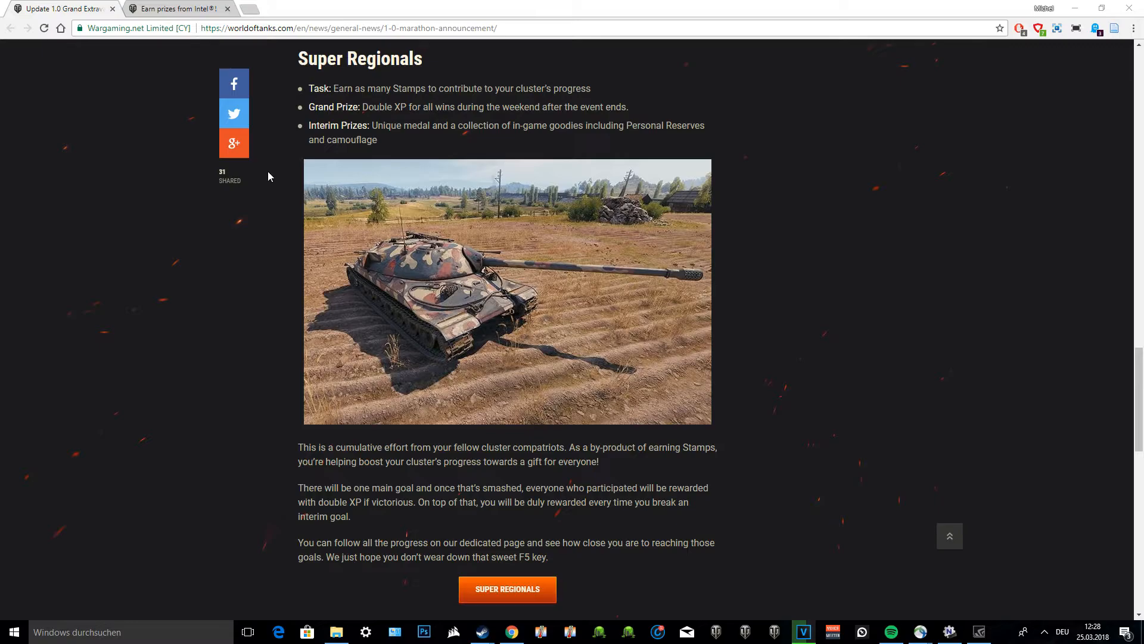
mouse_move(124, 7)
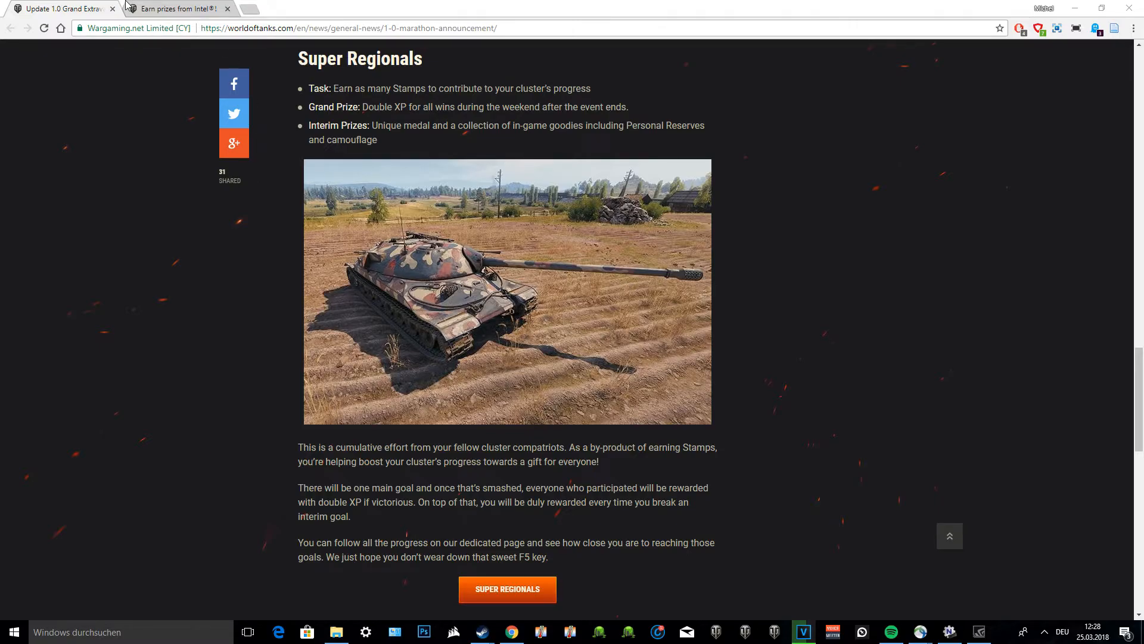
Scroll past Super Regionals to the Intel Trophy Leaderboard with its Alienware 17 laptop prize
scroll(down, 3)
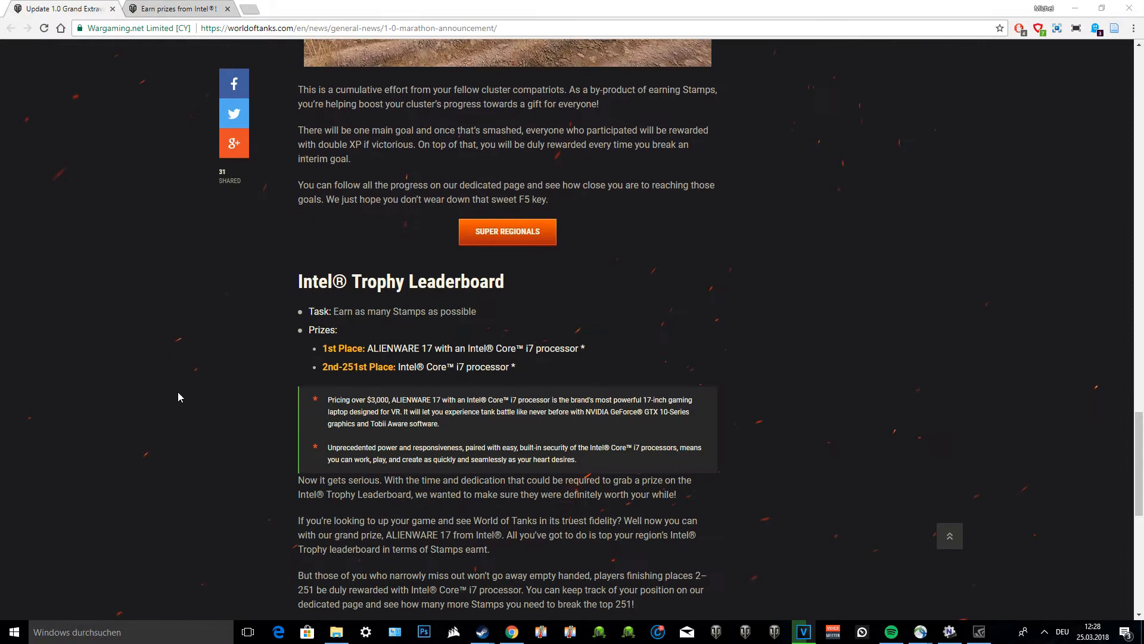
scroll(up, 3)
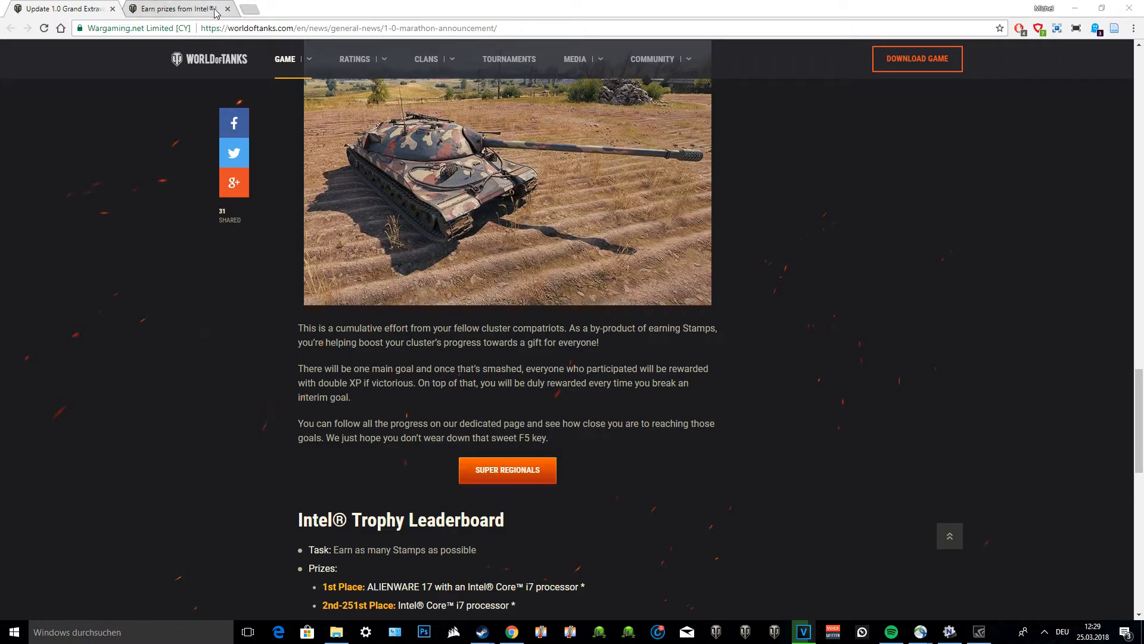
Switch to the wotonereward.com event page showing the Super Regionals map at 1,403,607 stamps
click(507, 470)
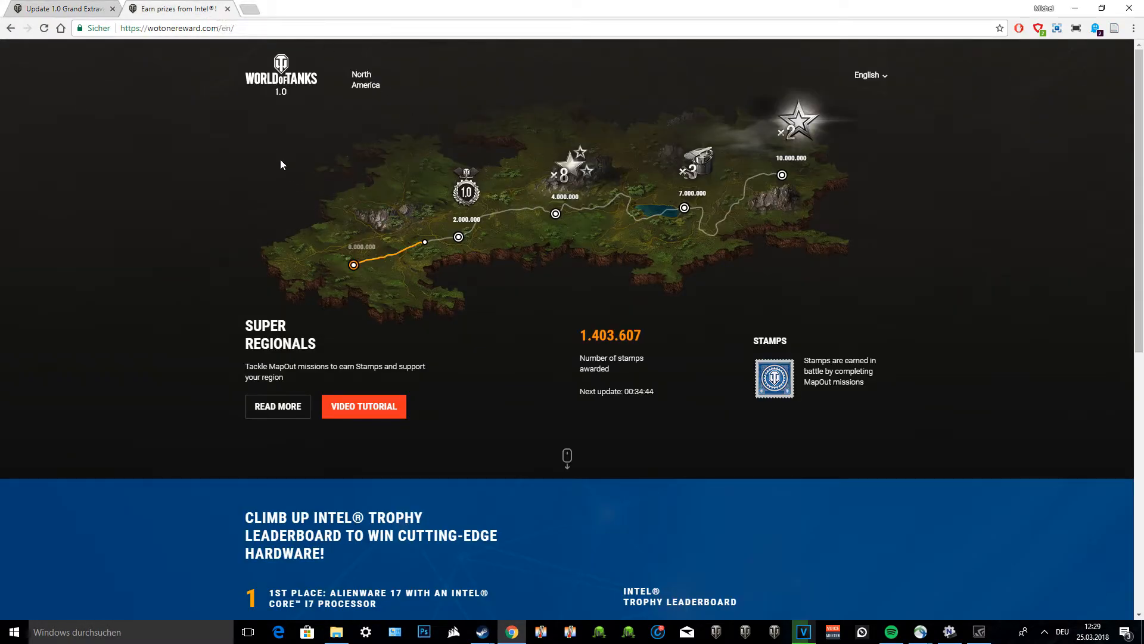
mouse_move(537, 234)
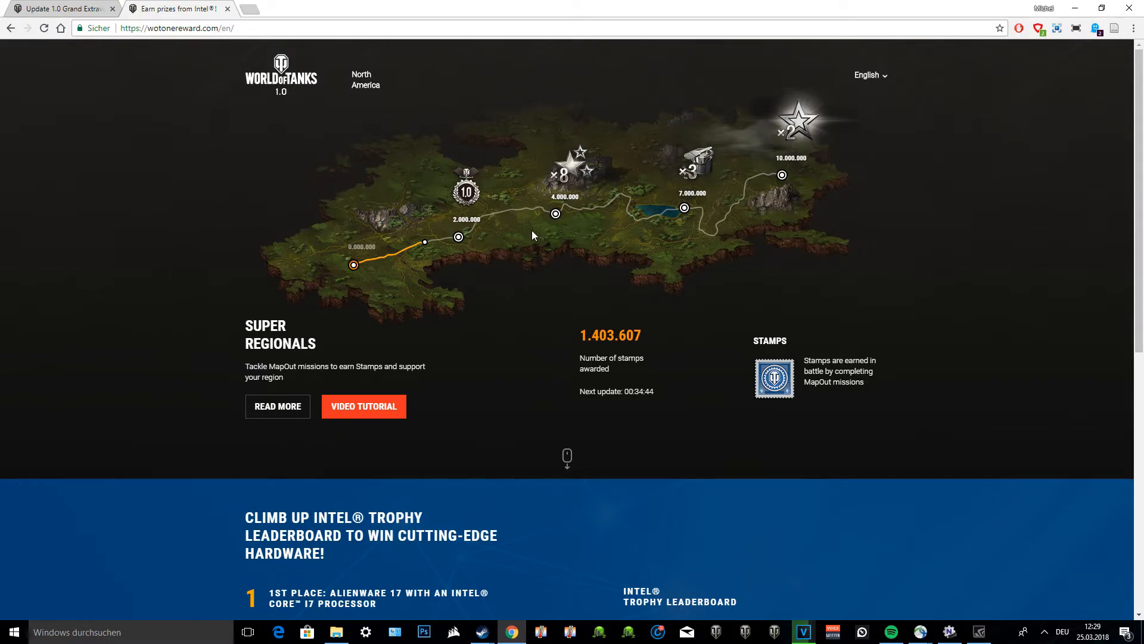
mouse_move(791, 137)
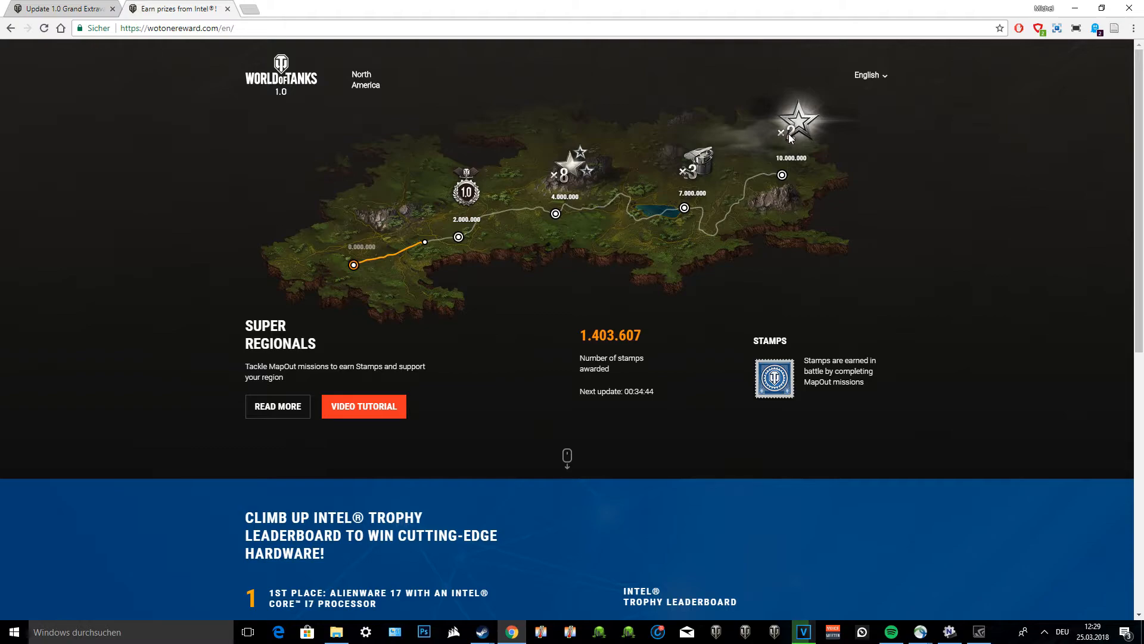
mouse_move(561, 172)
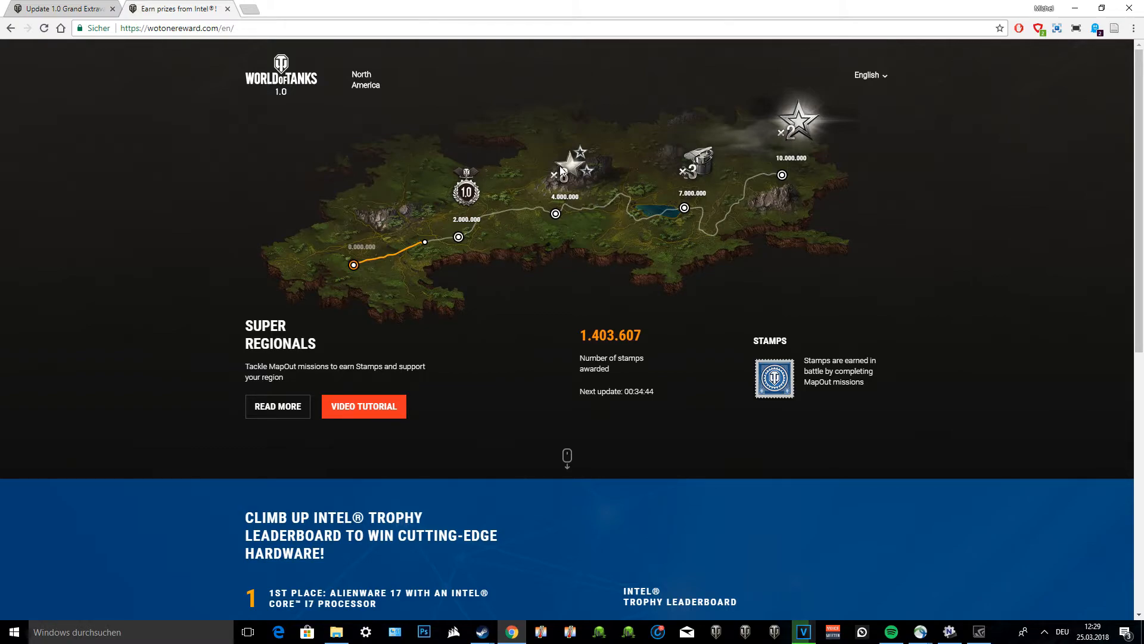
mouse_move(623, 207)
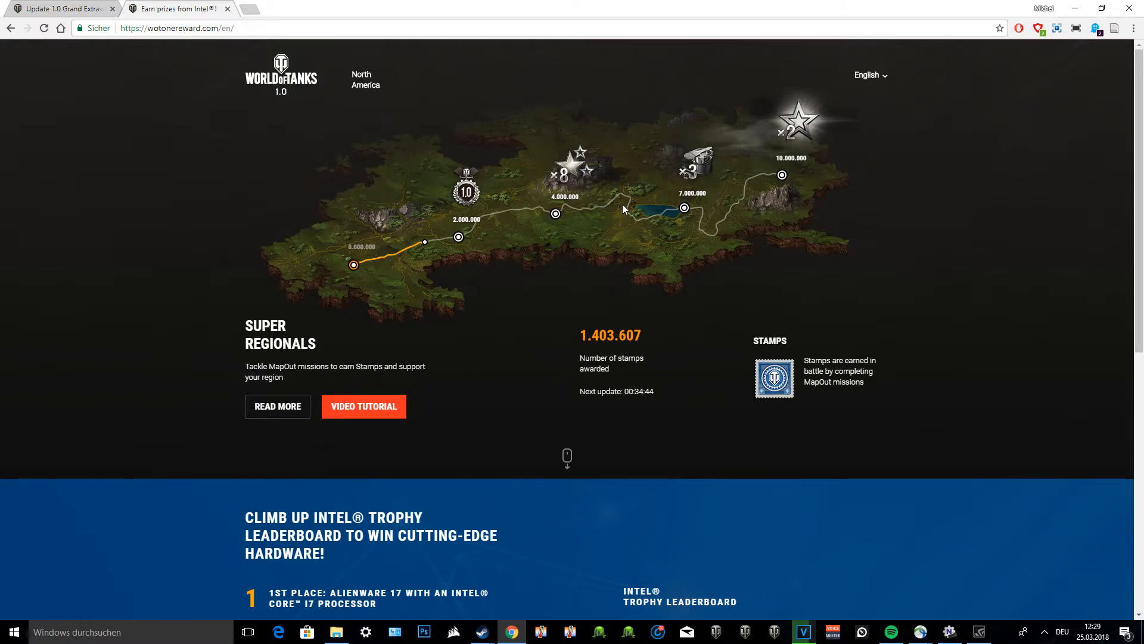
mouse_move(611, 212)
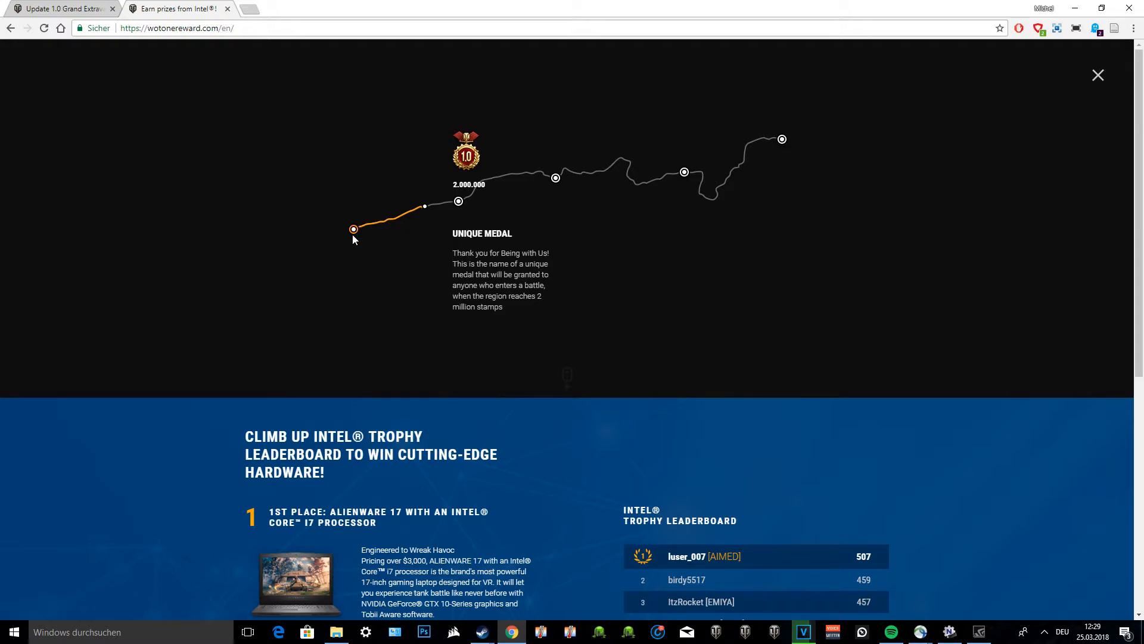
mouse_move(466, 168)
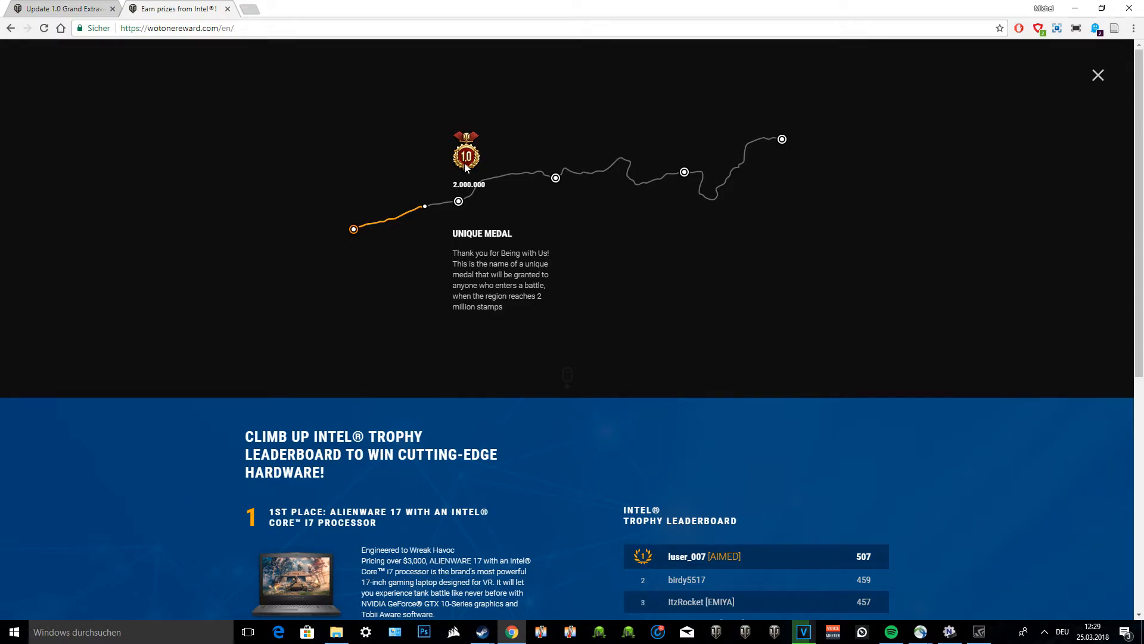
mouse_move(453, 185)
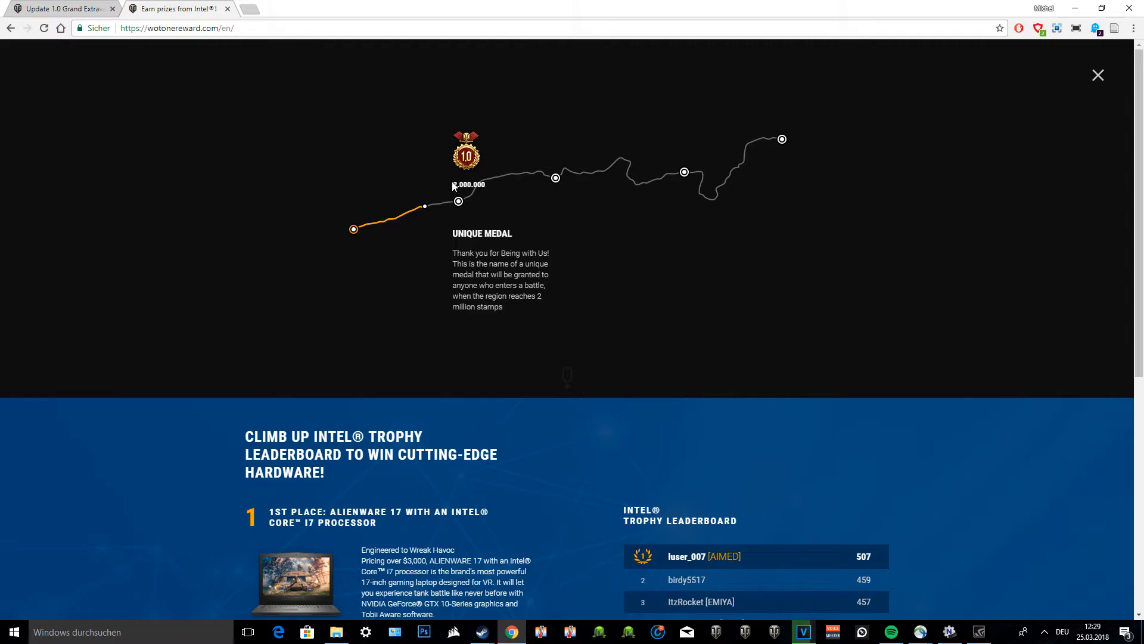
mouse_move(443, 188)
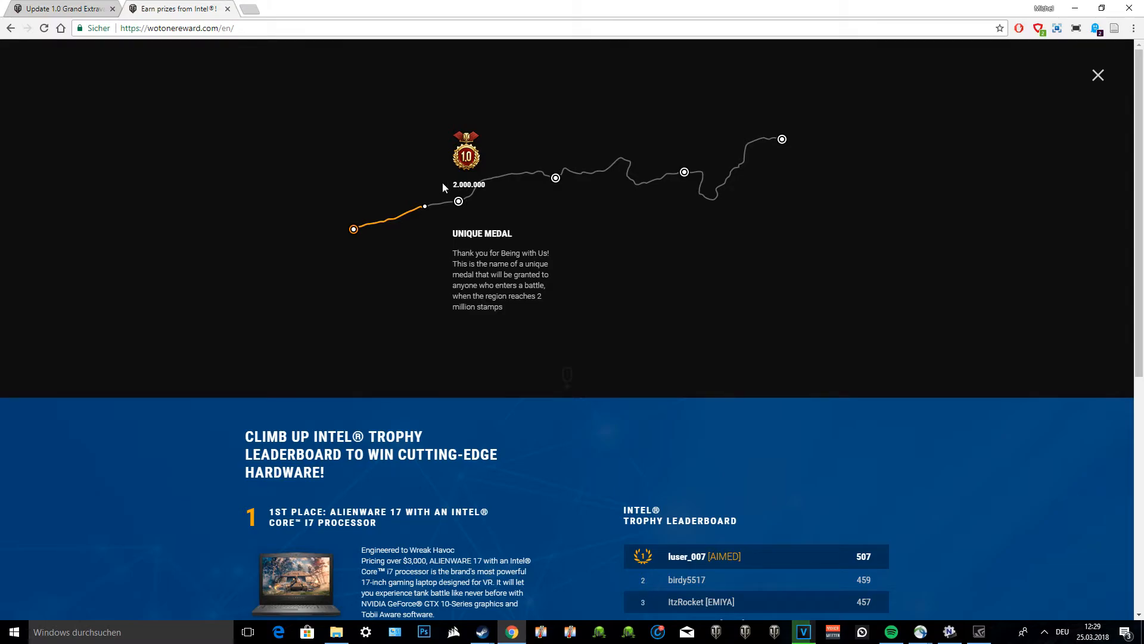
mouse_move(459, 184)
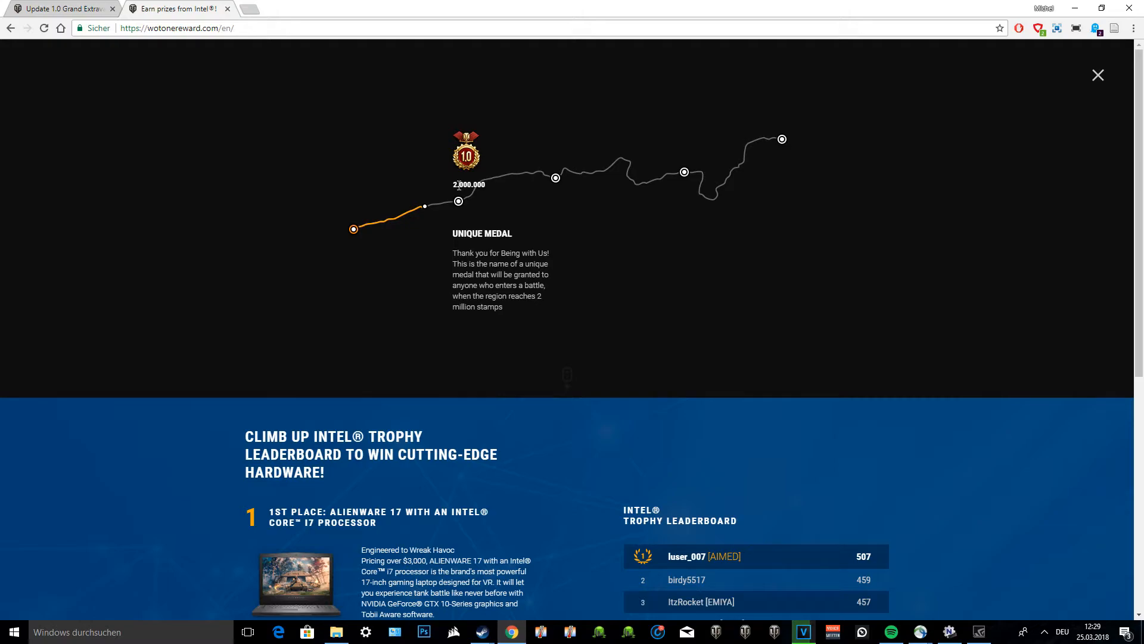
mouse_move(541, 181)
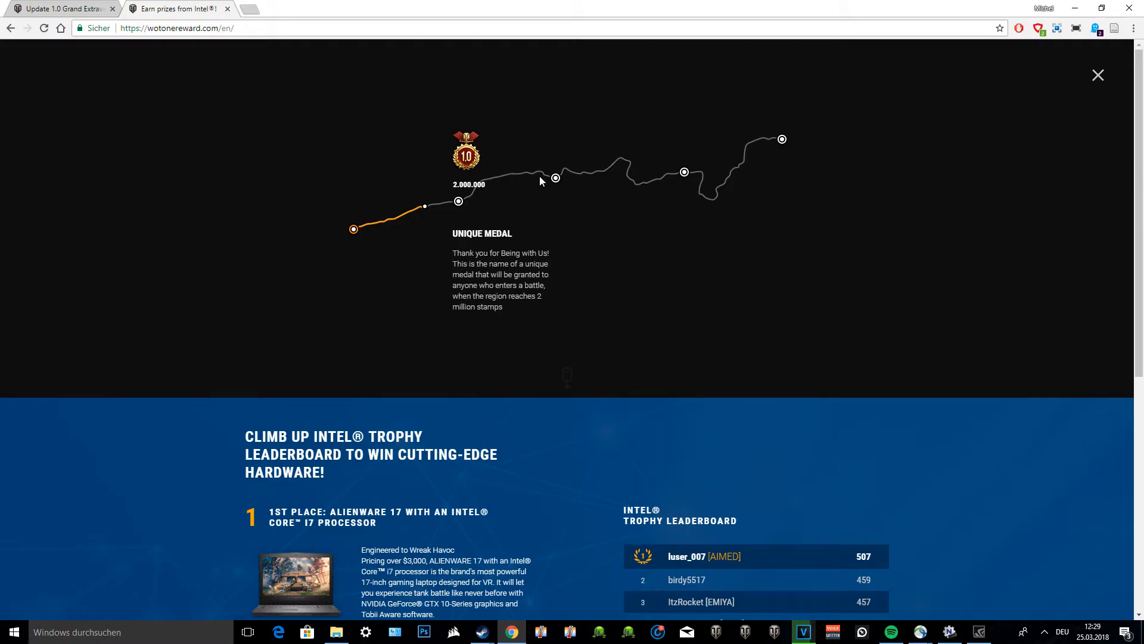
mouse_move(554, 179)
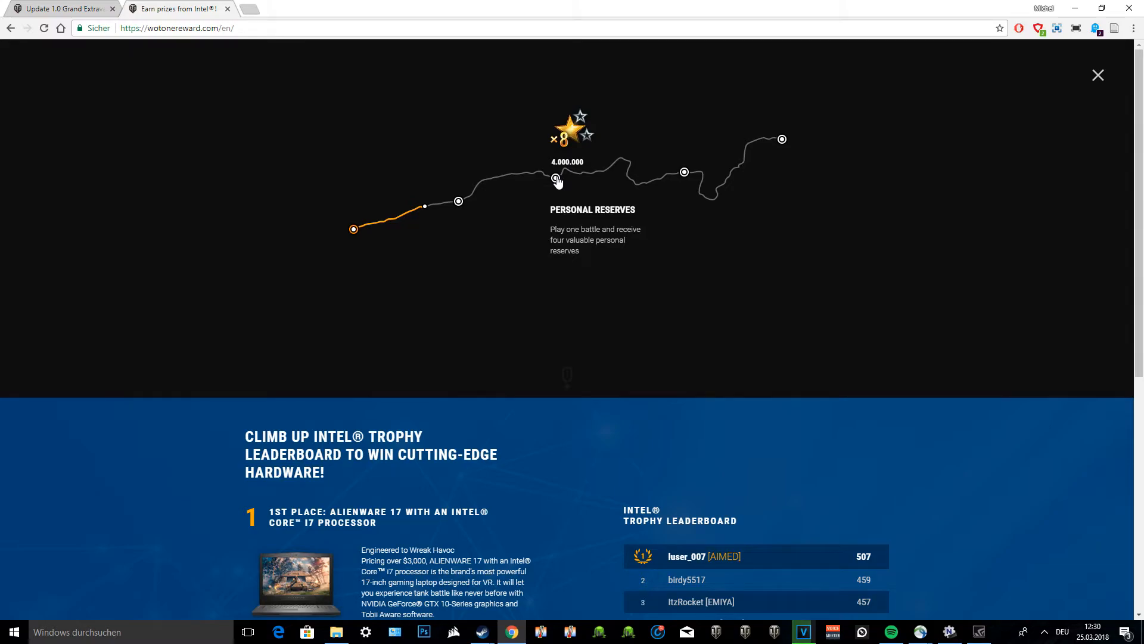
mouse_move(684, 174)
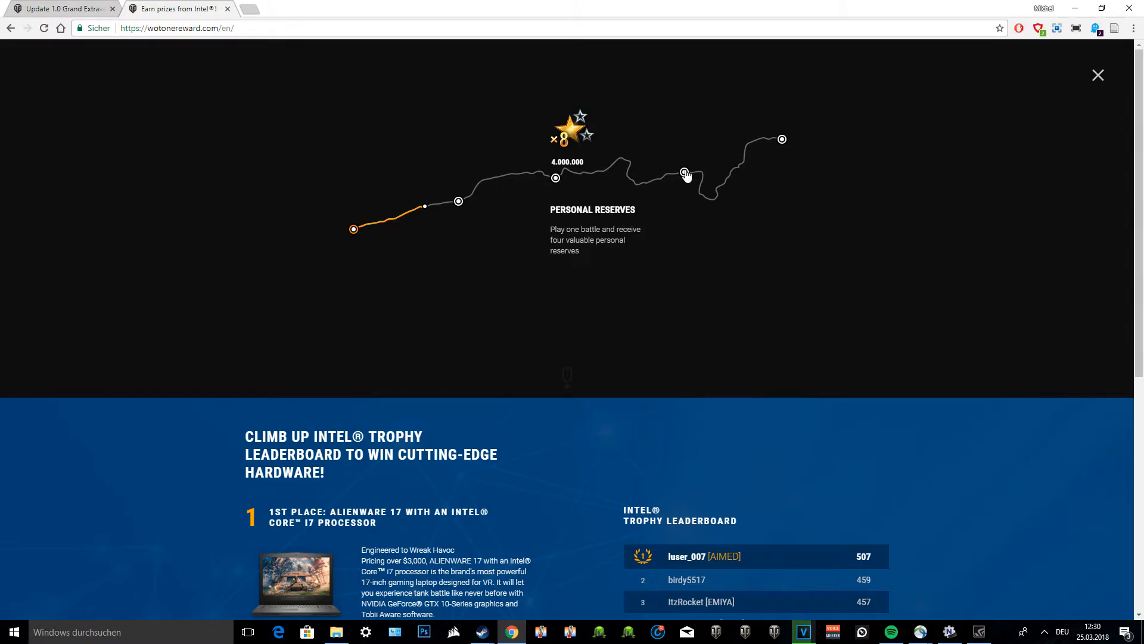
Show the 7,000,000 stamps milestone reward and browse the reward path to the 10,000,000 double XP reward
click(684, 174)
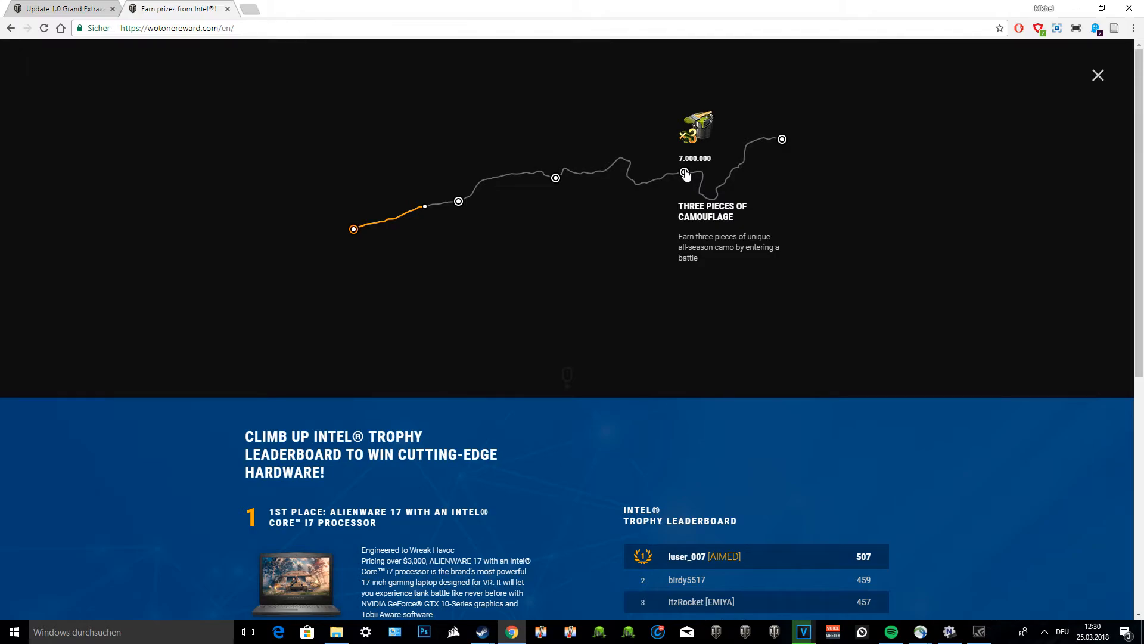
mouse_move(686, 157)
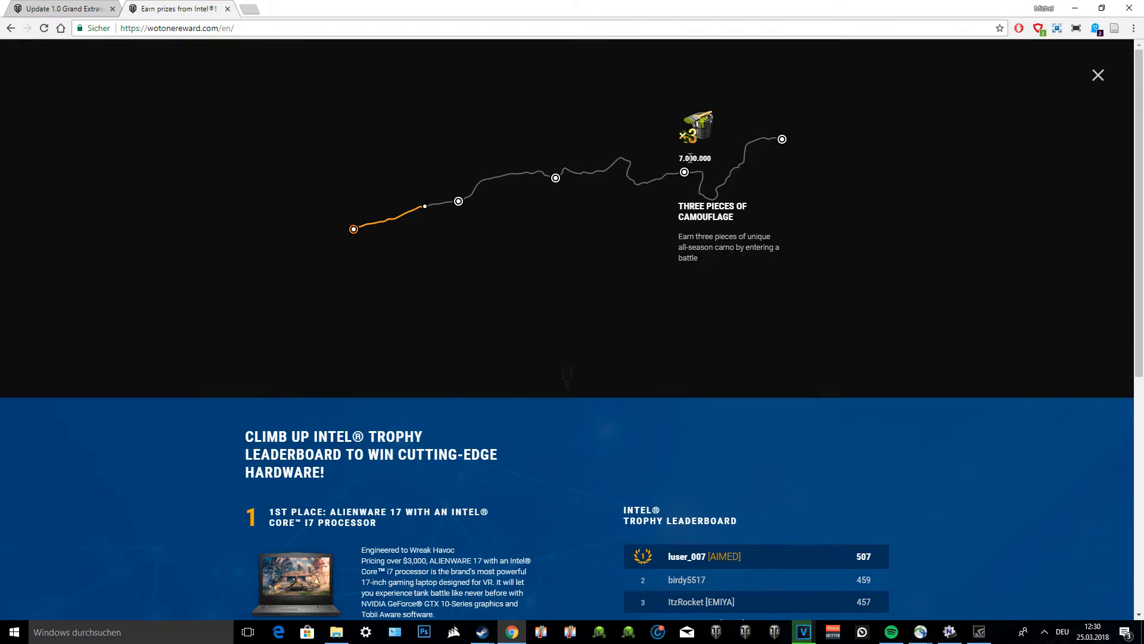
mouse_move(698, 144)
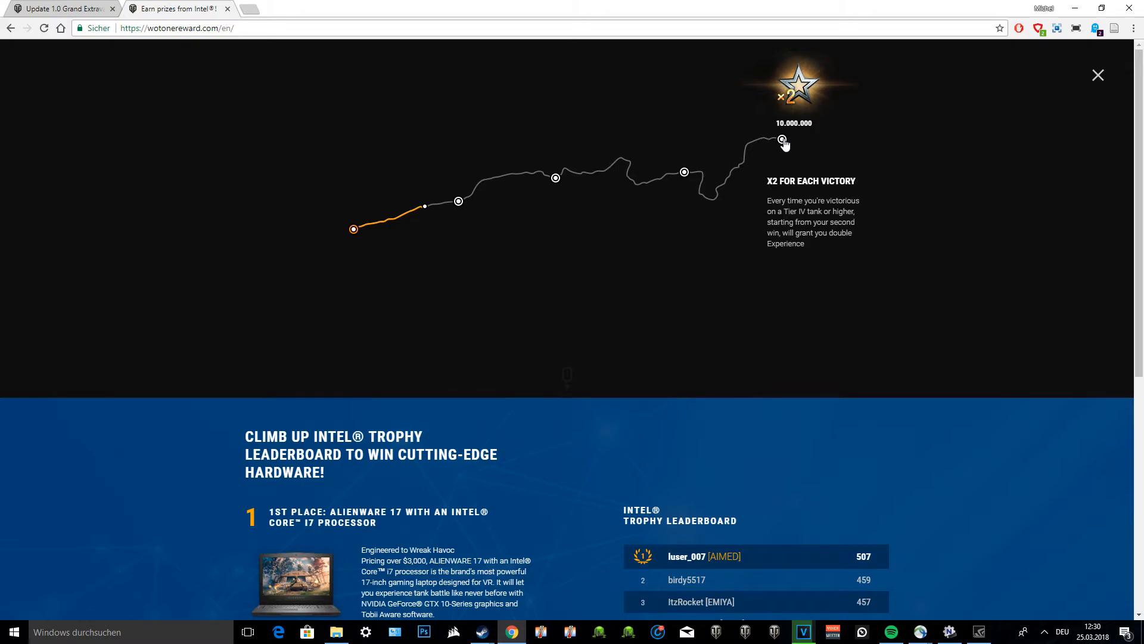
scroll(down, 3)
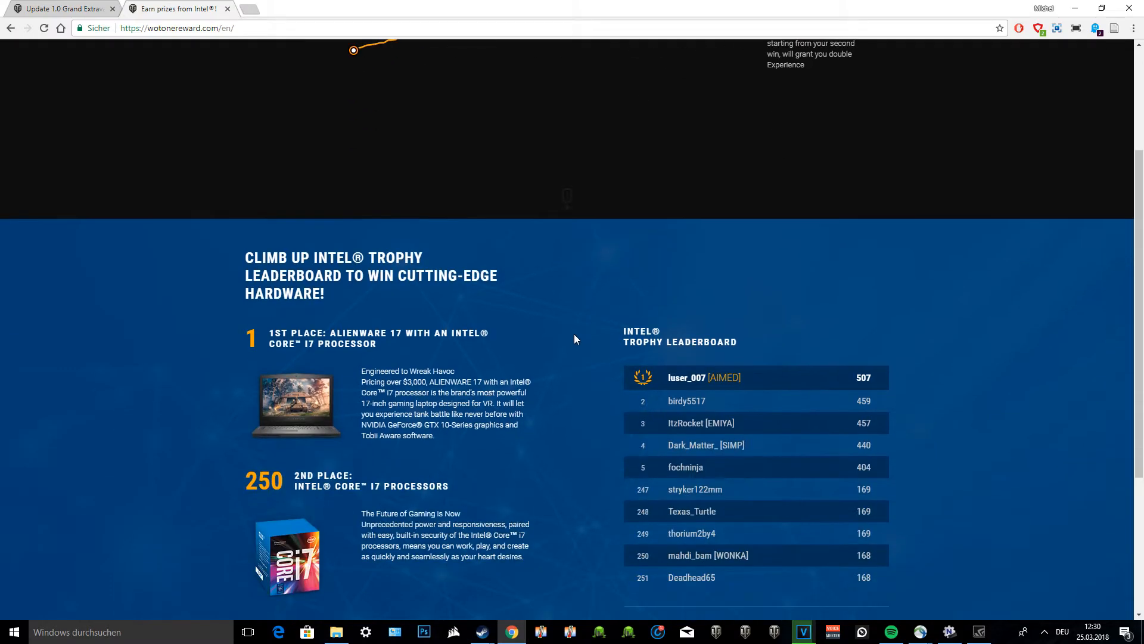
scroll(up, 3)
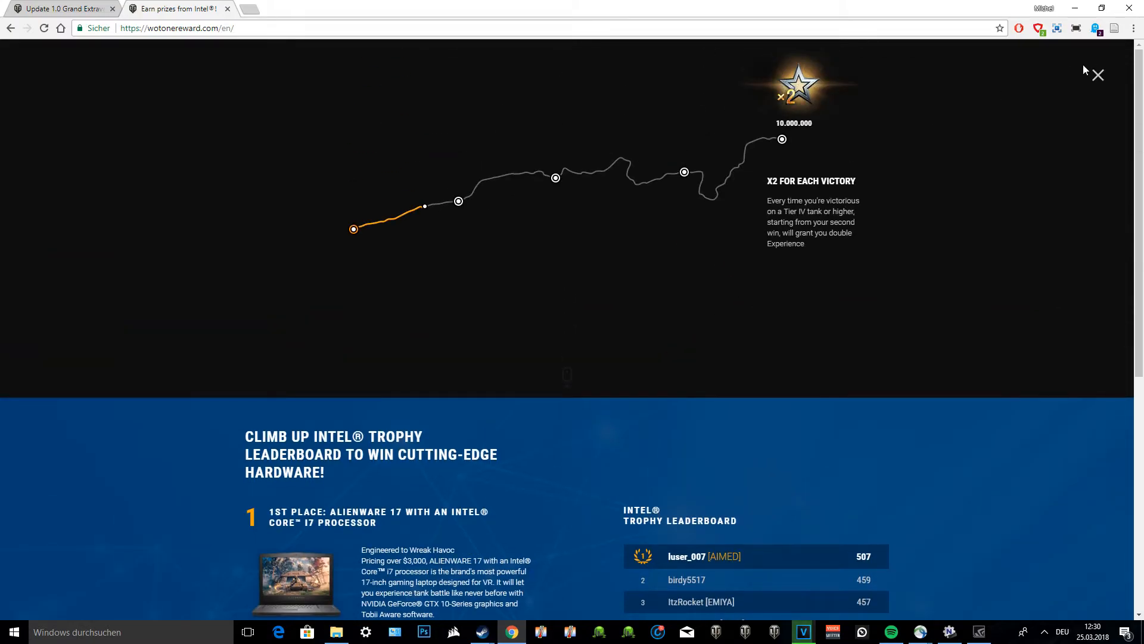
mouse_move(1028, 114)
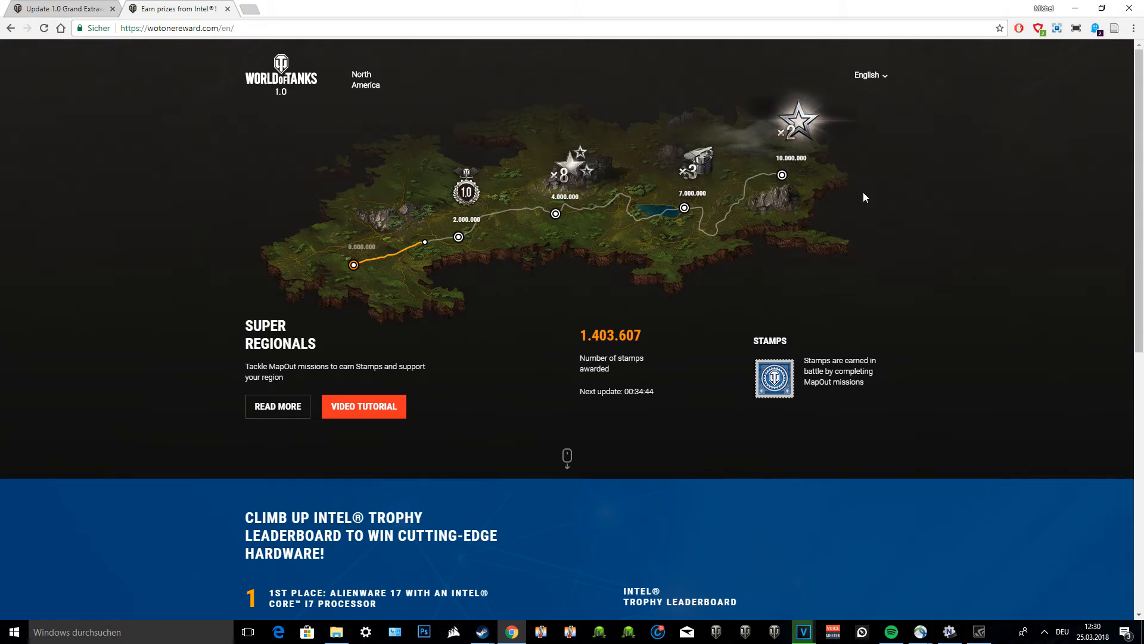
mouse_move(580, 337)
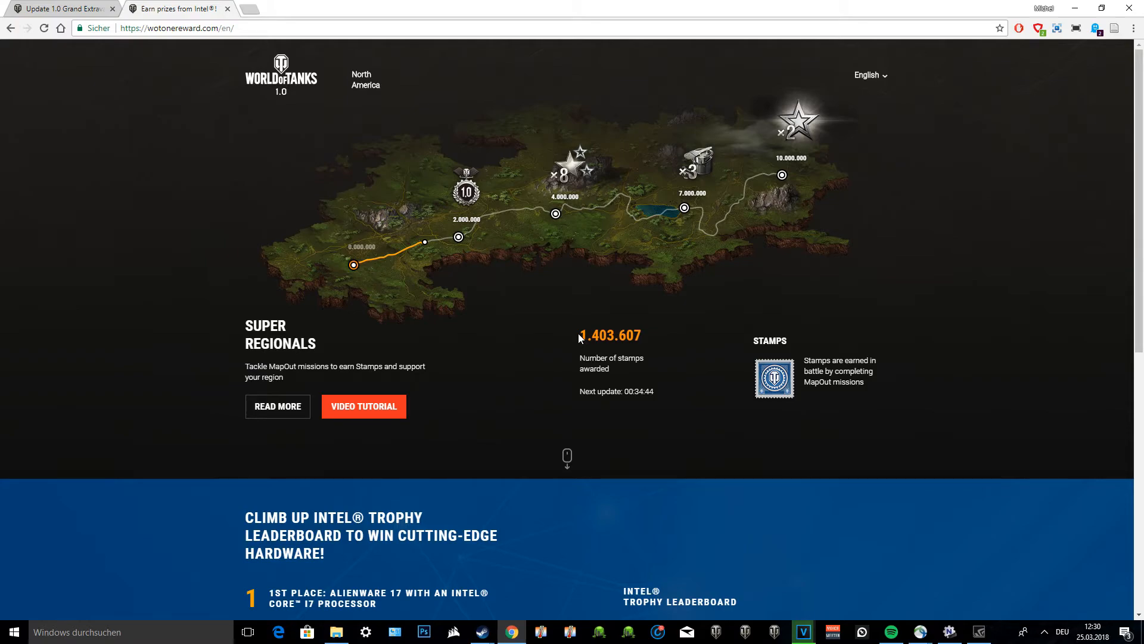
mouse_move(636, 402)
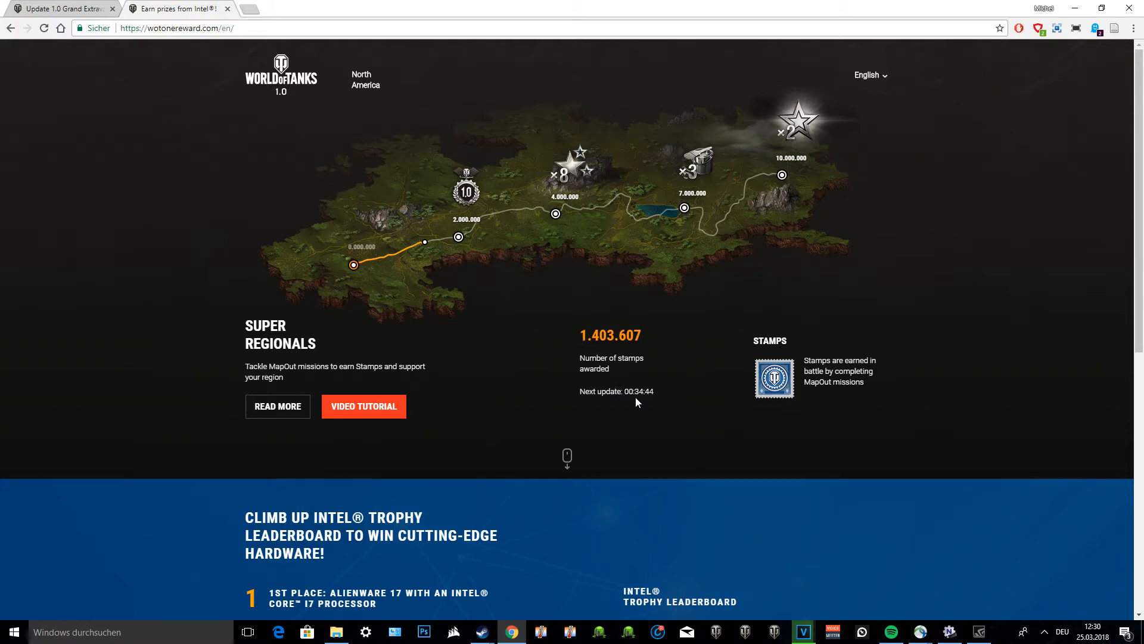
mouse_move(654, 395)
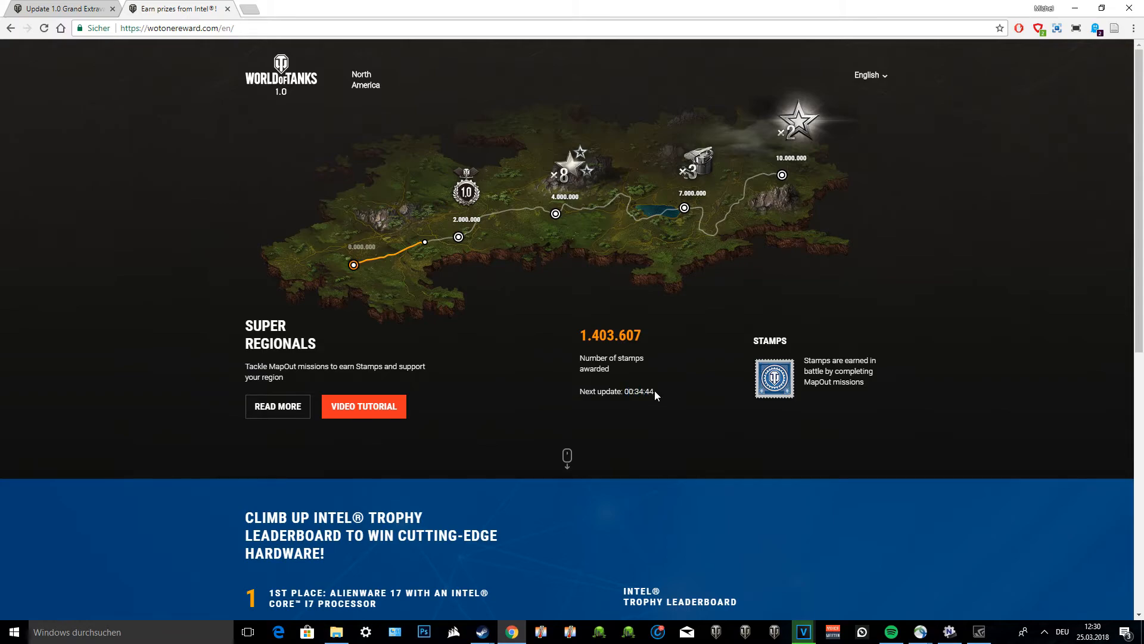
mouse_move(719, 399)
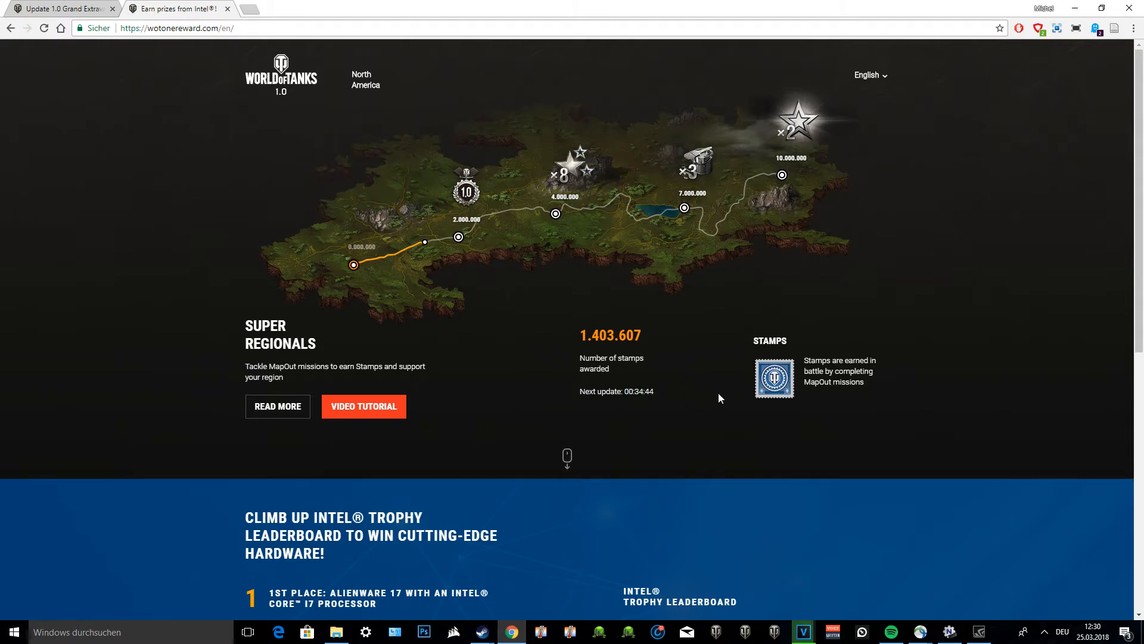
mouse_move(762, 378)
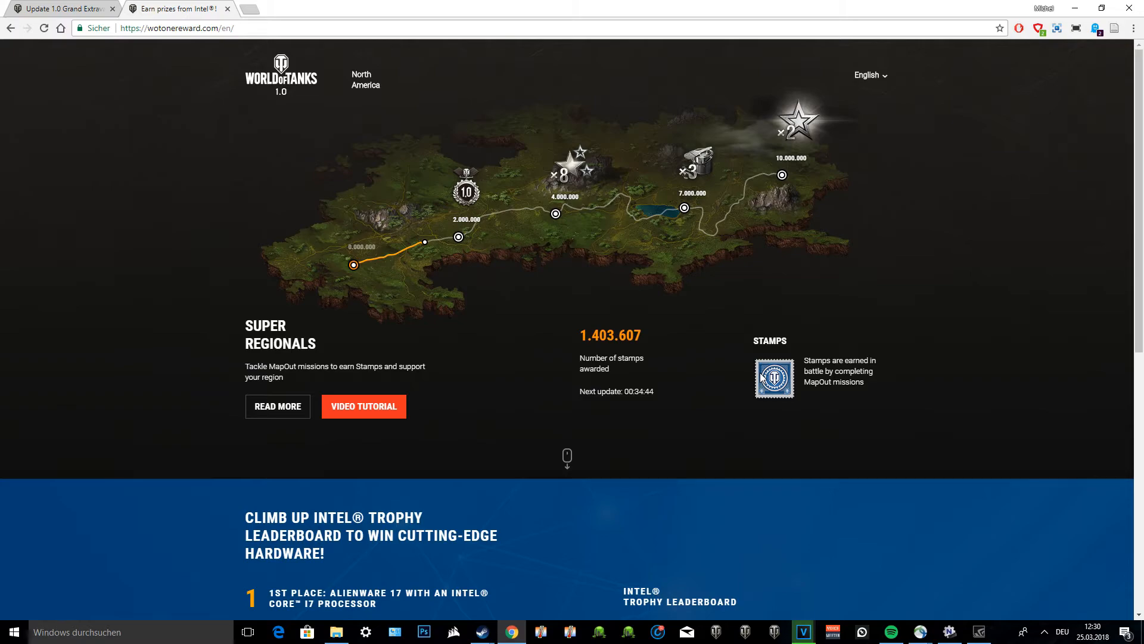
mouse_move(539, 217)
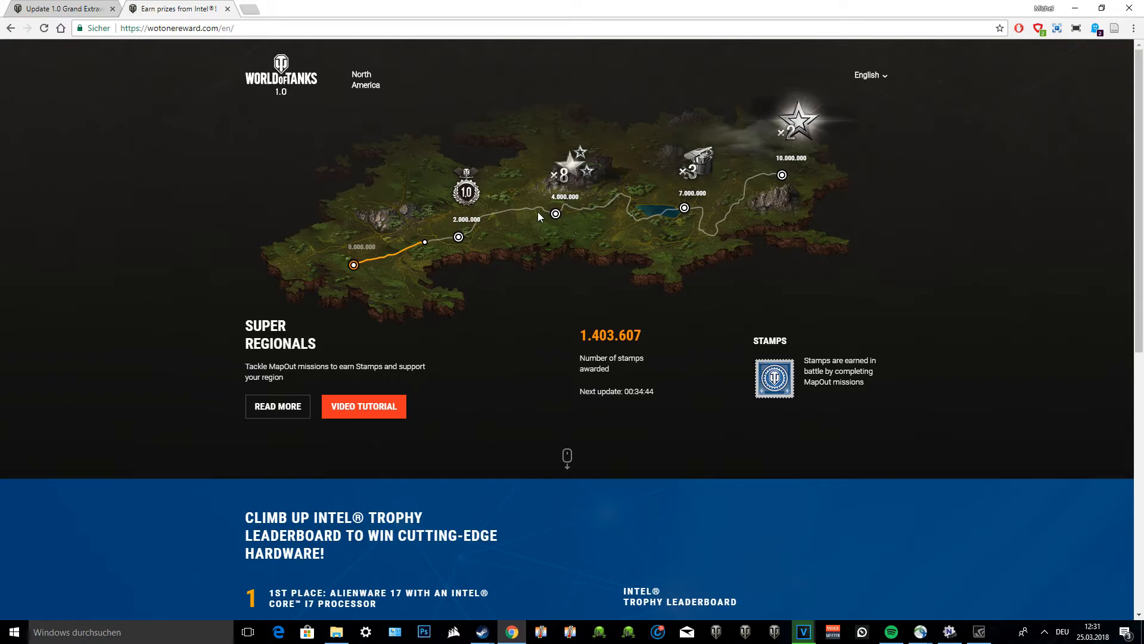
mouse_move(536, 219)
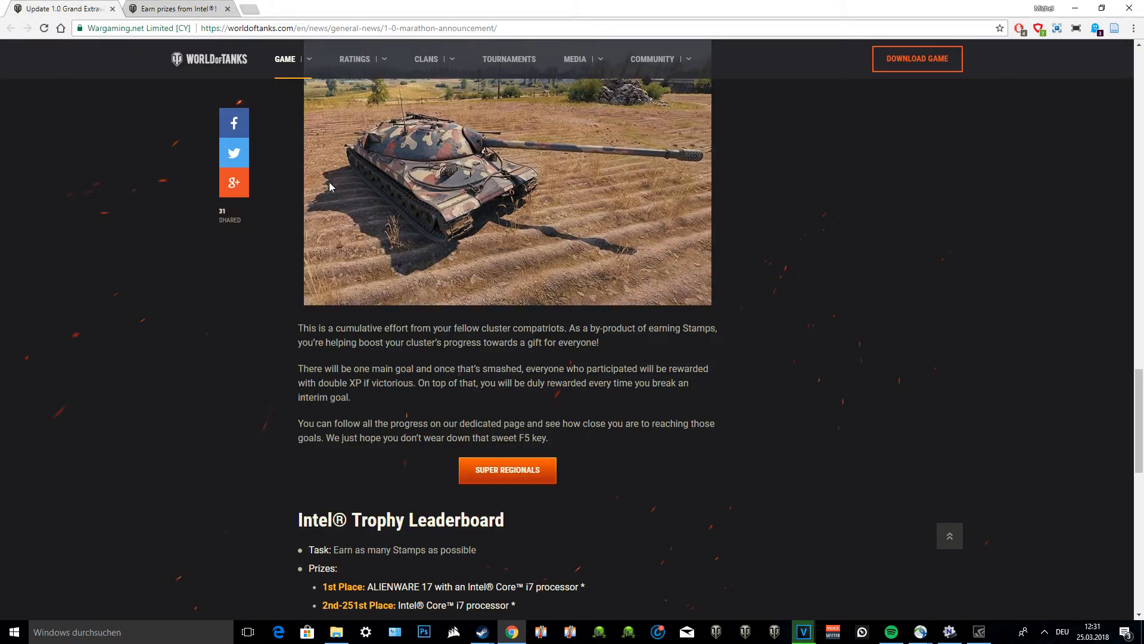
Scroll the article to its end past the Intel Trophy Leaderboard prize details
scroll(down, 3)
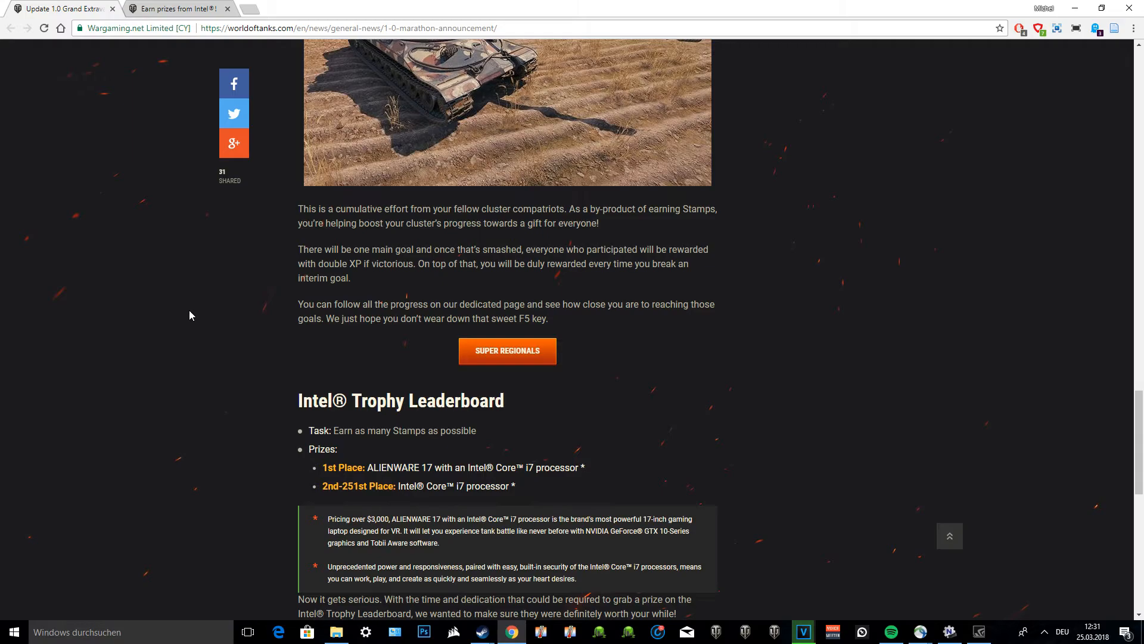
scroll(up, 3)
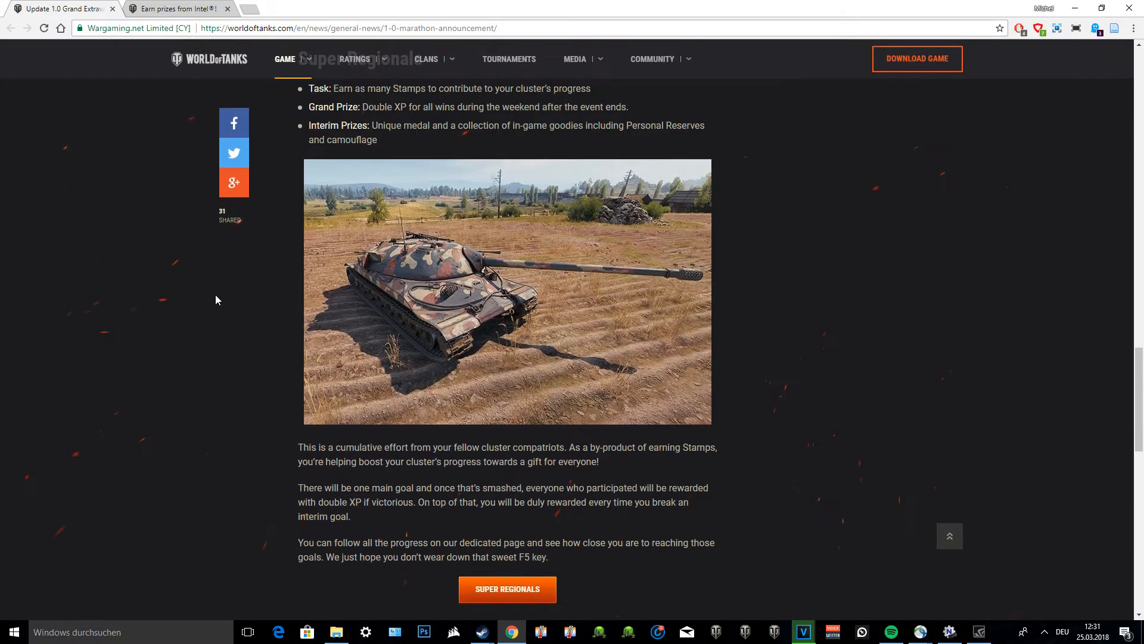
scroll(down, 3)
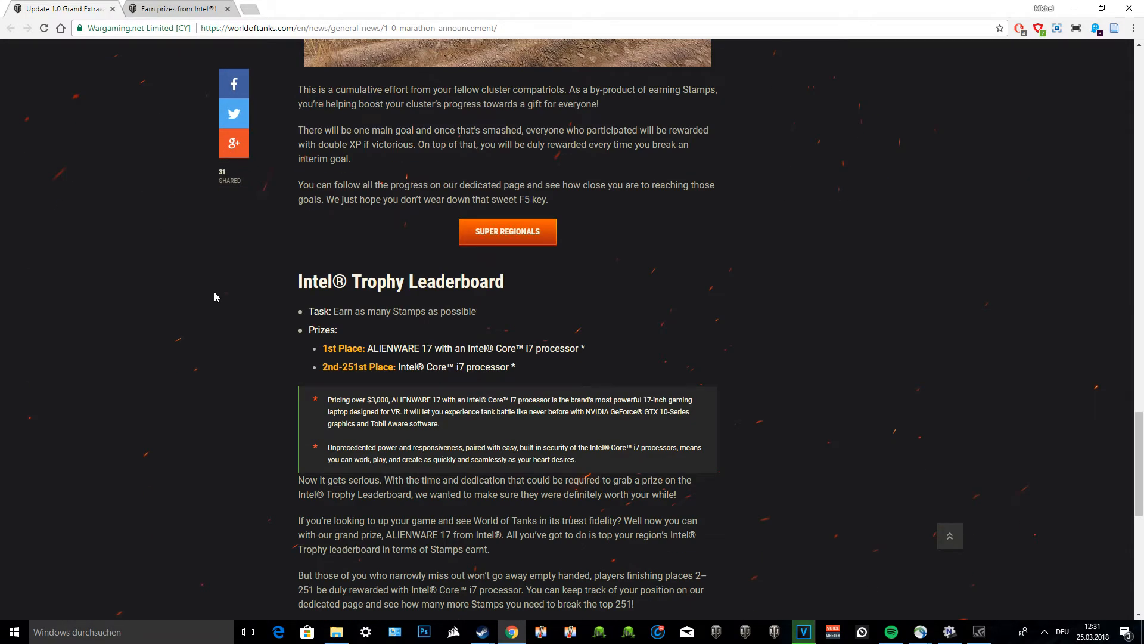
scroll(down, 3)
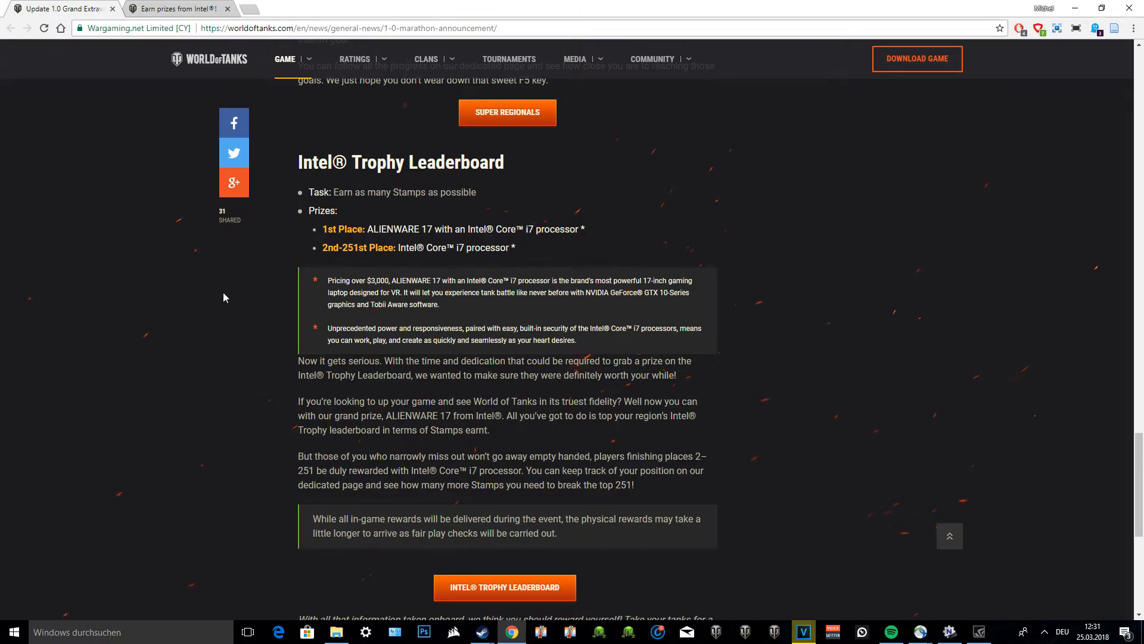
mouse_move(366, 214)
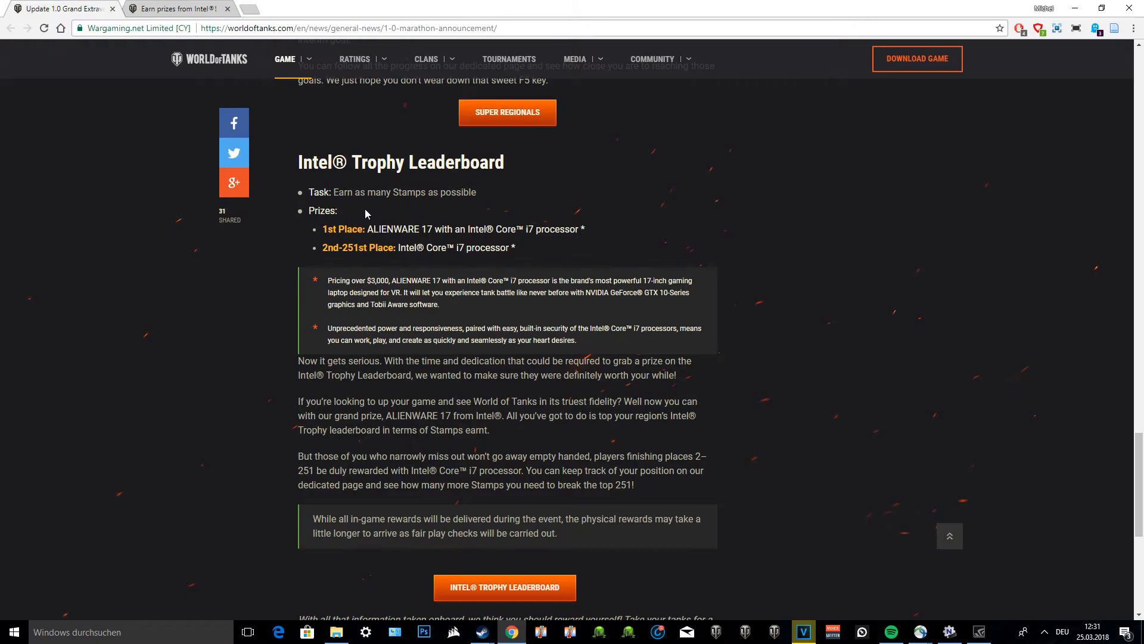
mouse_move(363, 224)
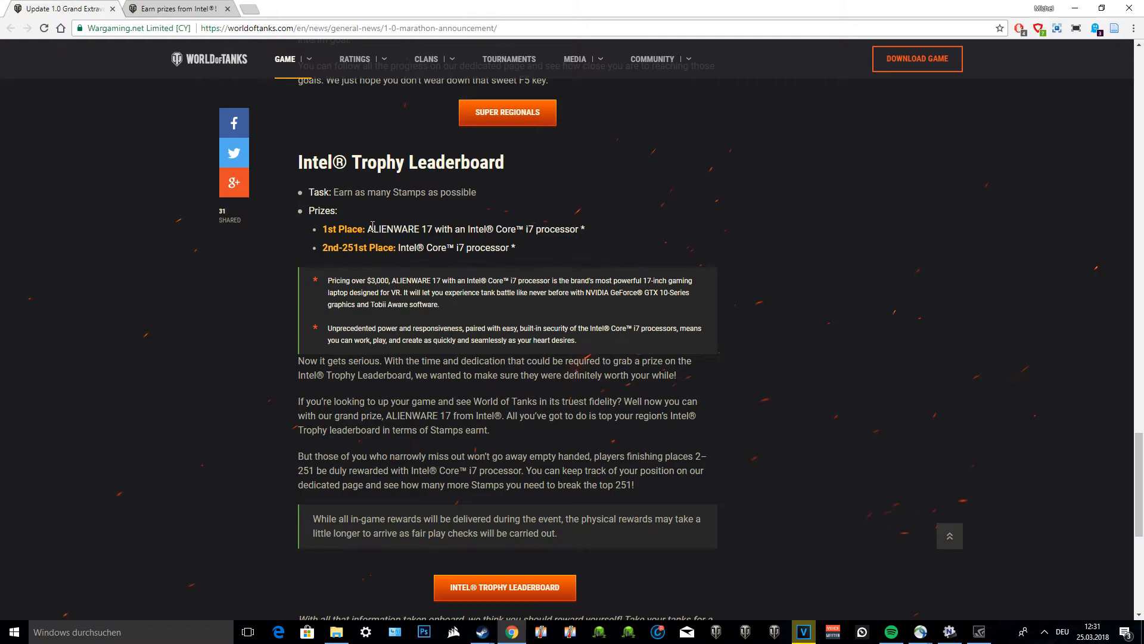
mouse_move(375, 240)
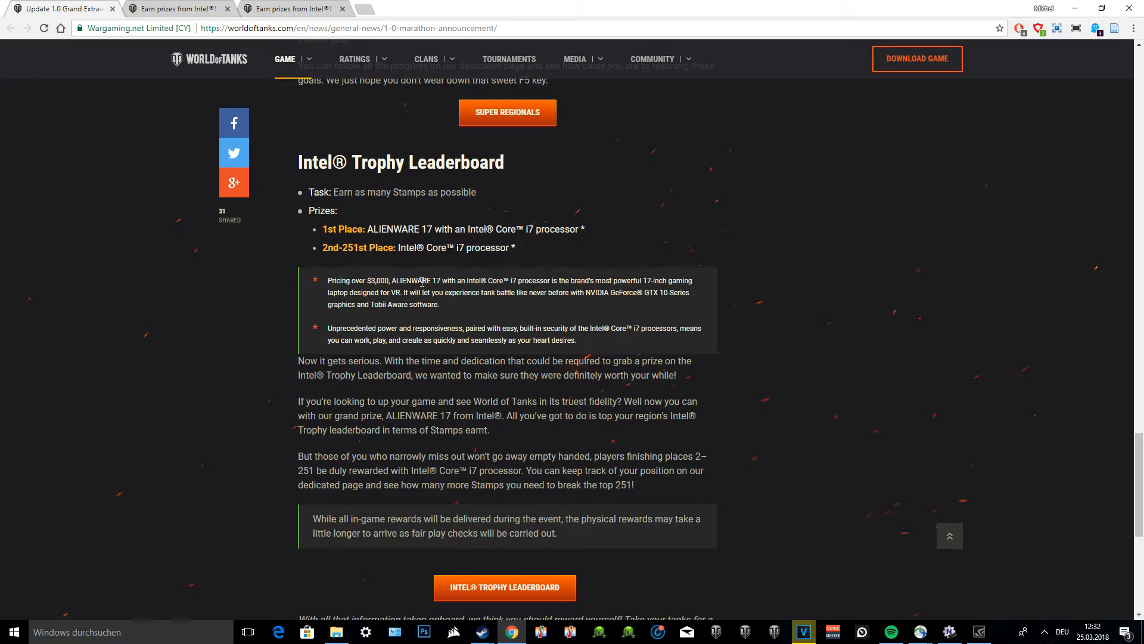
mouse_move(408, 296)
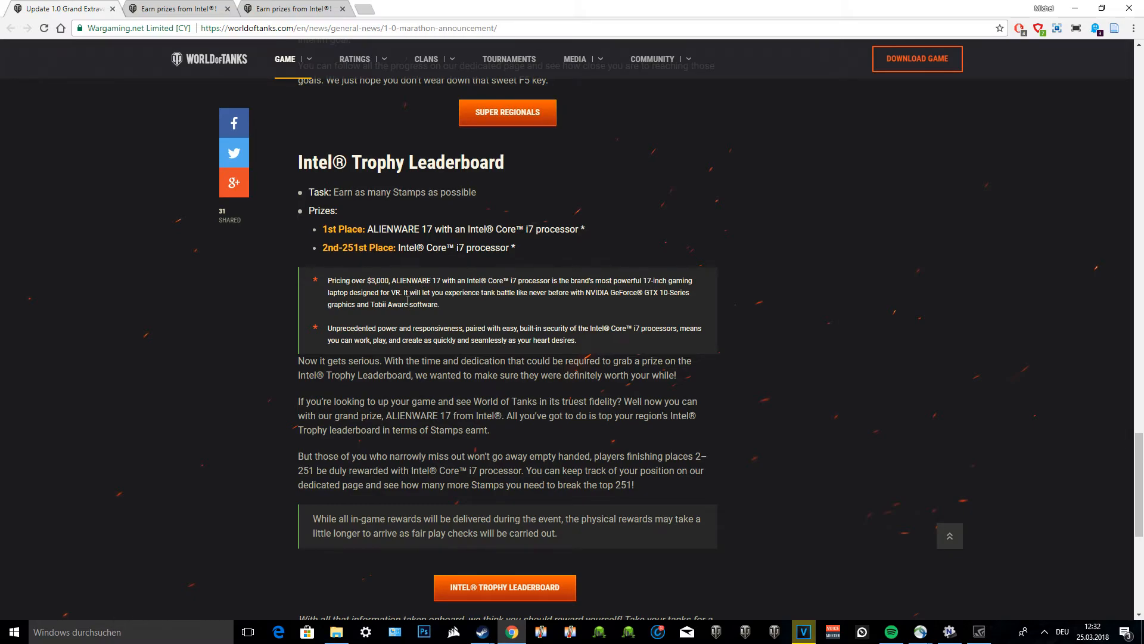
mouse_move(421, 270)
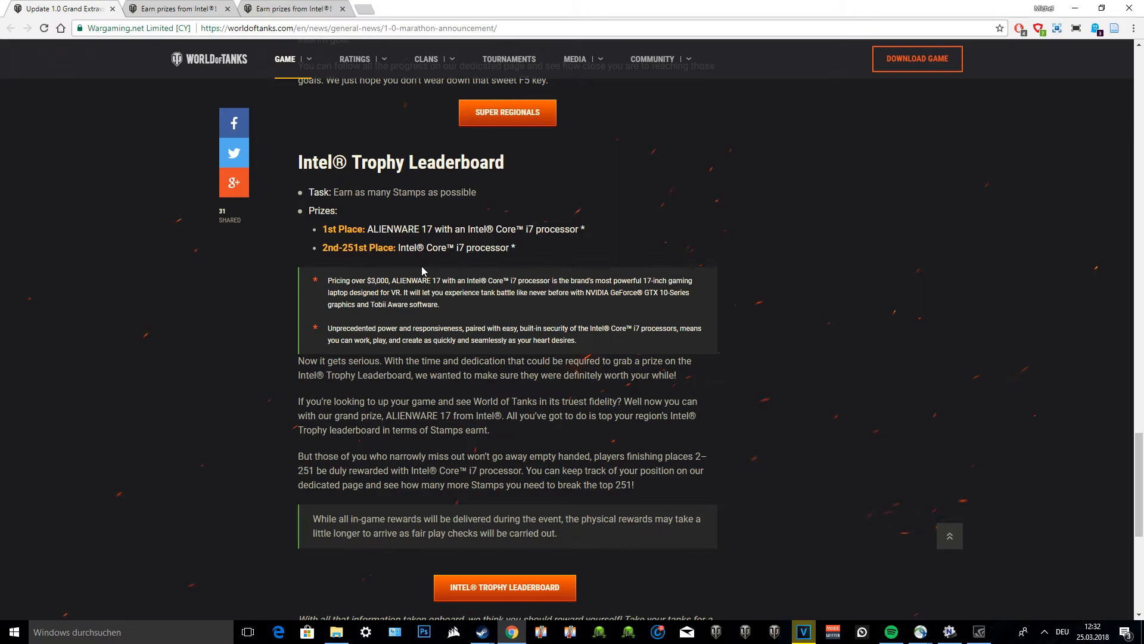
scroll(down, 3)
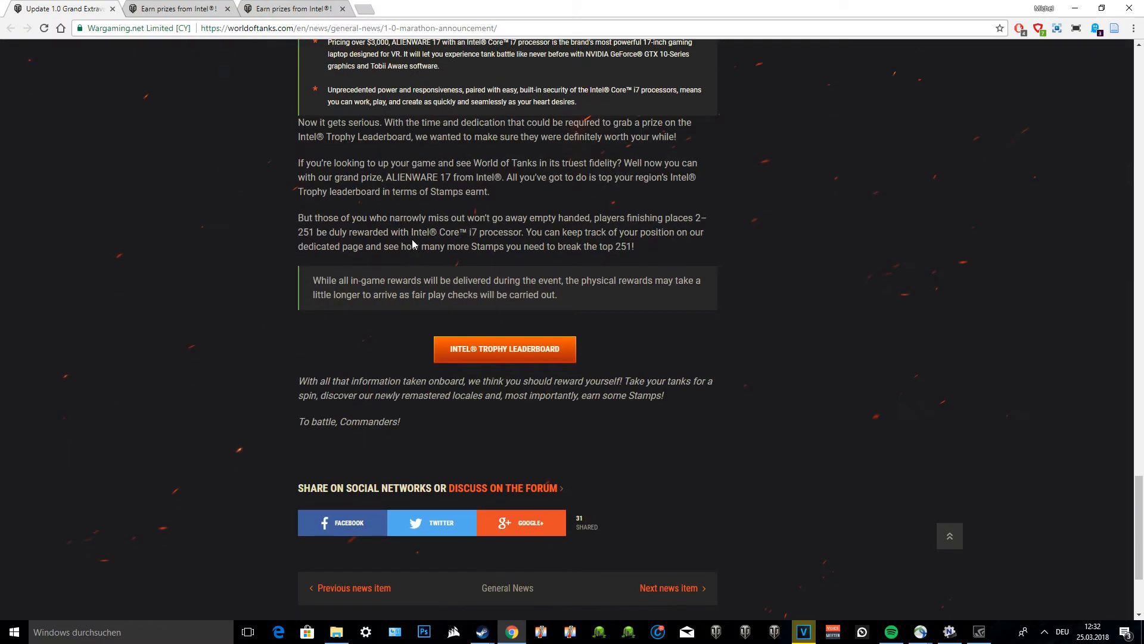
scroll(up, 3)
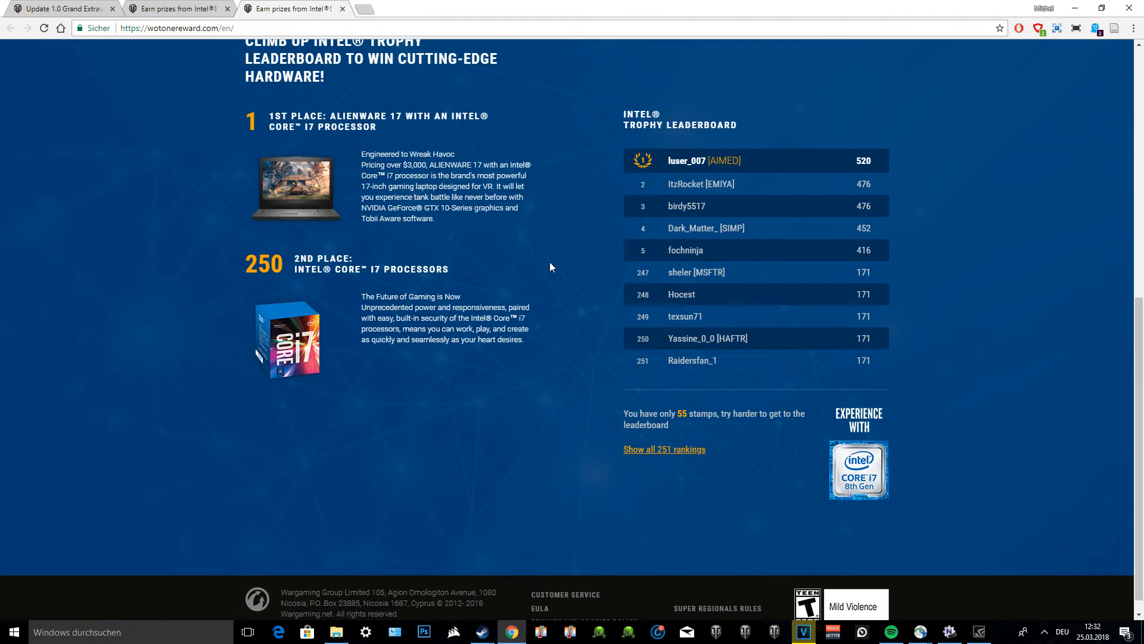
mouse_move(576, 257)
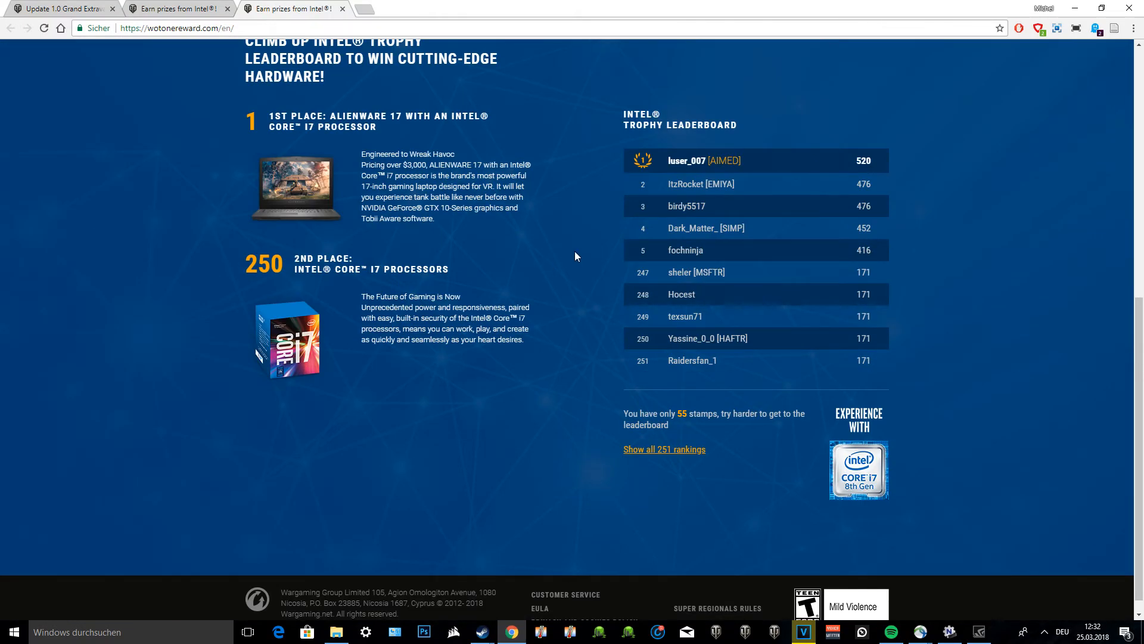
Open the full list of all 251 Intel Trophy leaderboard rankings
scroll(up, 3)
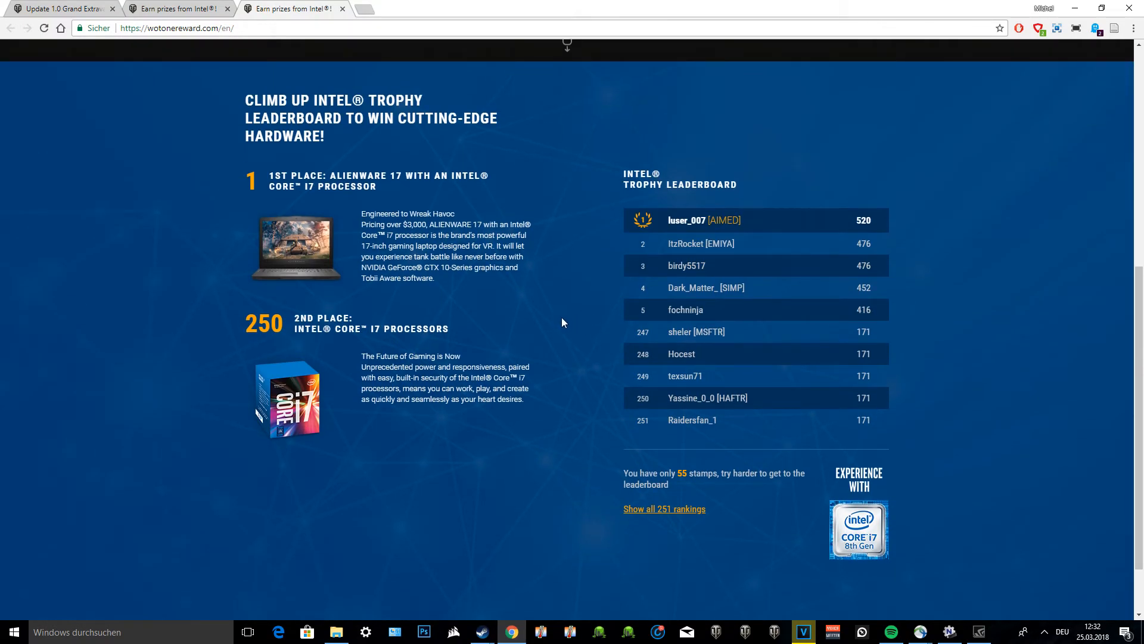
mouse_move(671, 509)
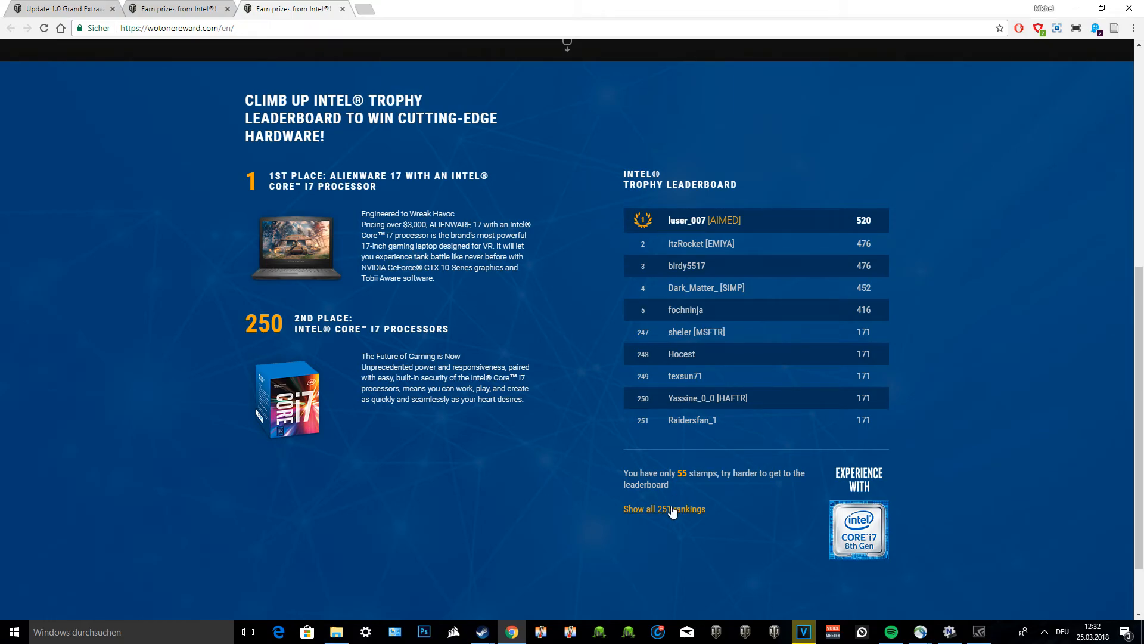
click(663, 509)
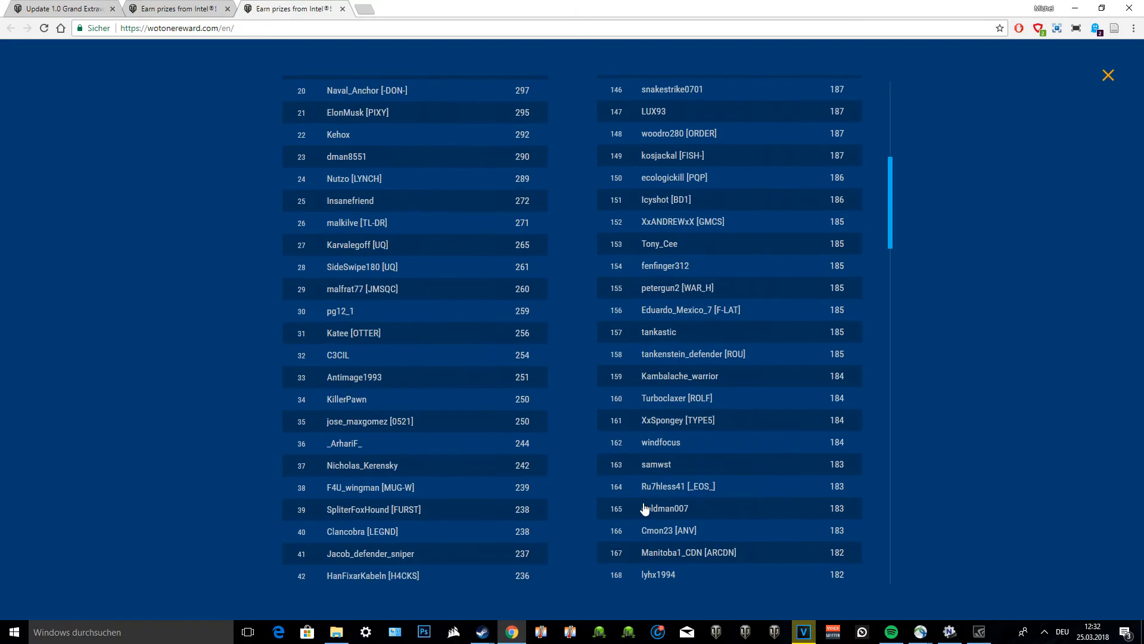
Scroll the rankings from first place down to rank 251 at 171 Stamps
scroll(down, 3)
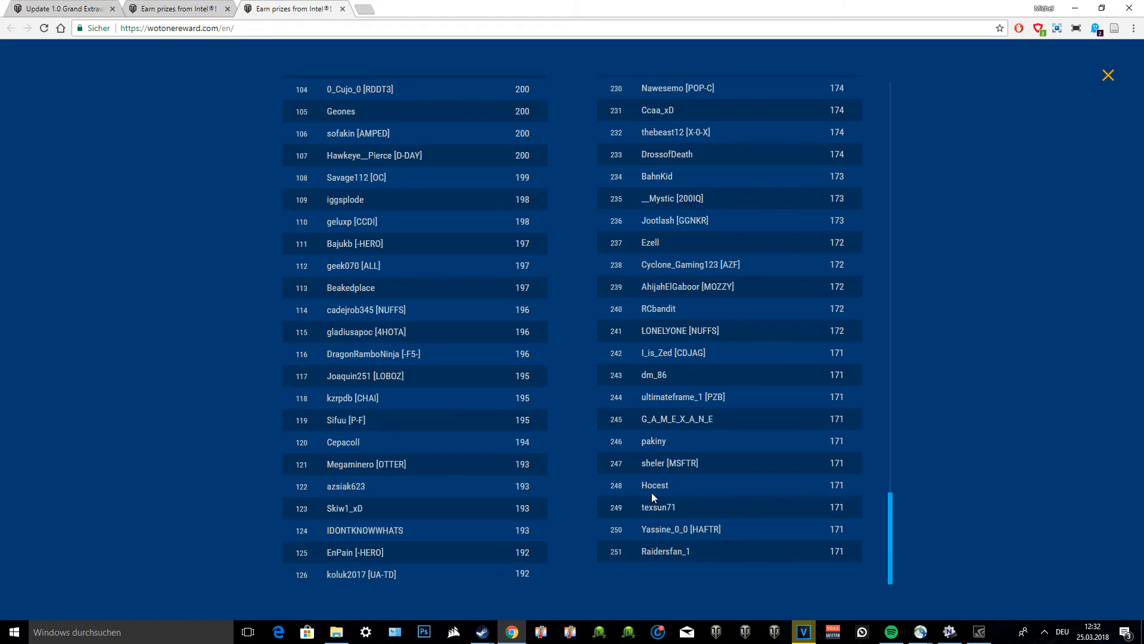
scroll(up, 3)
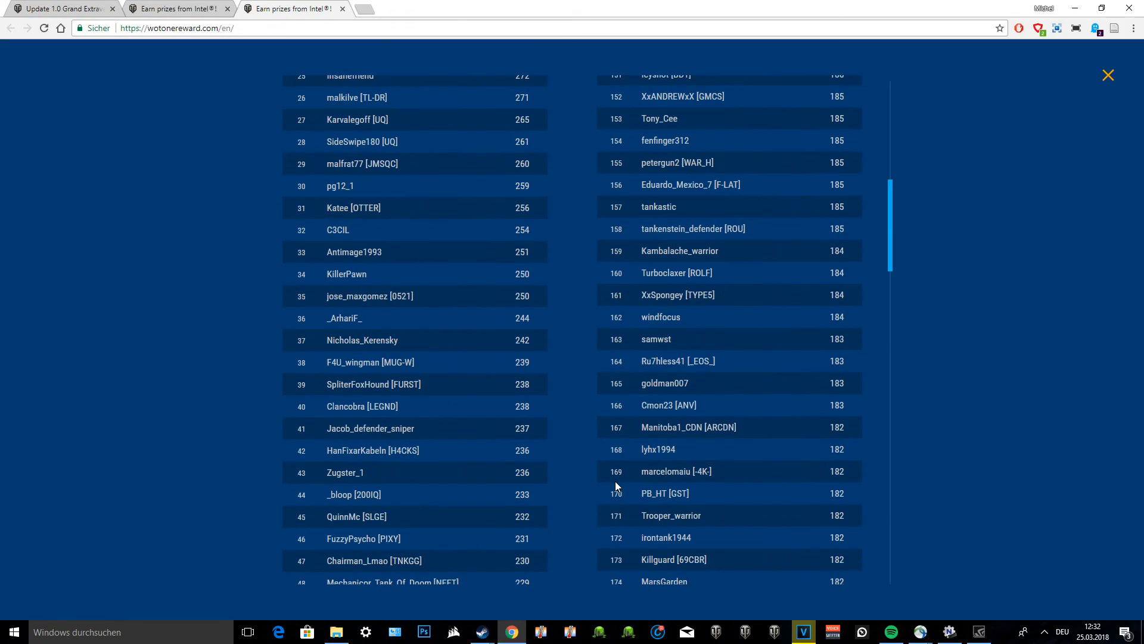
scroll(up, 3)
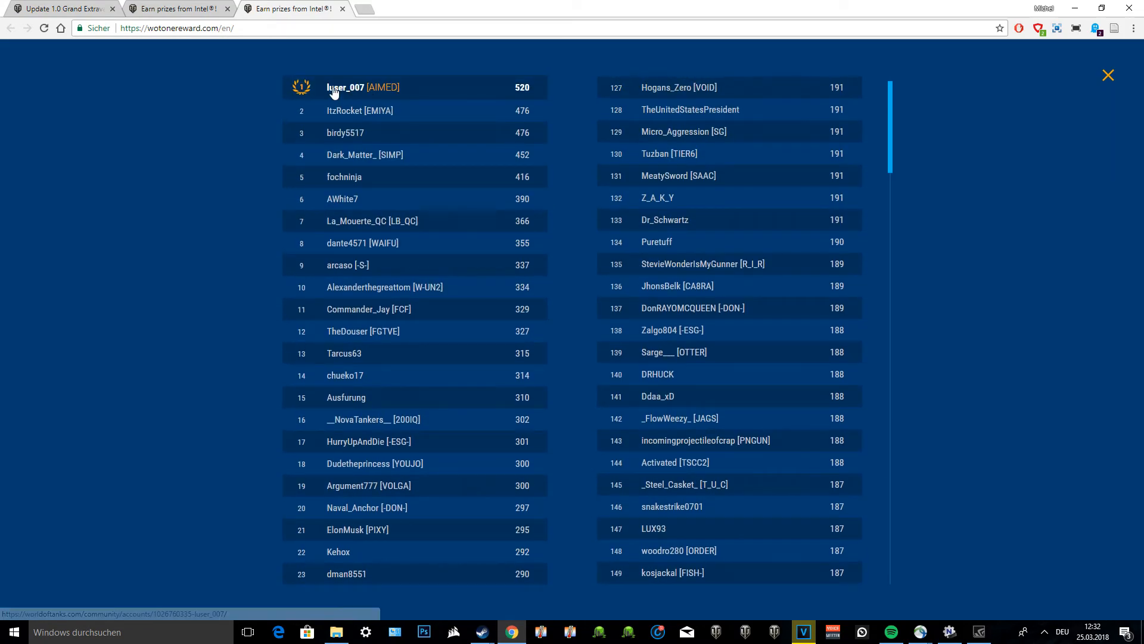
mouse_move(450, 155)
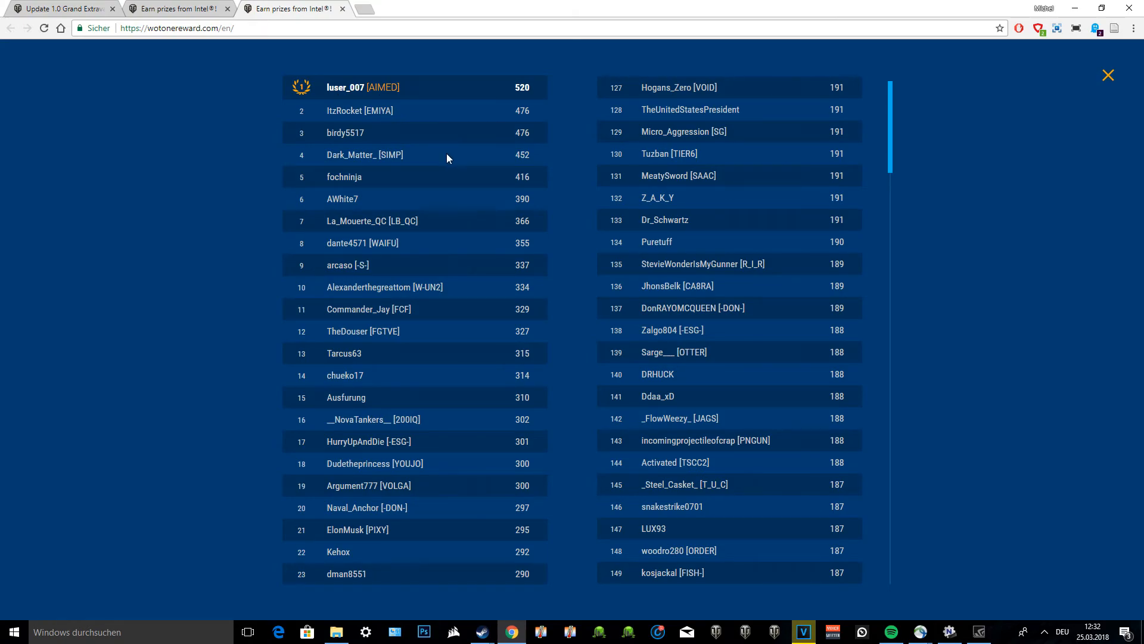
mouse_move(532, 182)
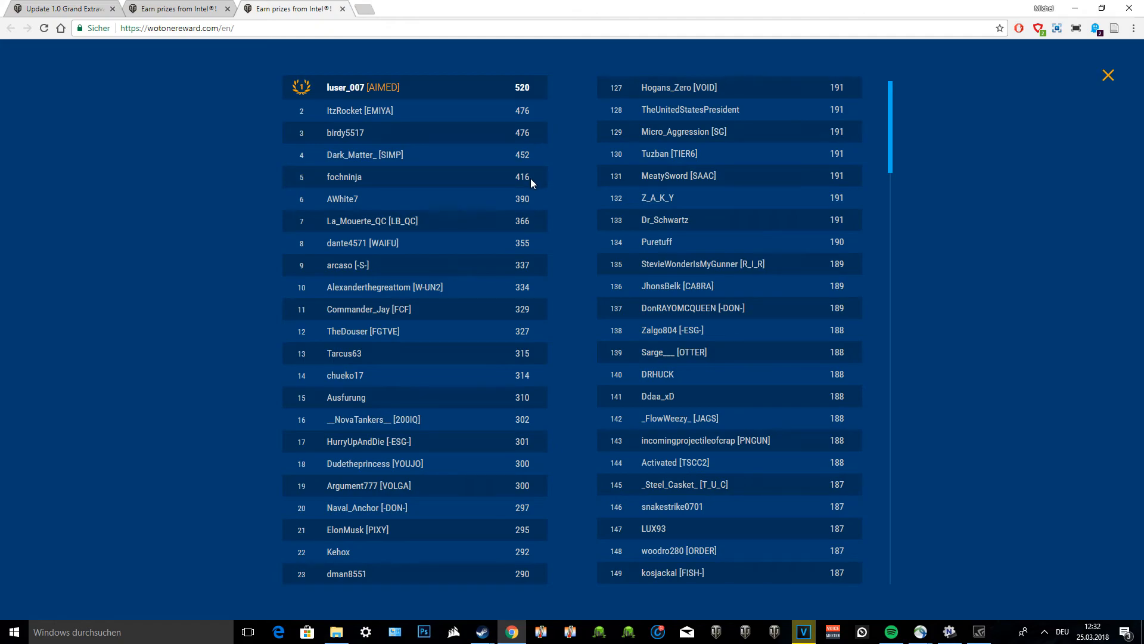
mouse_move(527, 187)
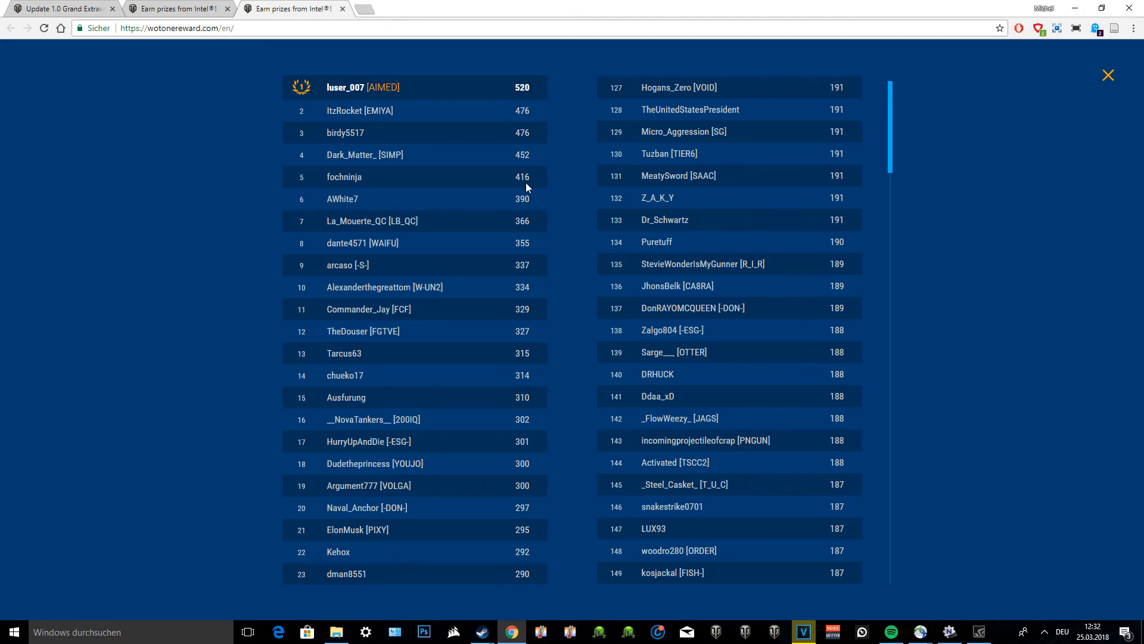
scroll(down, 3)
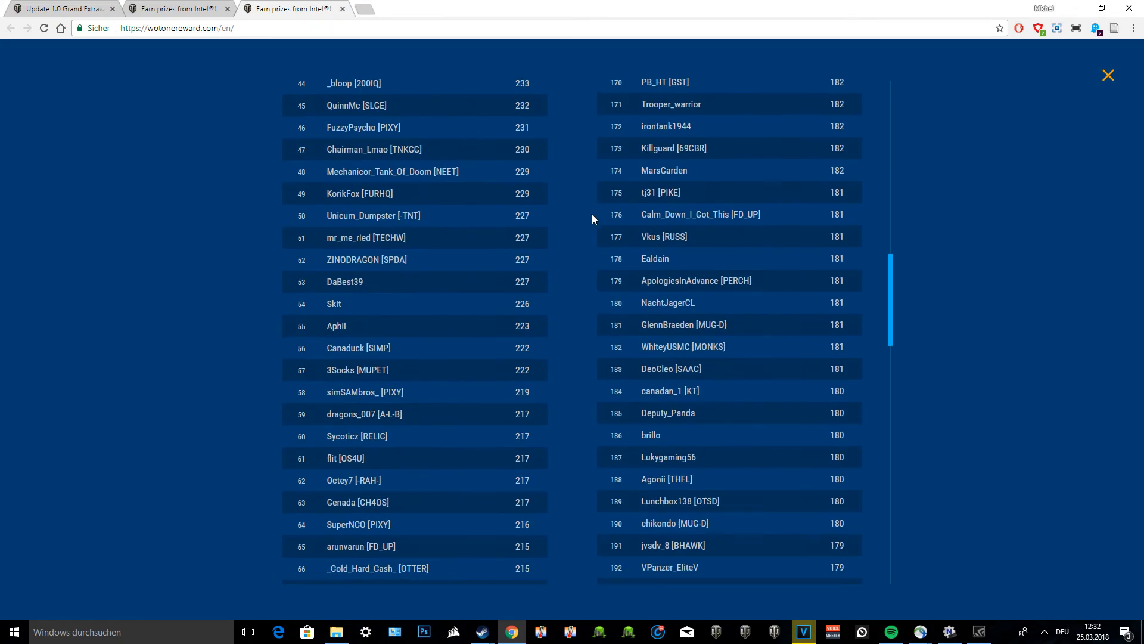
scroll(down, 3)
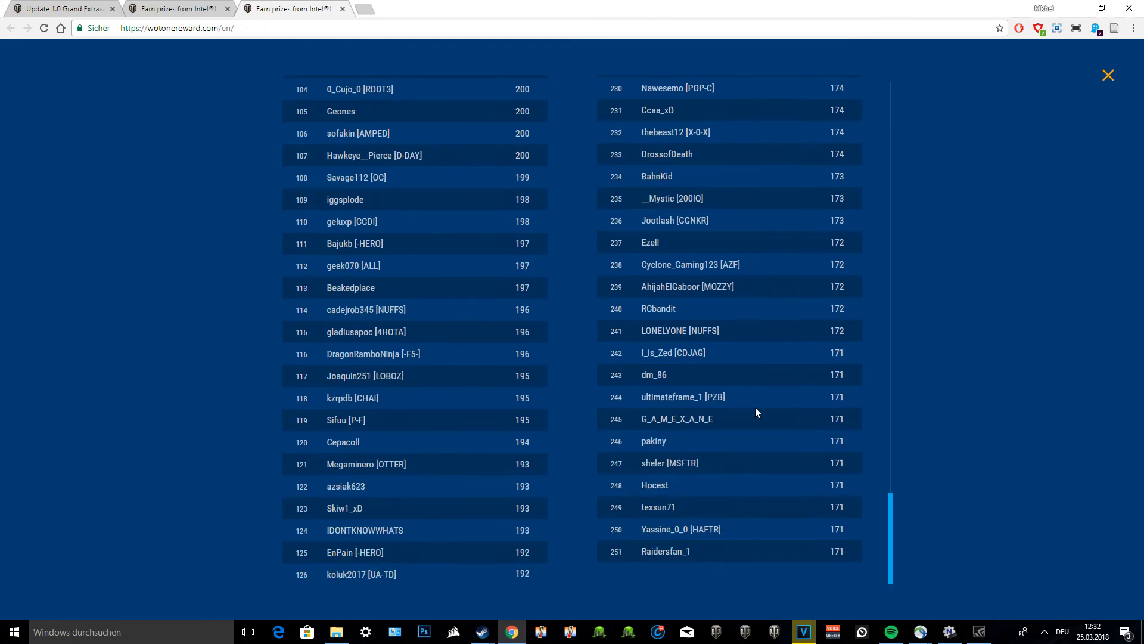
scroll(up, 3)
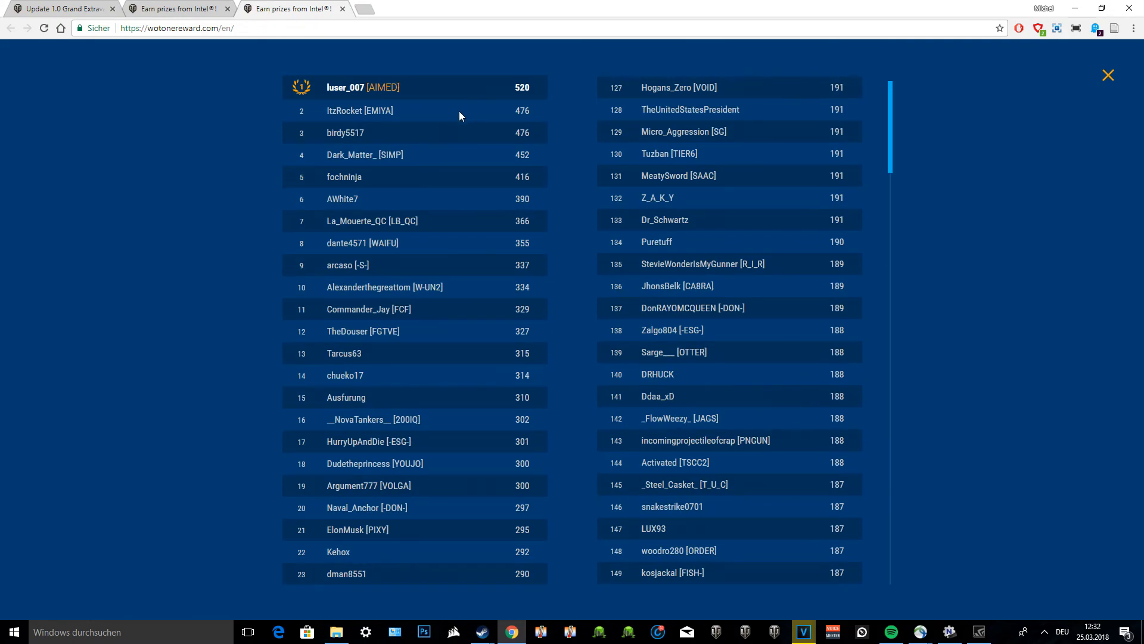
scroll(down, 3)
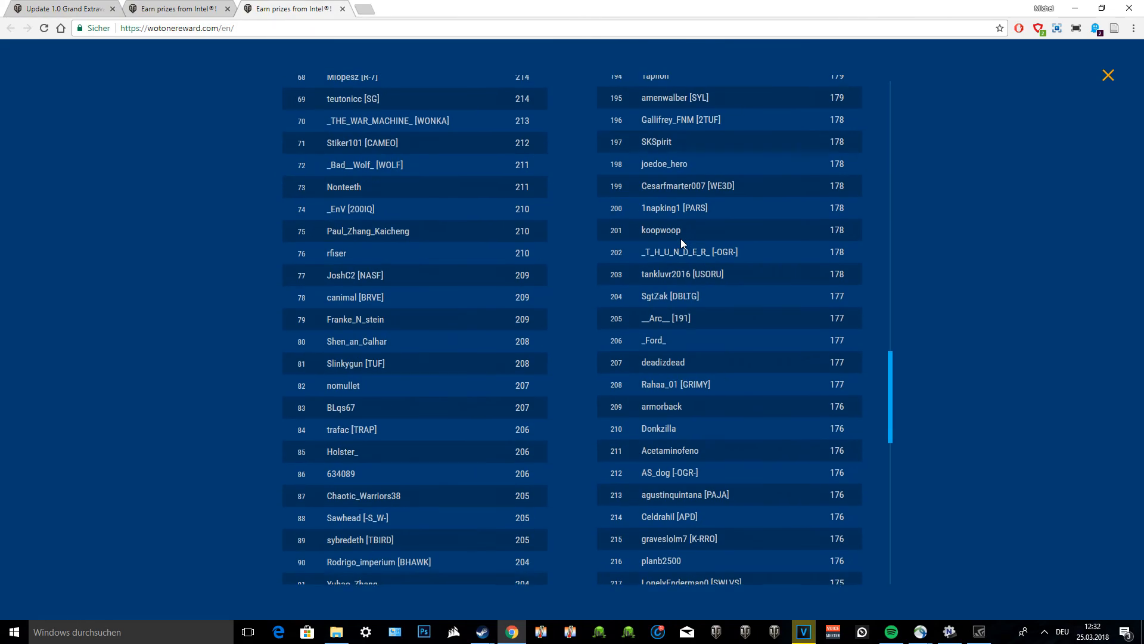
scroll(down, 3)
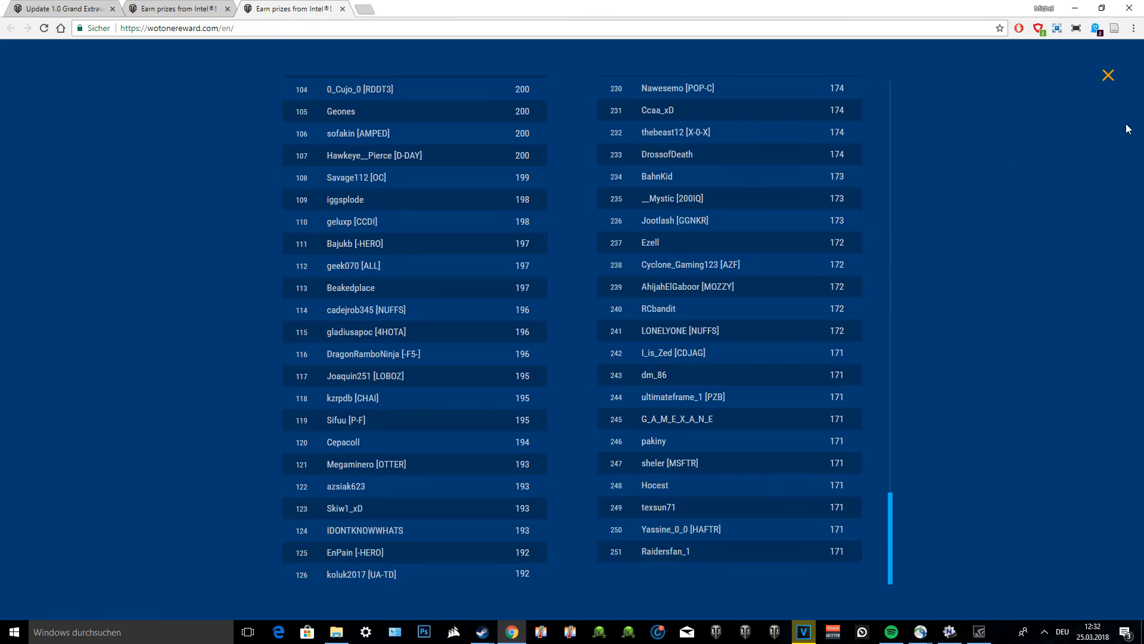
mouse_move(1107, 75)
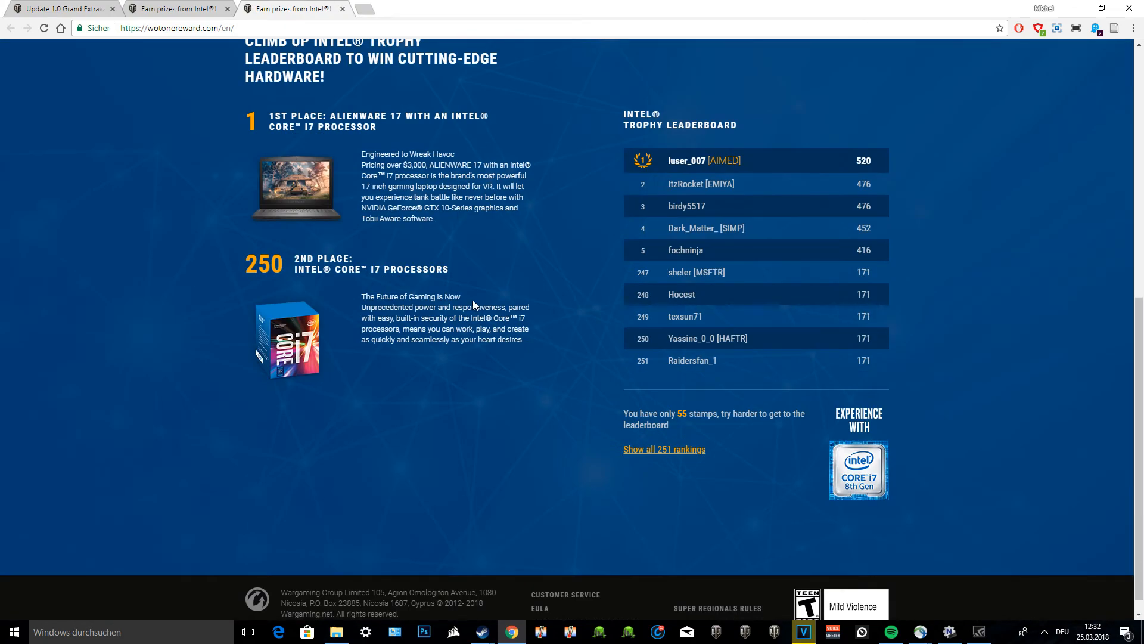
mouse_move(507, 339)
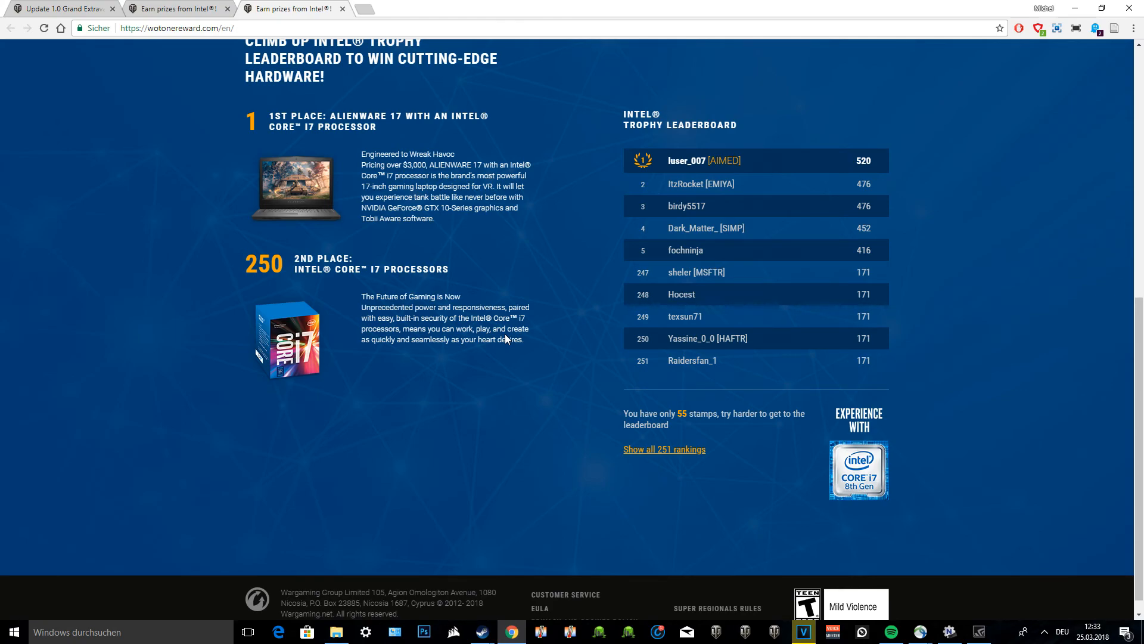
mouse_move(385, 254)
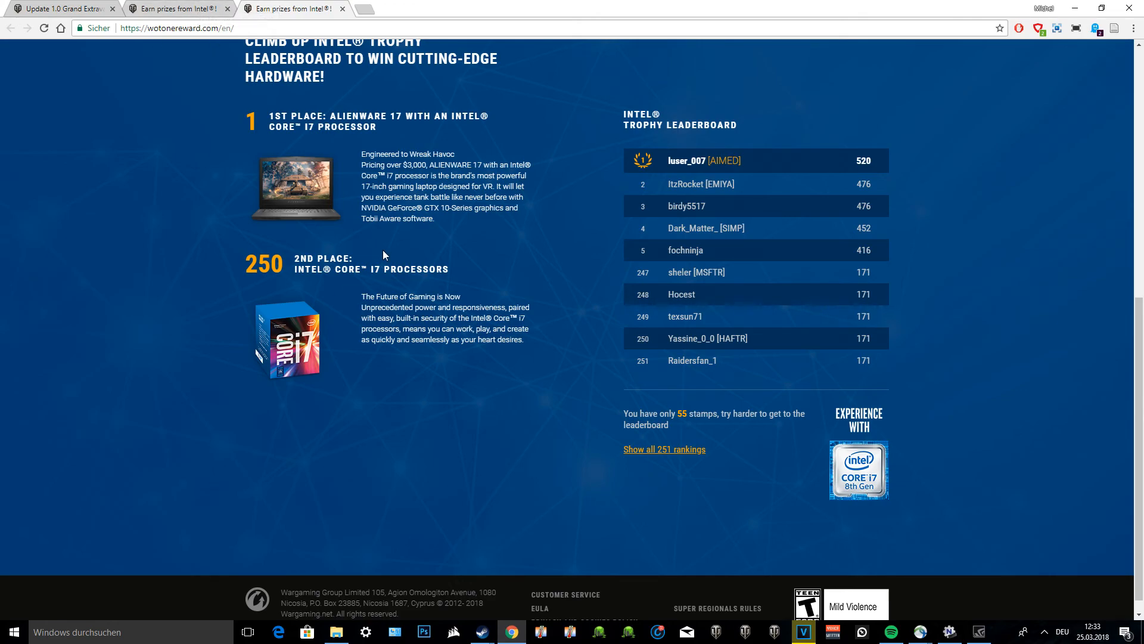
Scroll the reward page up to the Super Regionals map and its awarded-stamps total
scroll(up, 3)
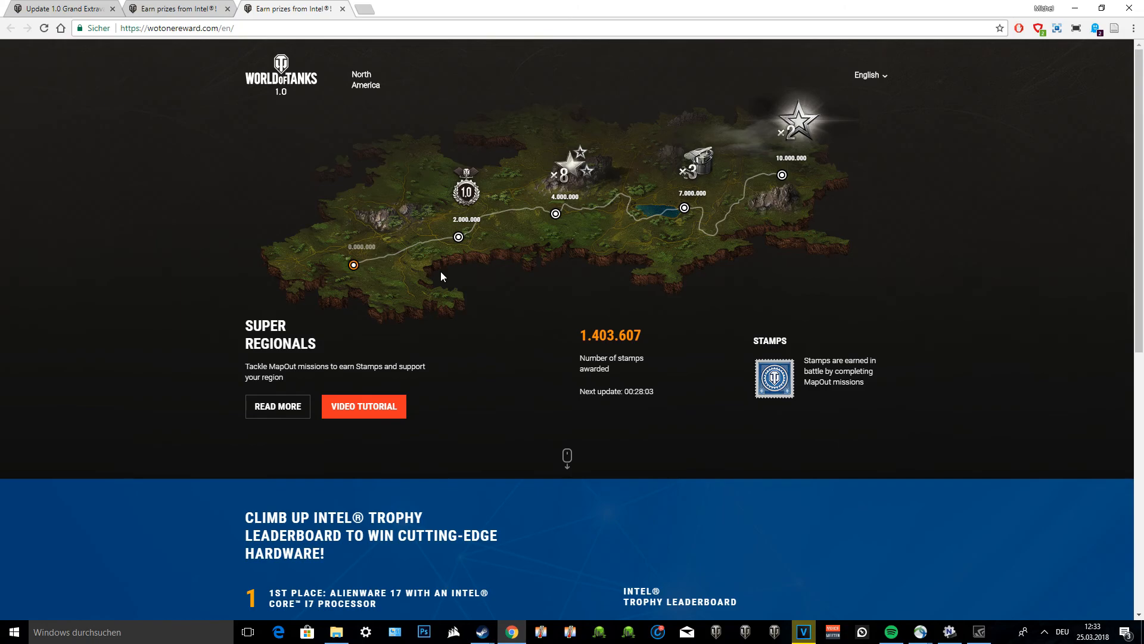
mouse_move(69, 8)
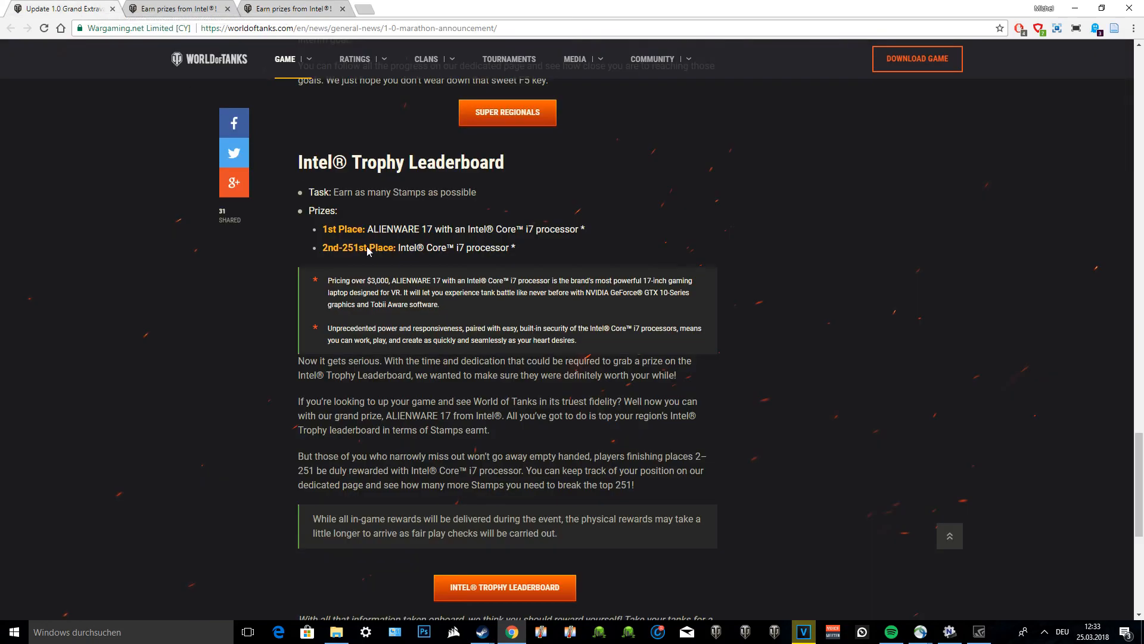
Scroll the Update 1.0 Grand Extravaganza article back up to its title and intro video
scroll(up, 3)
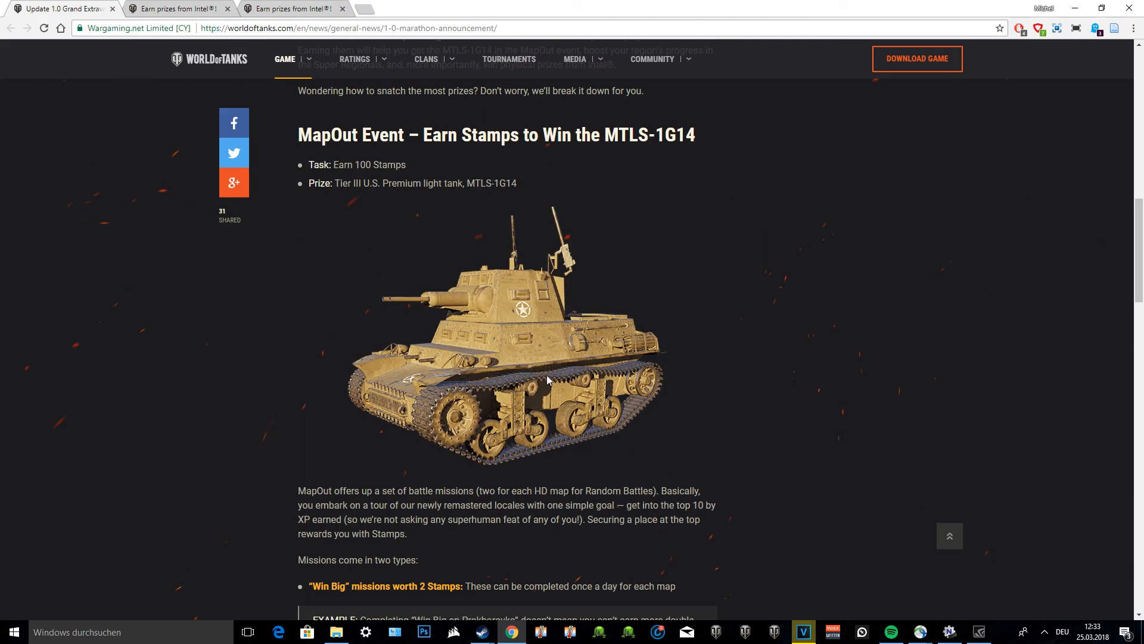
mouse_move(427, 313)
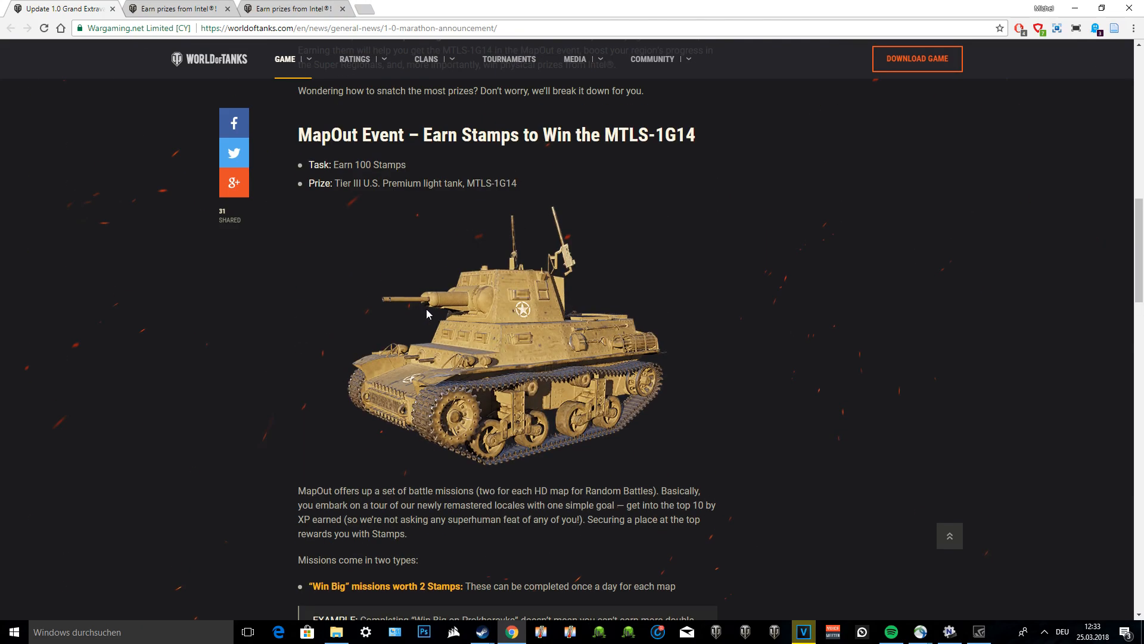
scroll(up, 3)
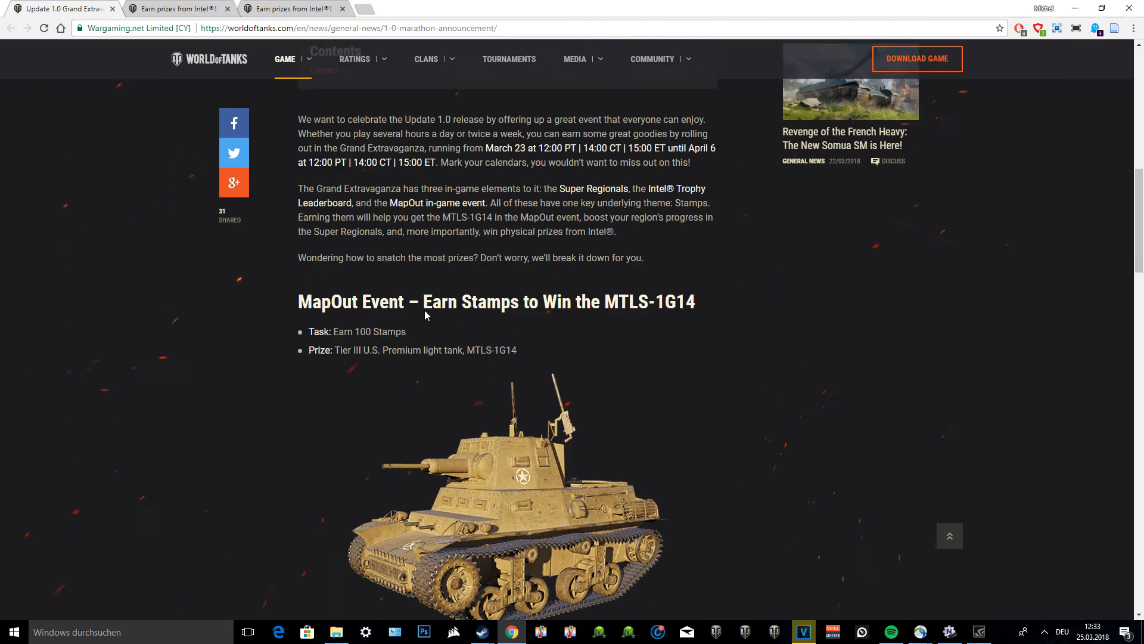
scroll(up, 3)
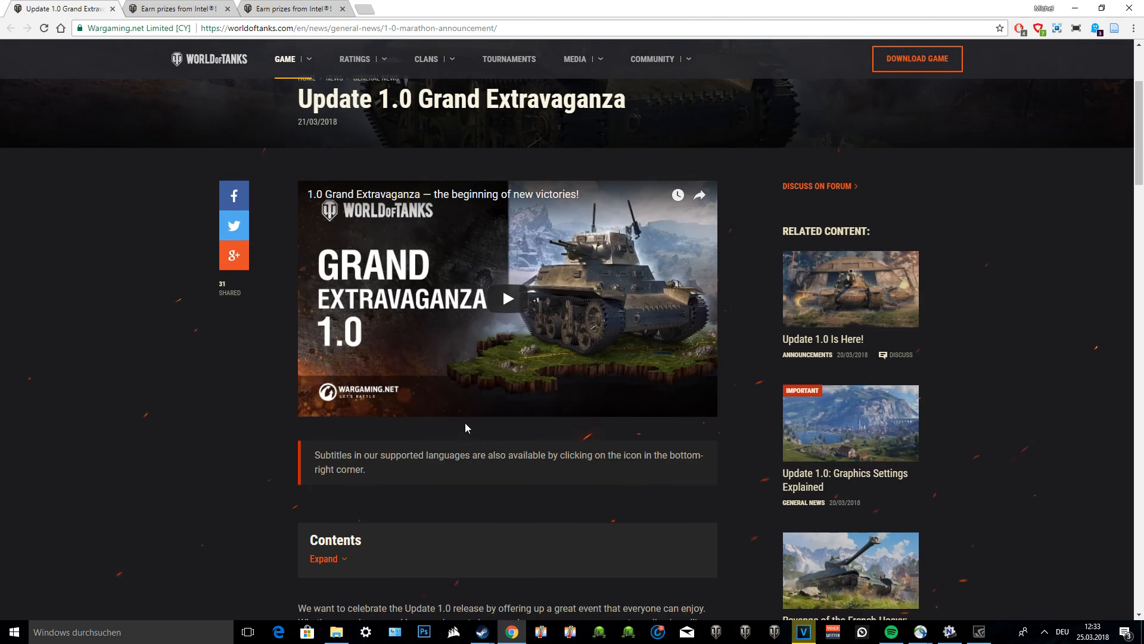
scroll(up, 3)
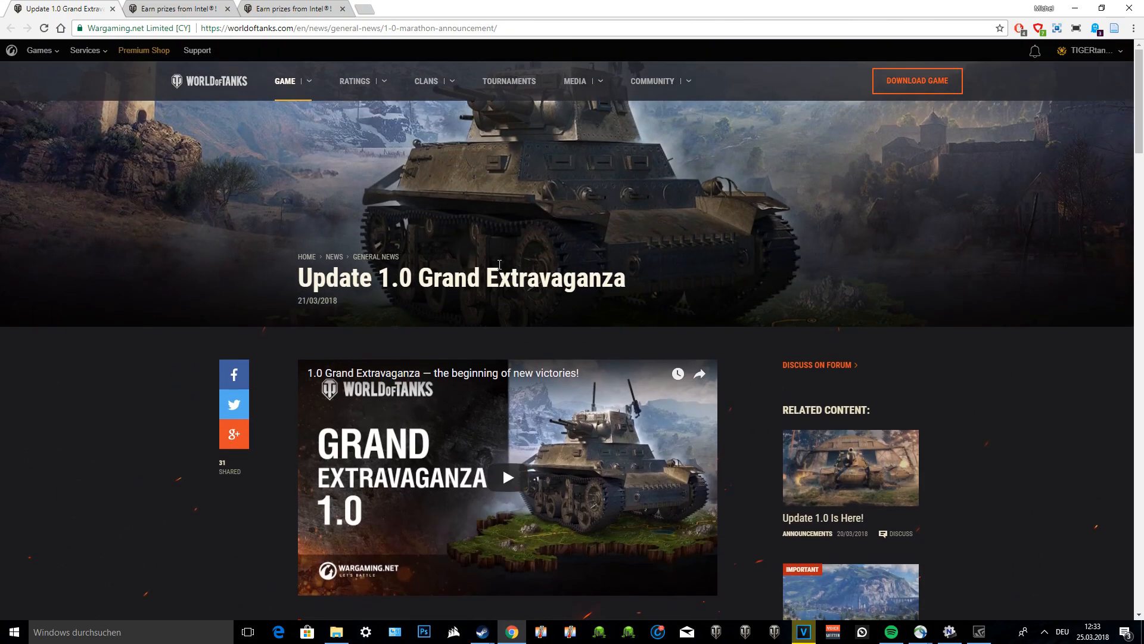
mouse_move(602, 279)
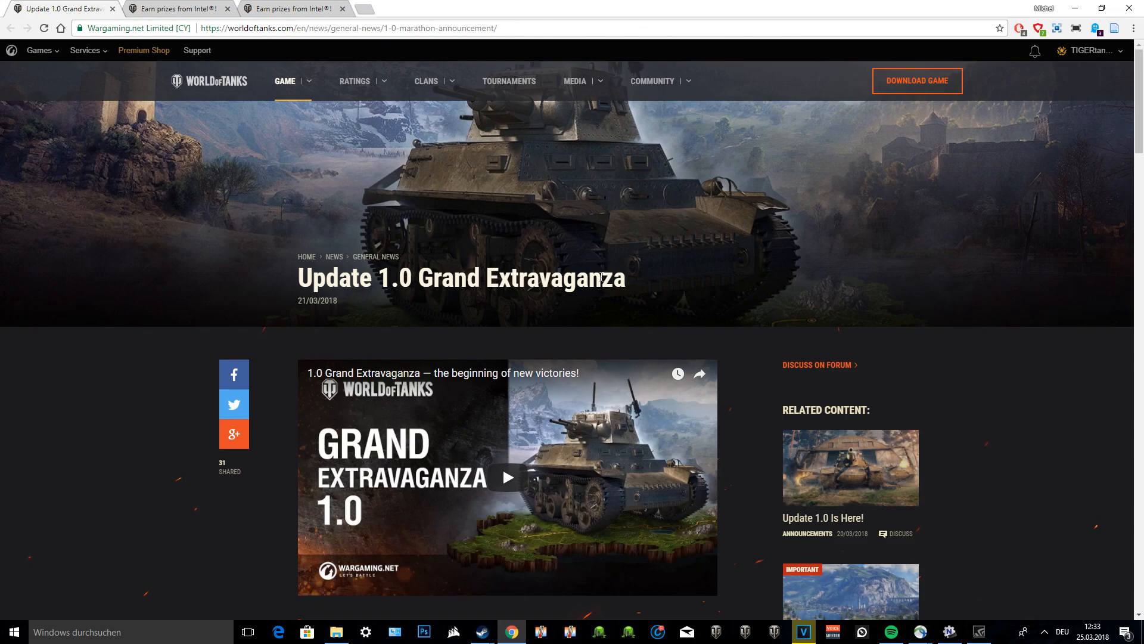
mouse_move(701, 275)
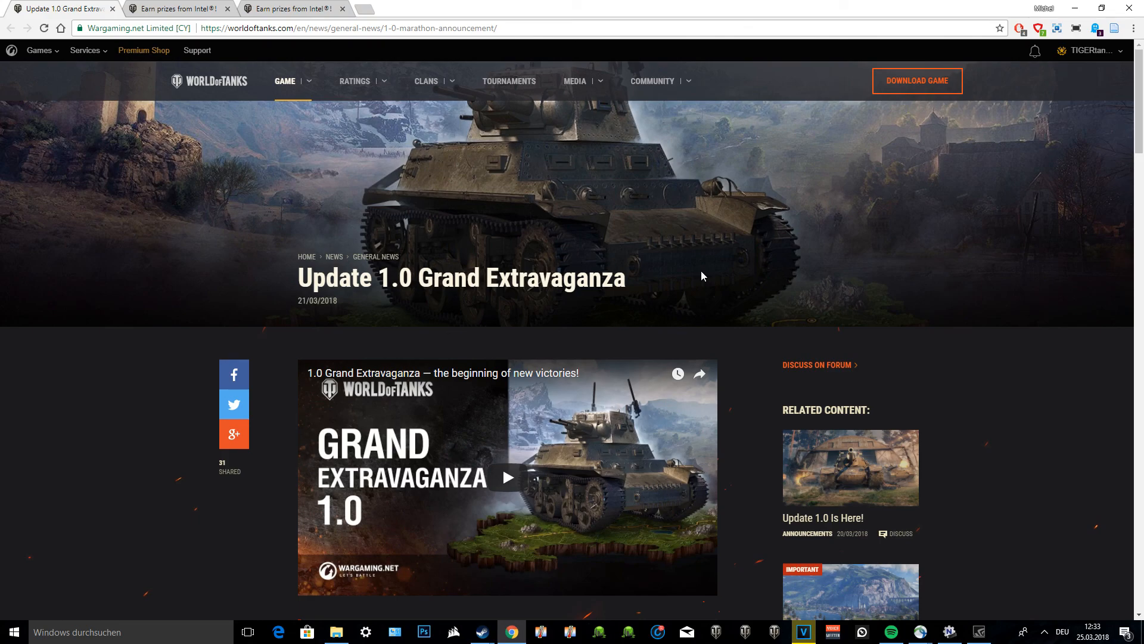
mouse_move(723, 294)
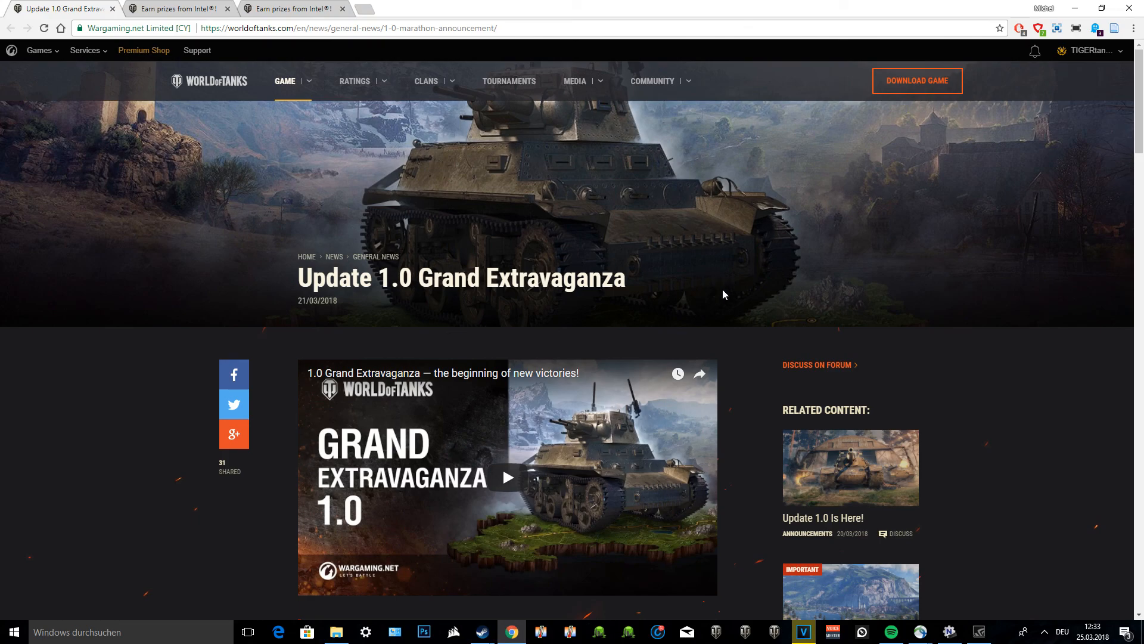